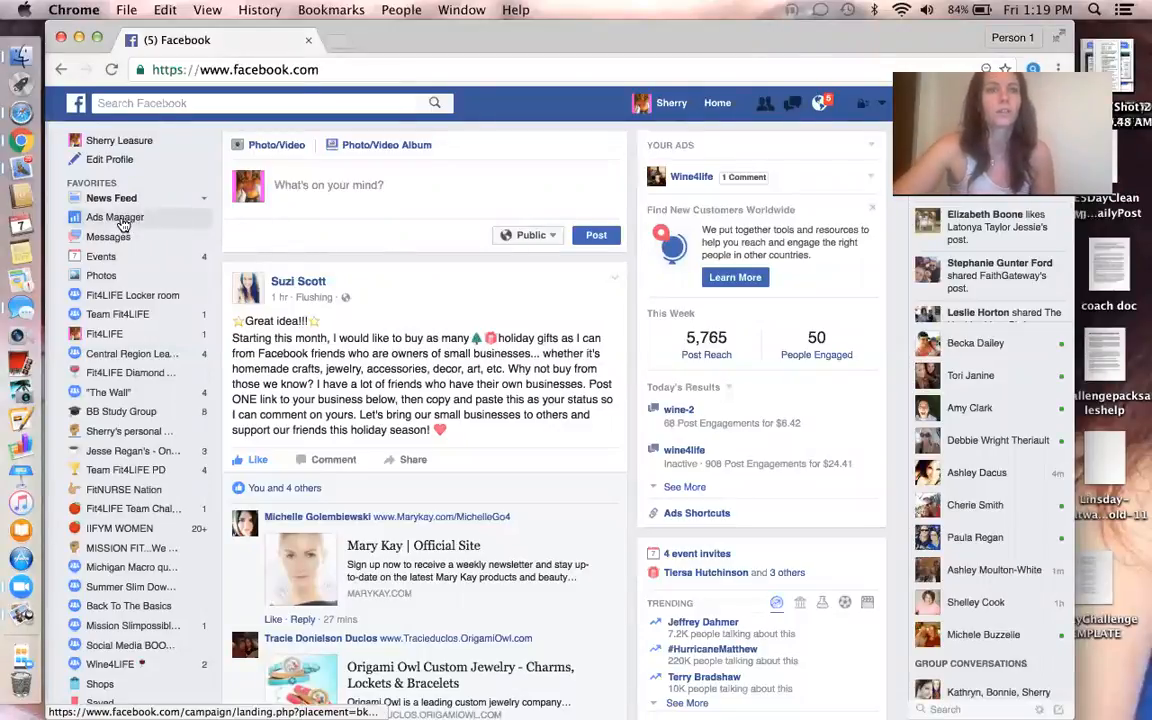
Open Facebook Ads Manager from the news feed's left sidebar
left_click(115, 217)
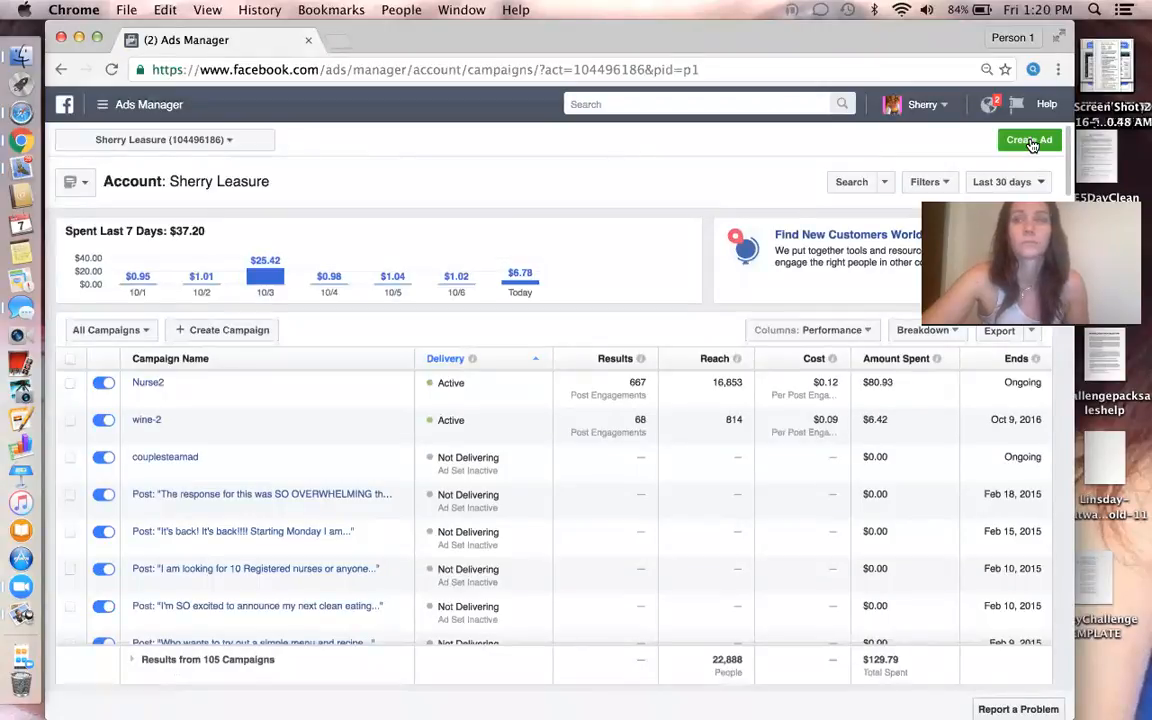
Create a new ad using the Boost your posts (post engagement) objective
left_click(1029, 140)
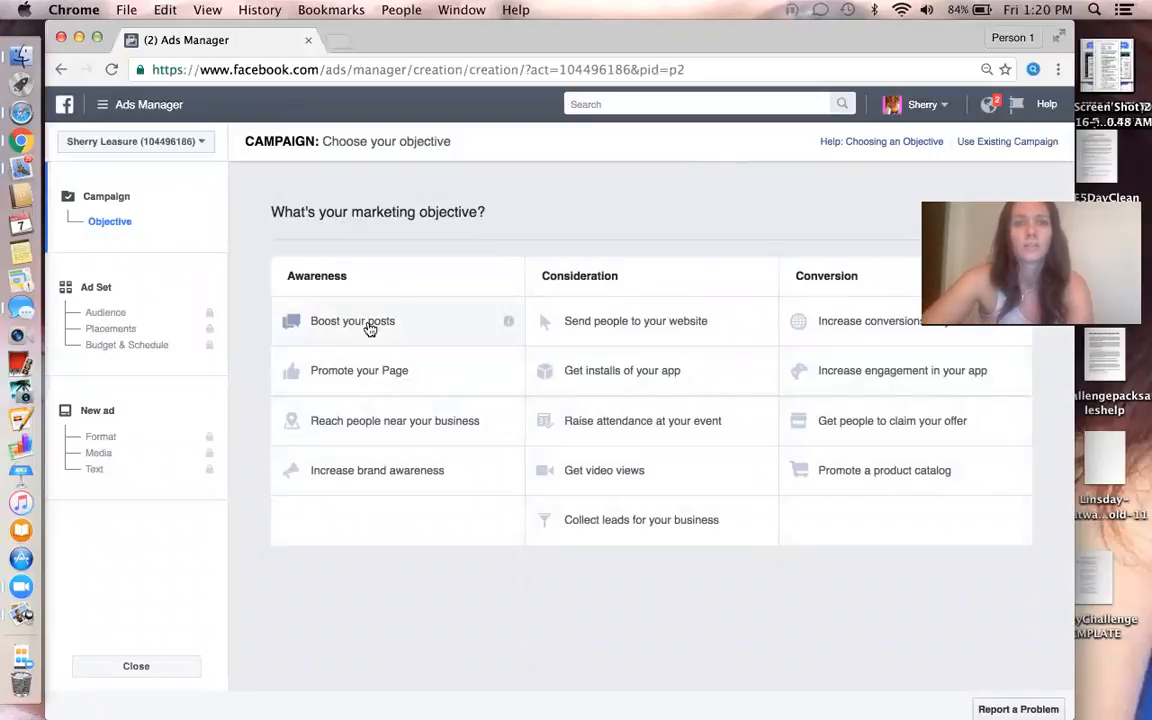
mouse_move(347, 343)
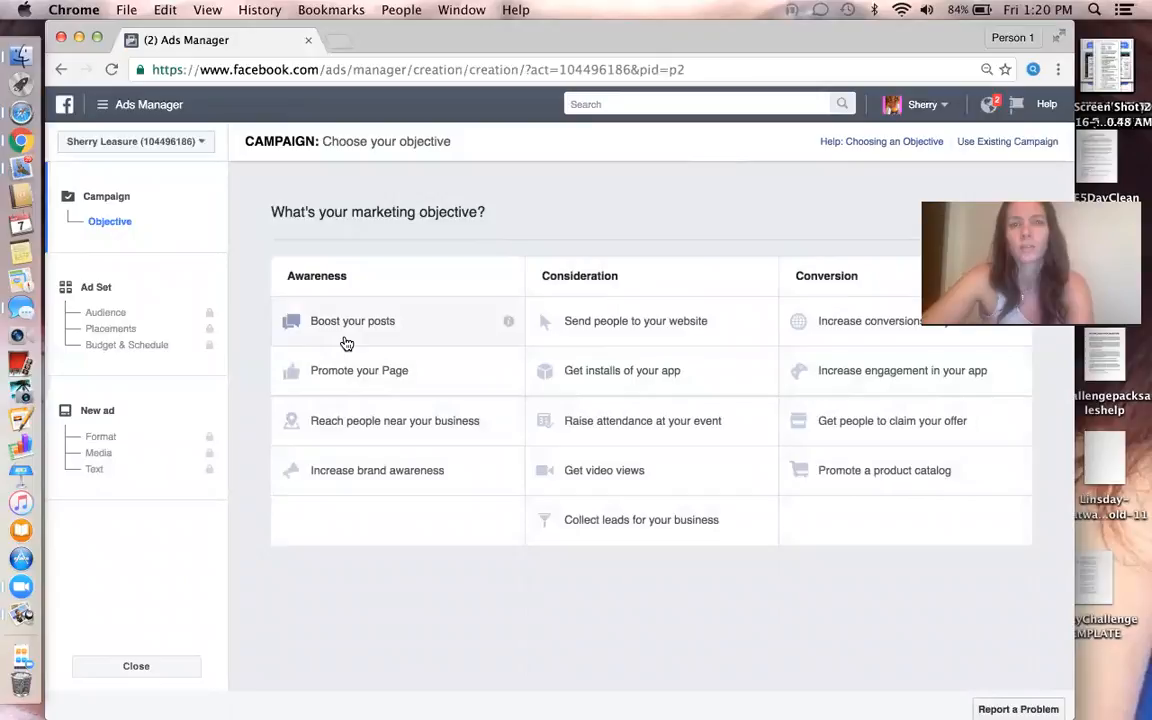
mouse_move(336, 331)
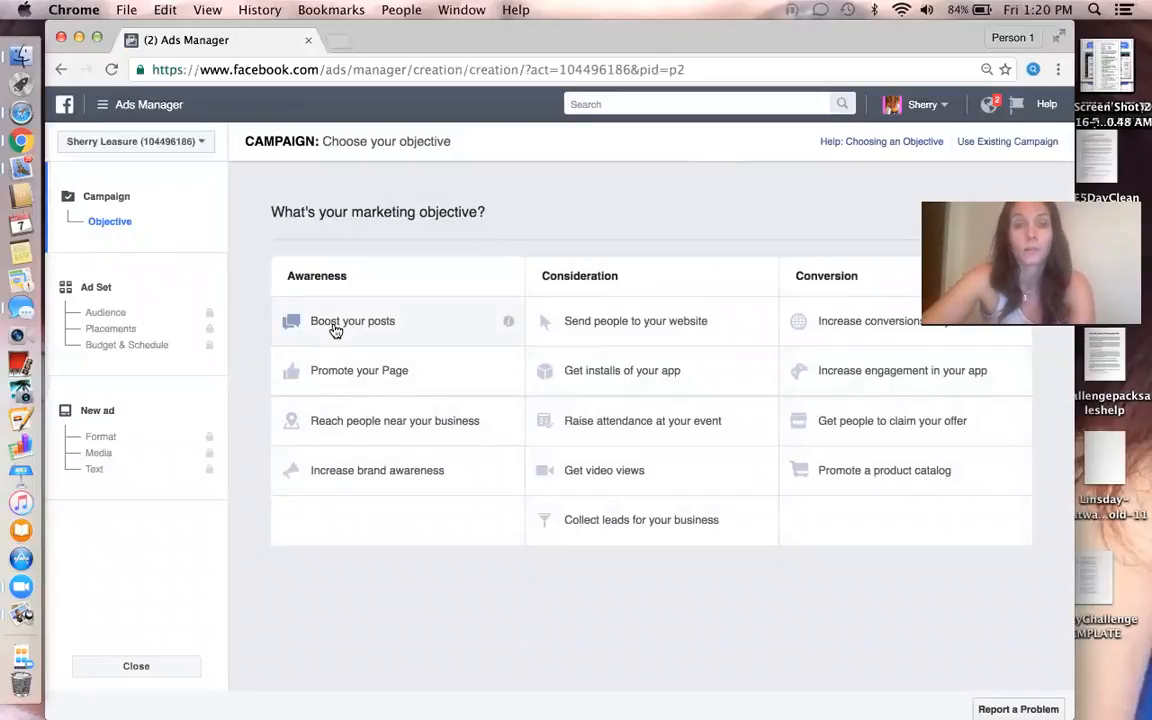
left_click(353, 320)
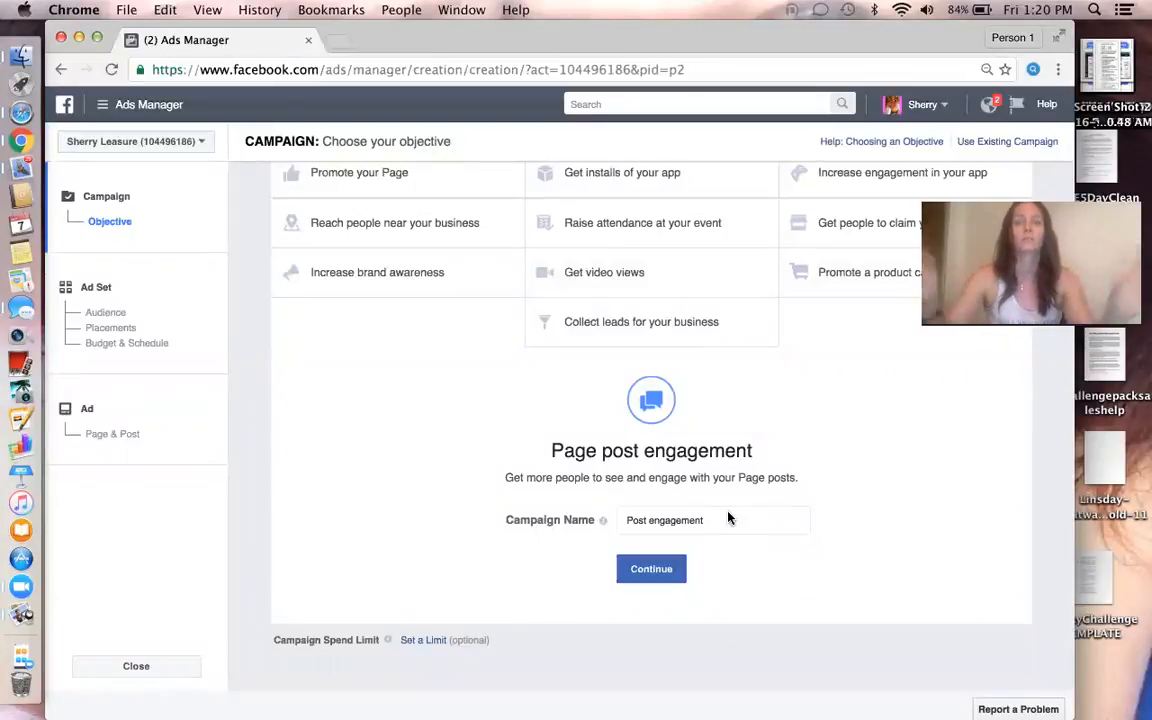
Rename the campaign to 'wine3' and continue to audience setup
left_click(712, 519)
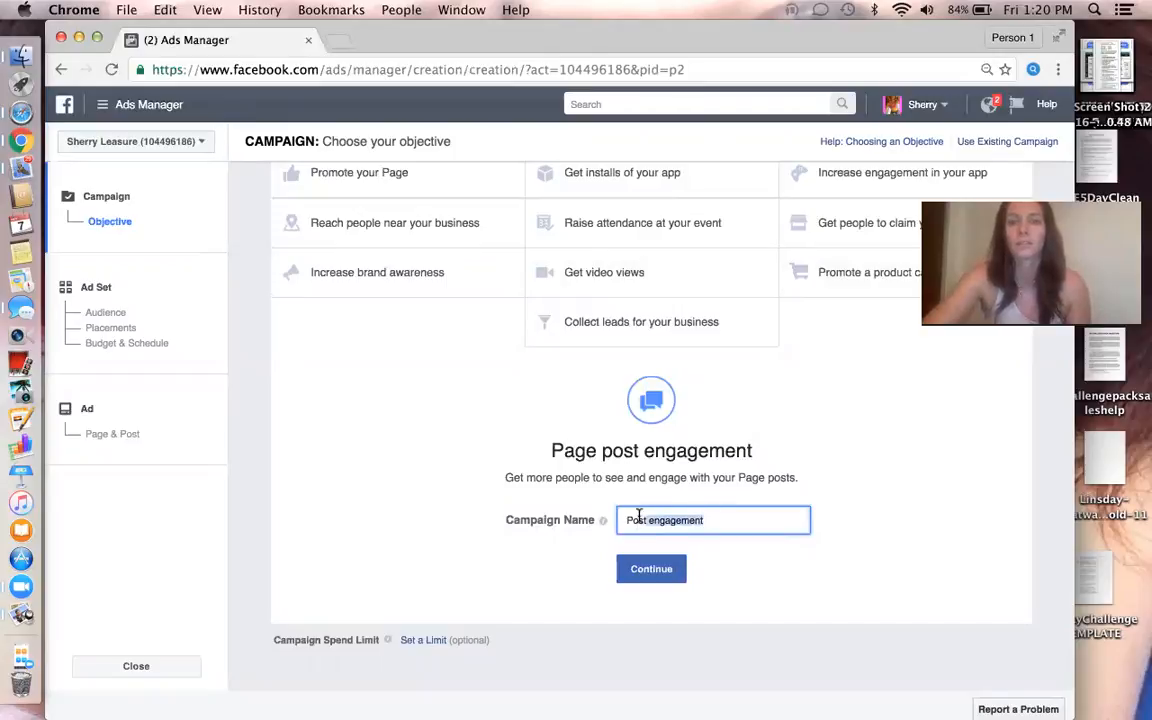
type("wine")
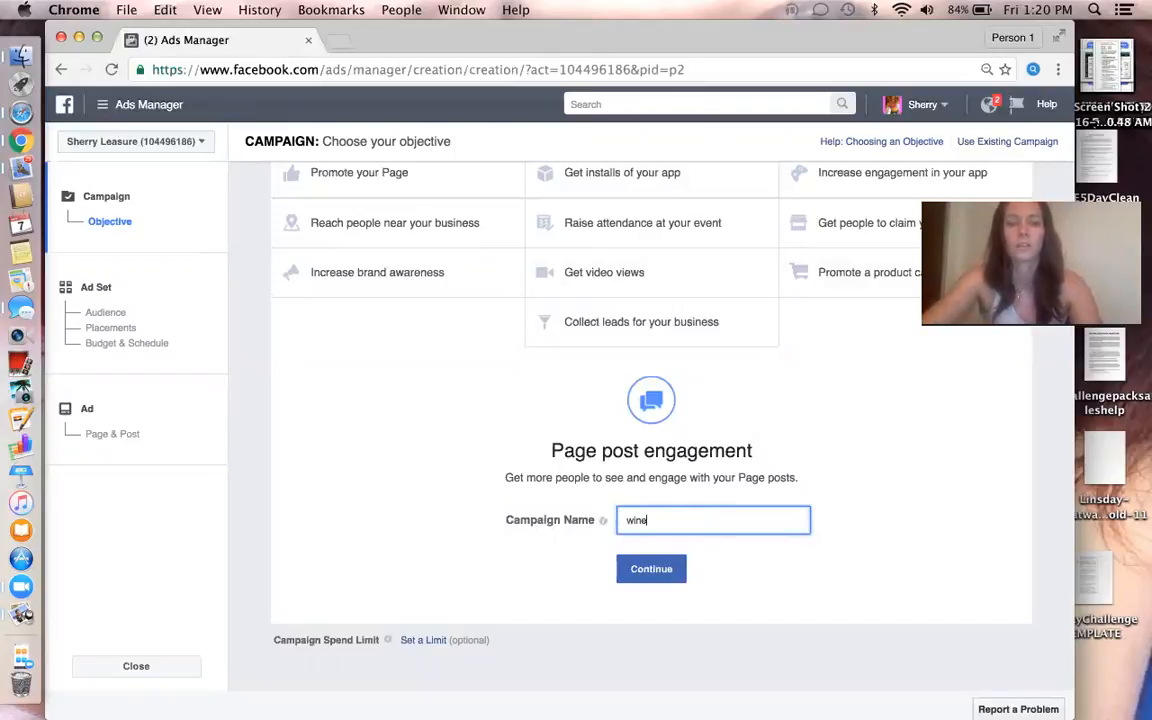
type("3")
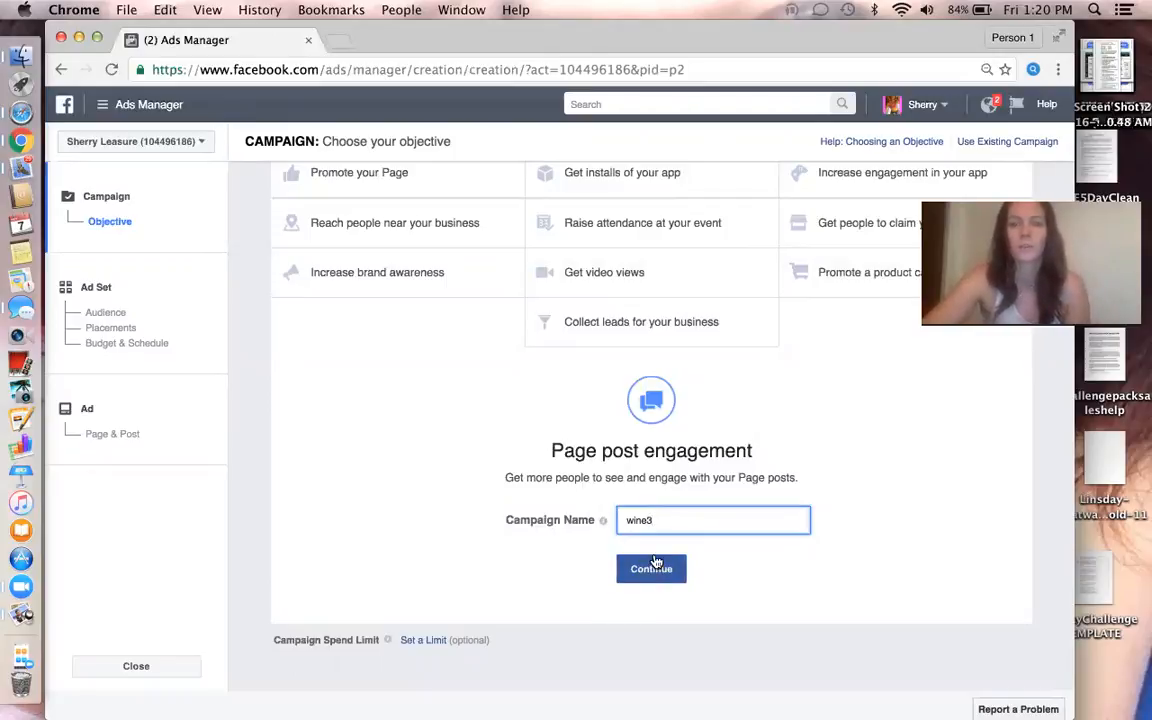
left_click(651, 568)
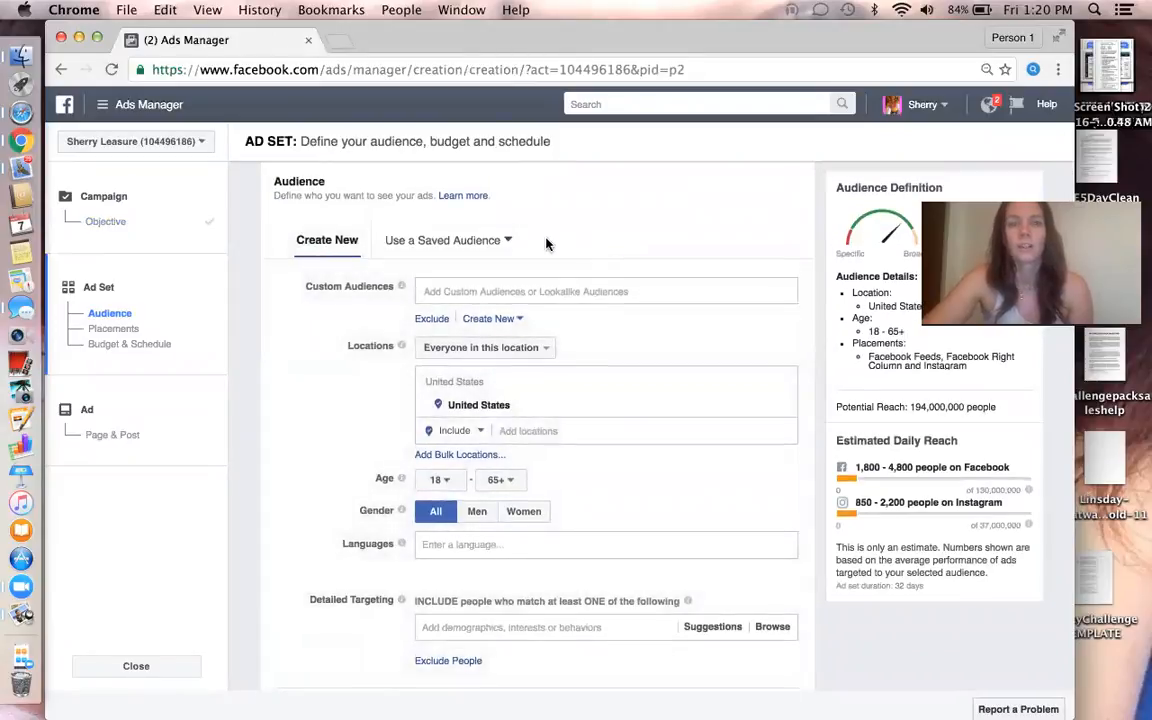
Set location targeting to people who live in the United States
scroll("down", 3)
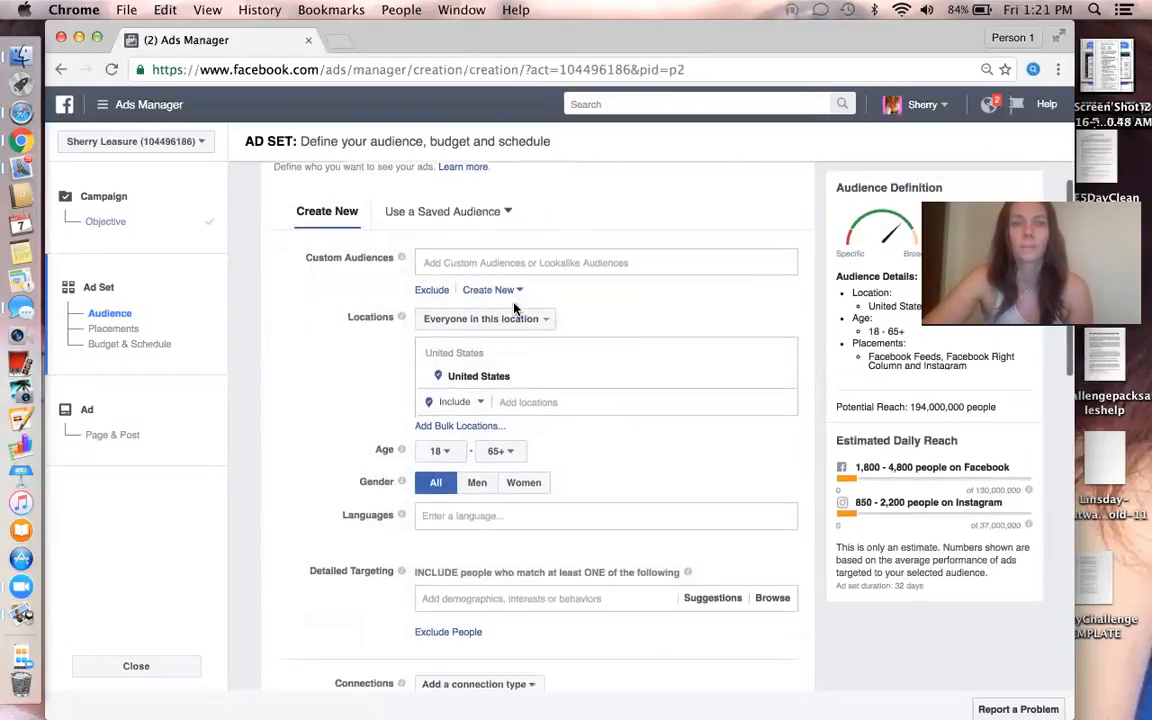
scroll("down", 3)
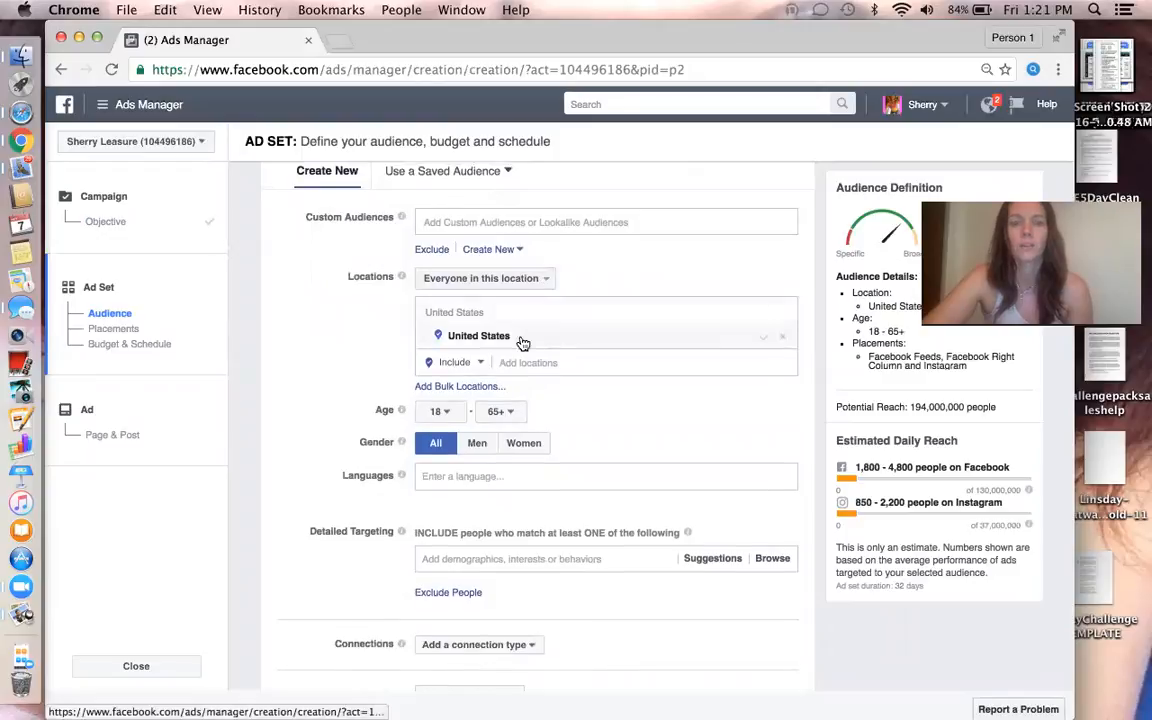
mouse_move(593, 332)
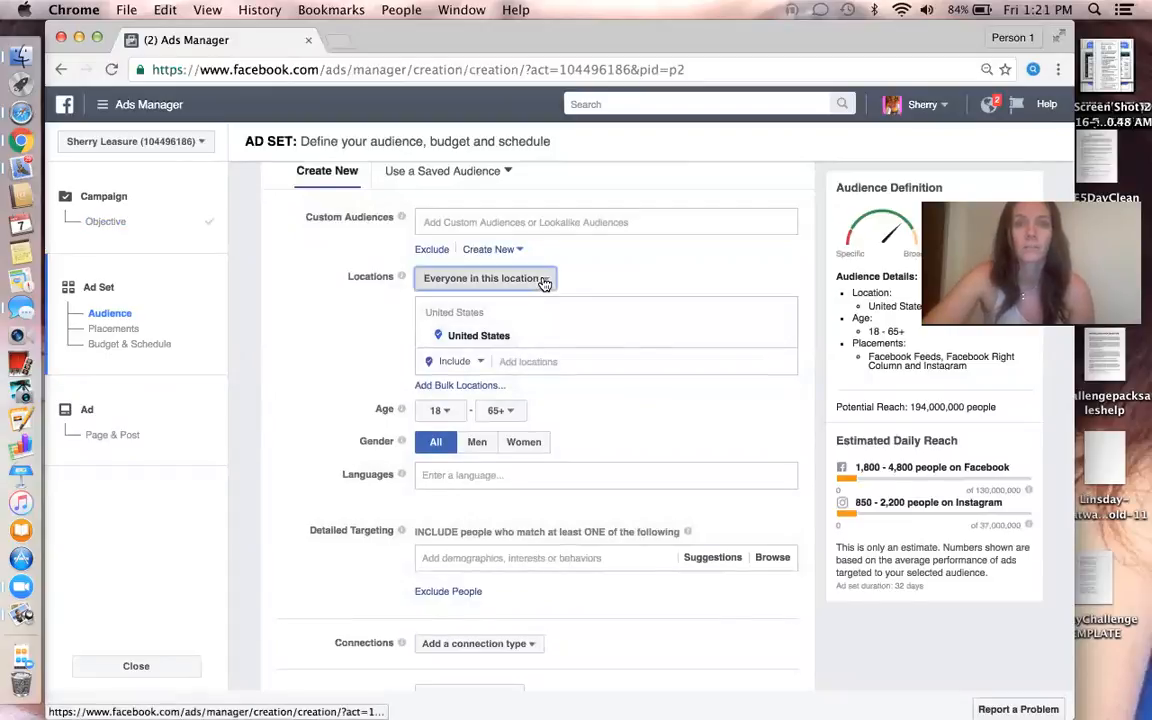
left_click(485, 278)
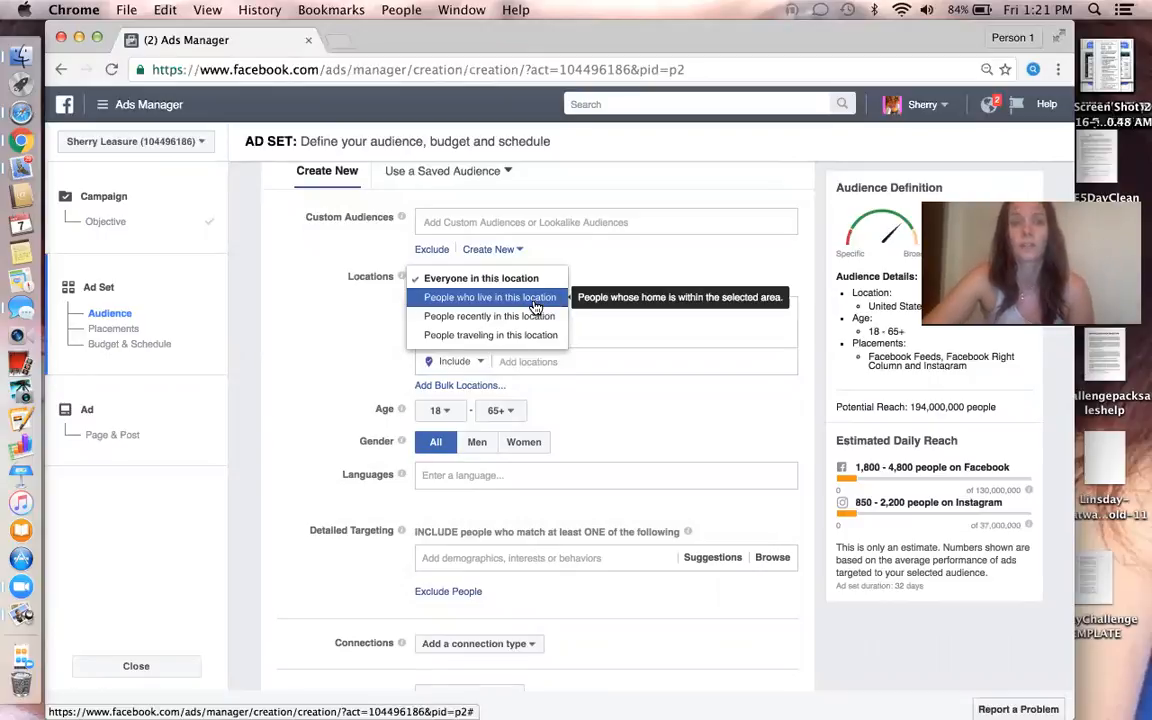
left_click(490, 297)
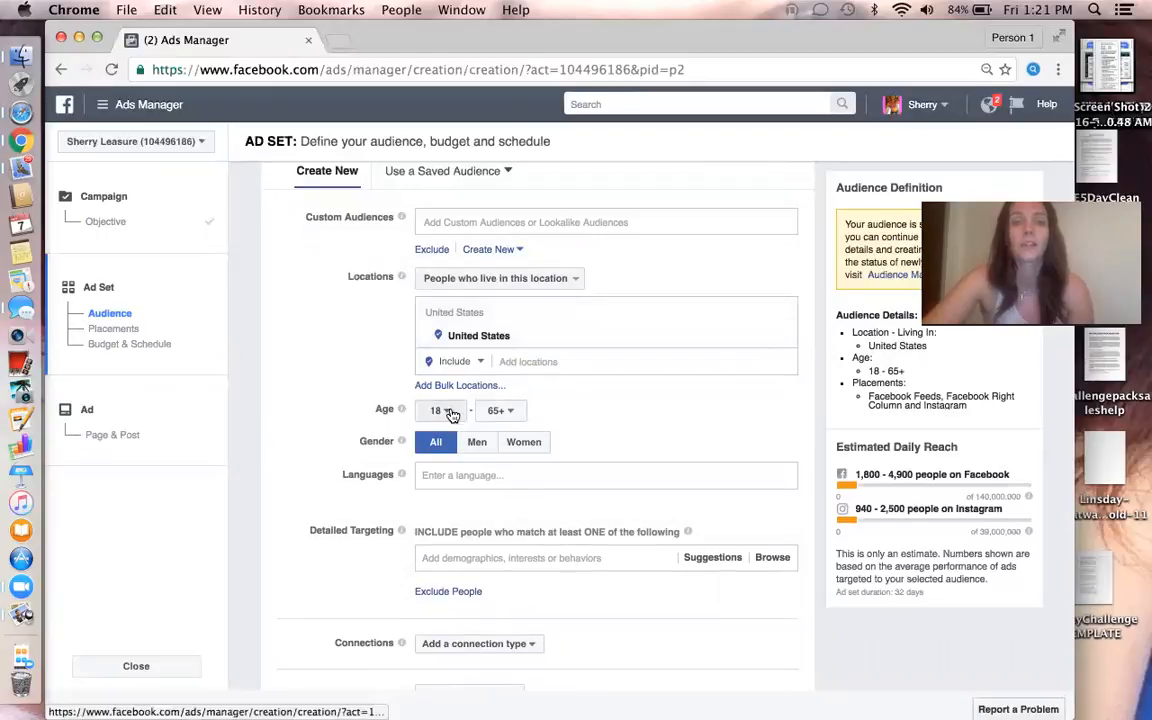
Set the audience age range to 30–45 and the gender to Women
left_click(440, 410)
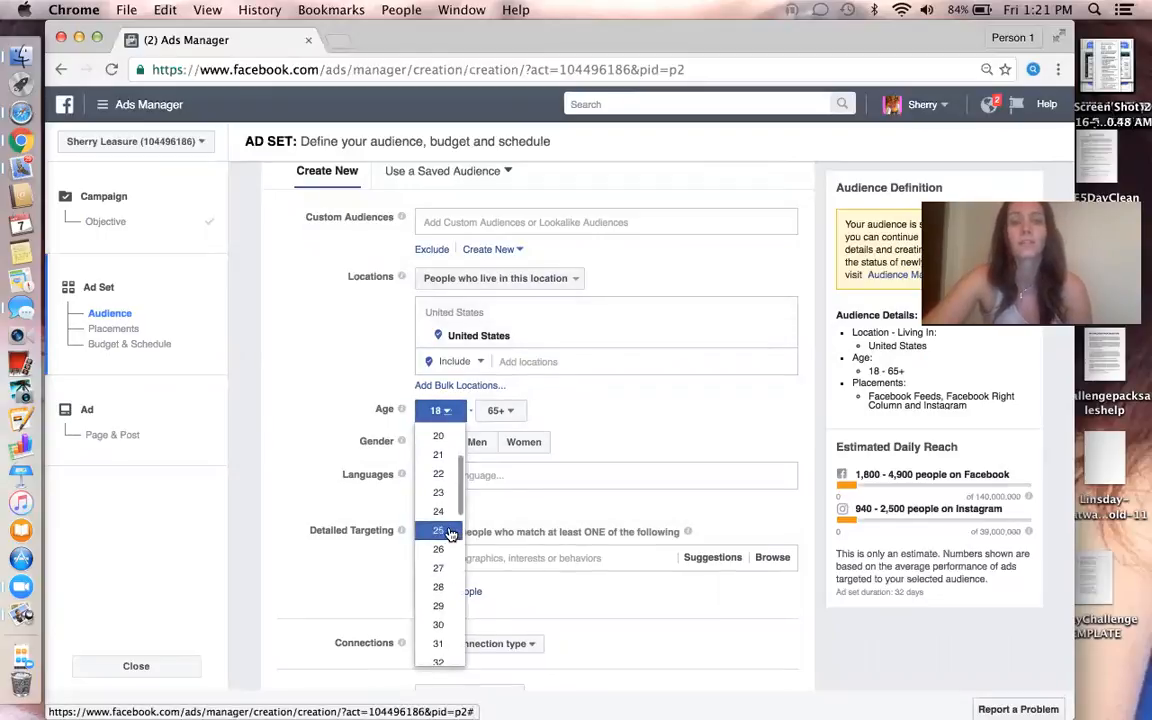
scroll("down", 3)
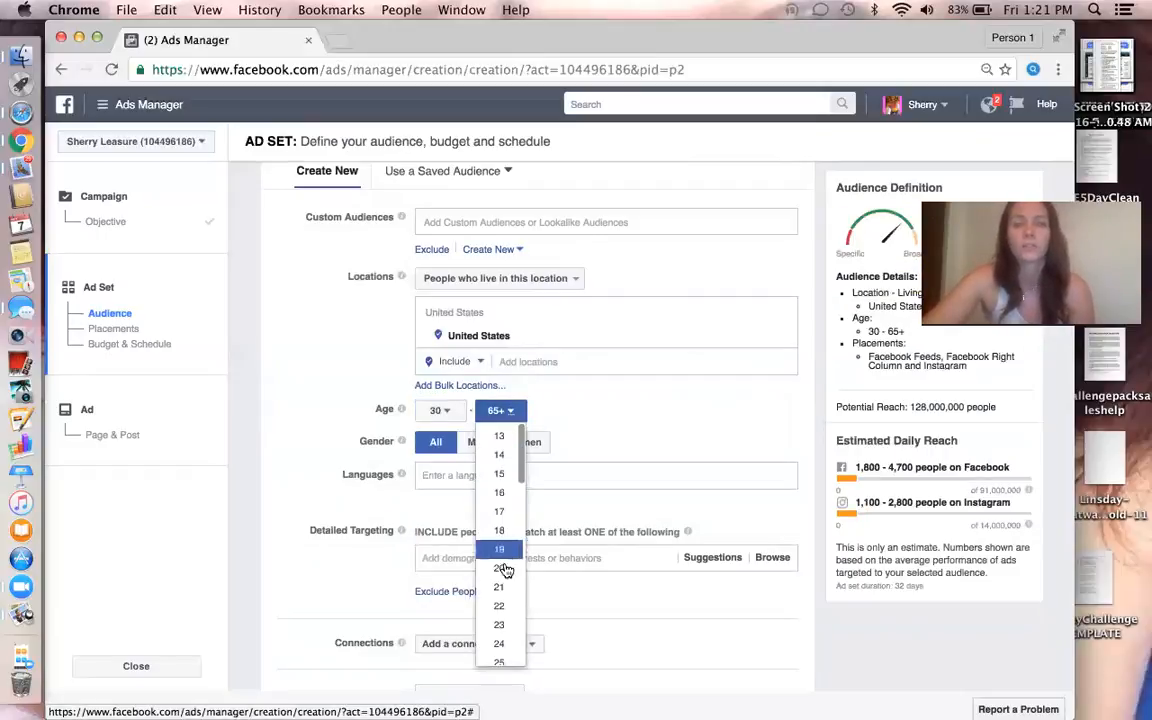
scroll("down", 3)
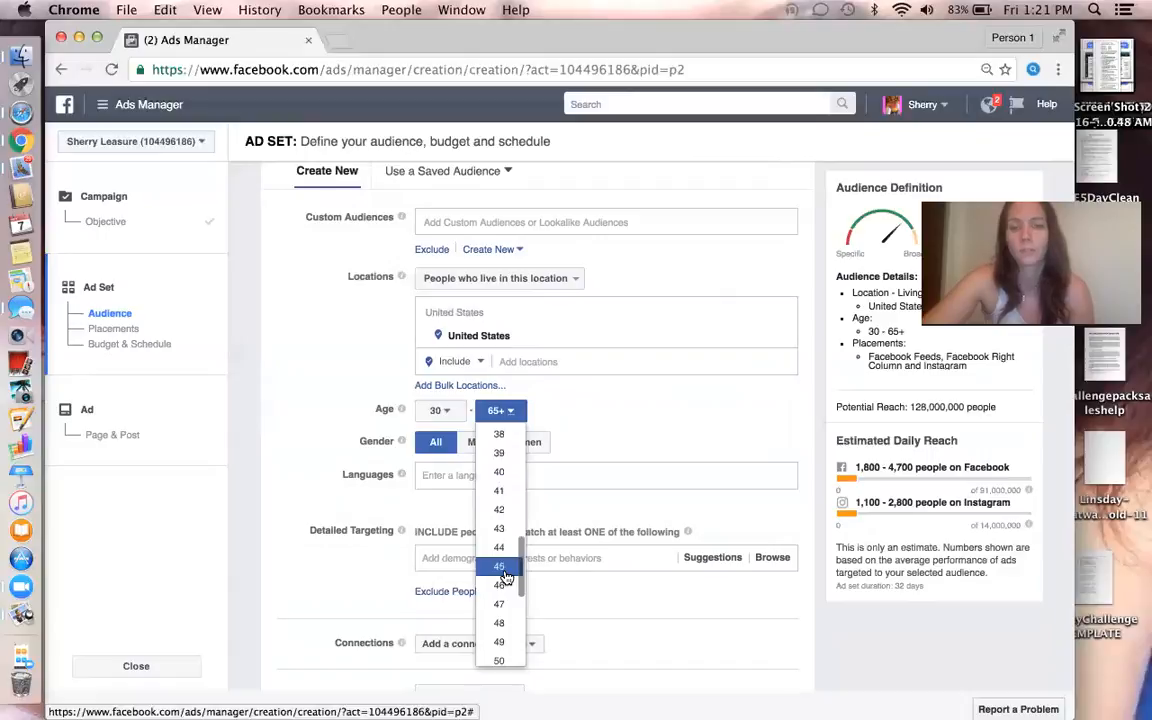
left_click(498, 565)
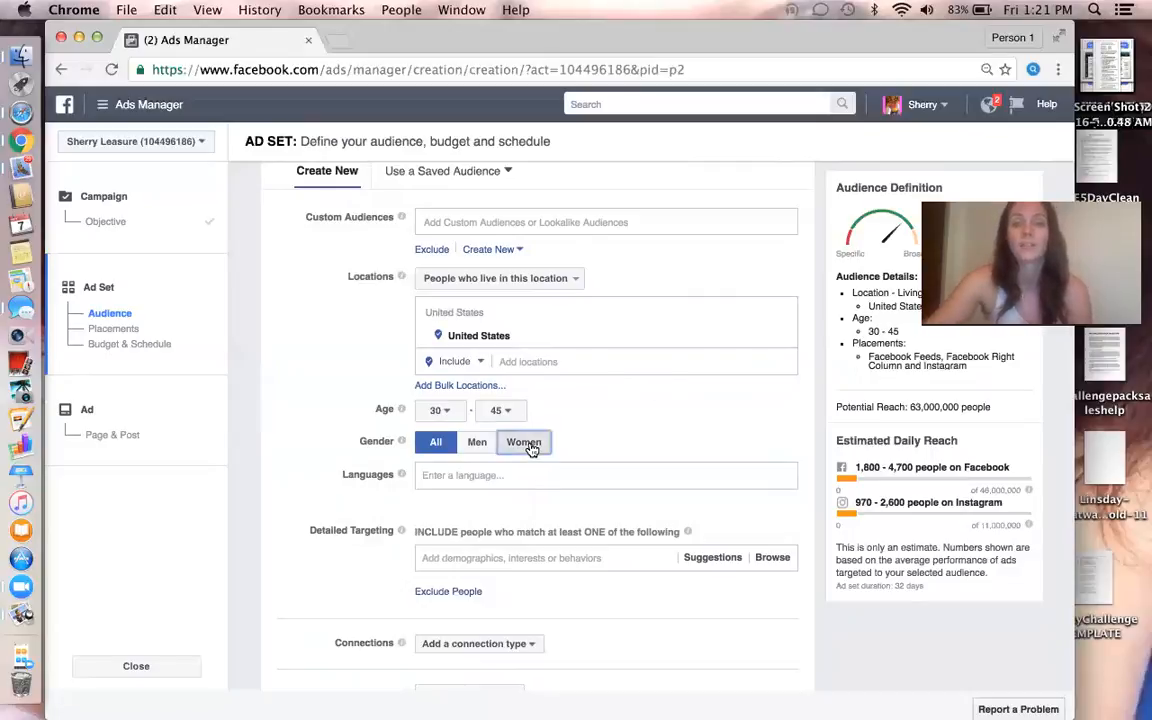
left_click(524, 442)
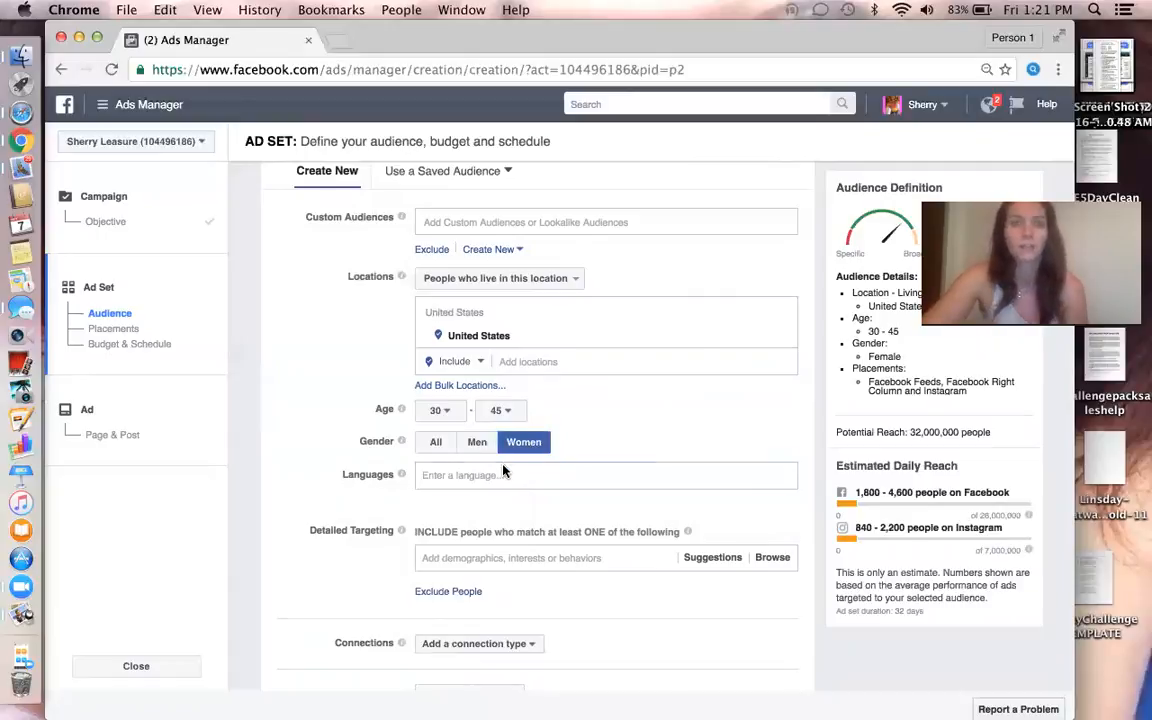
left_click(606, 475)
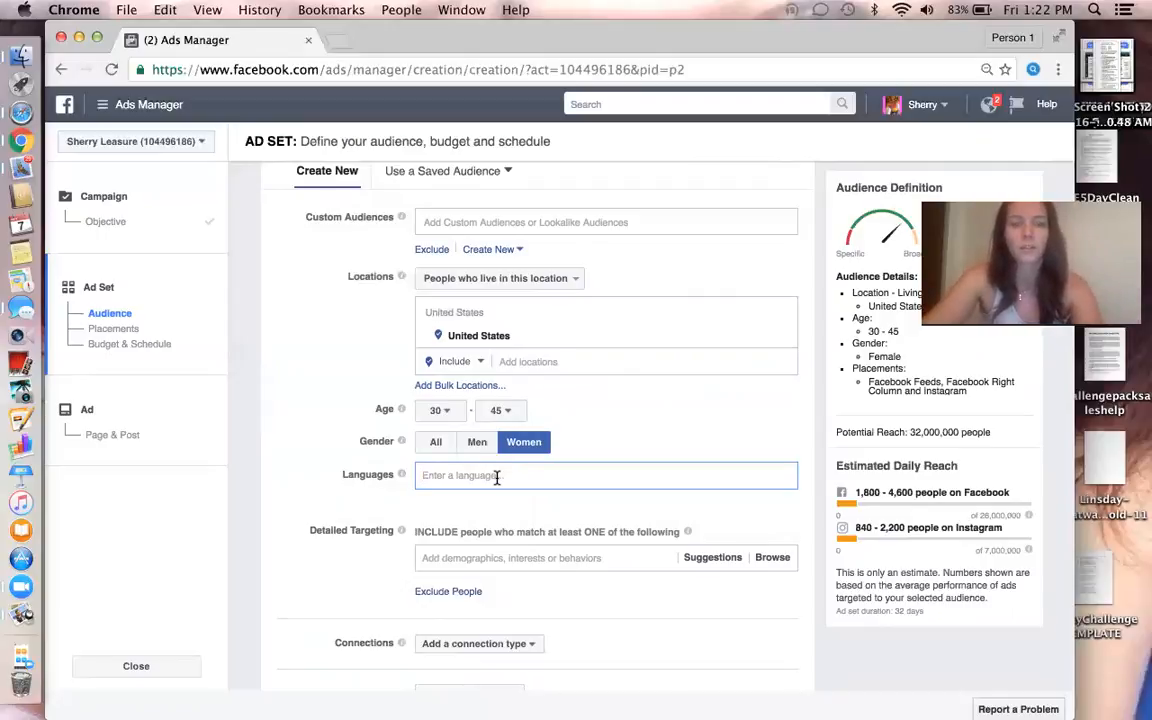
Add English (US) as the audience language, bringing reach to 30,000,000
type("e")
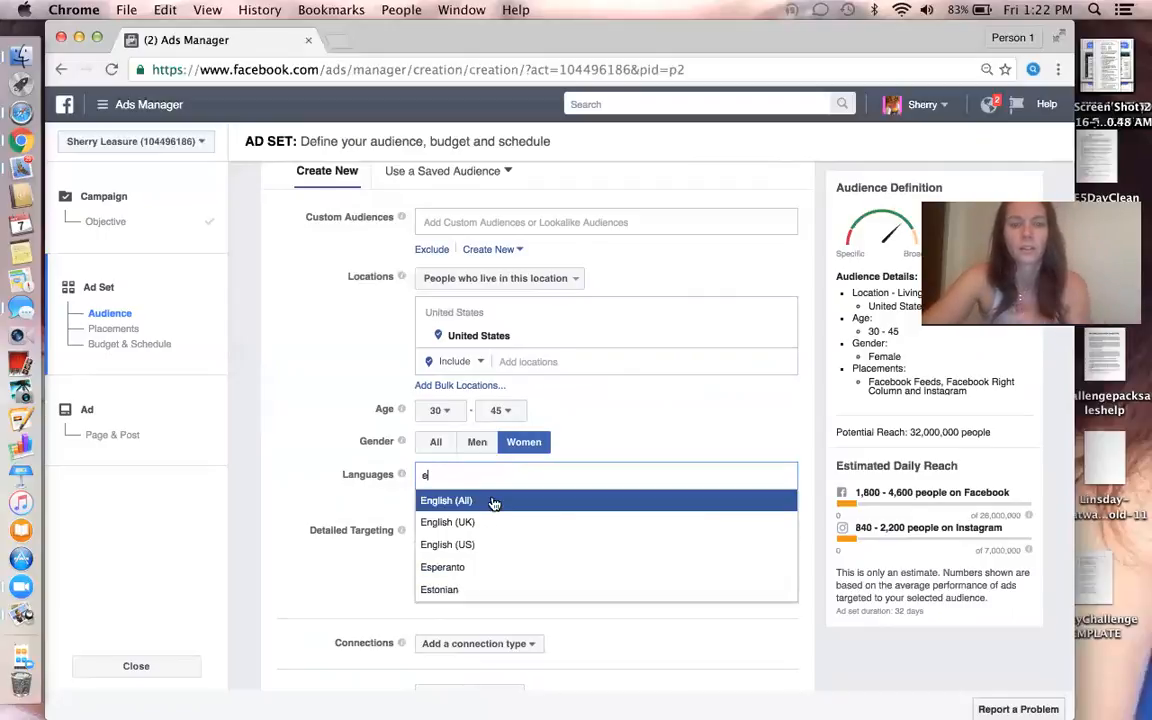
left_click(447, 544)
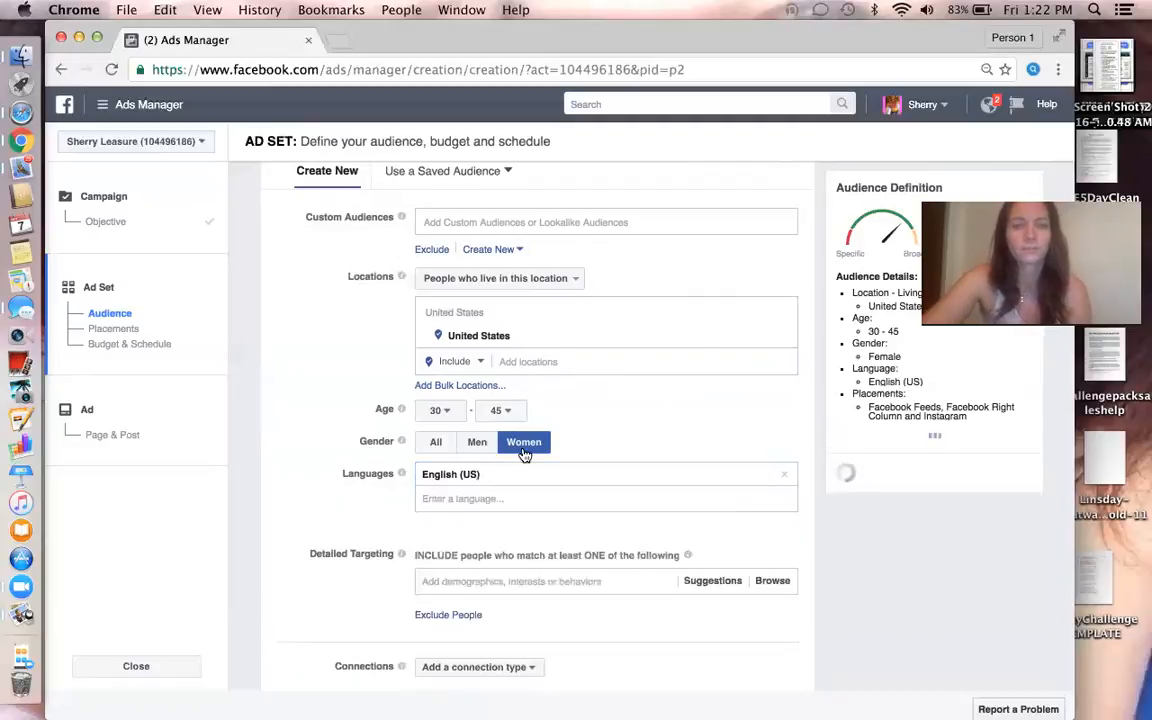
scroll("down", 3)
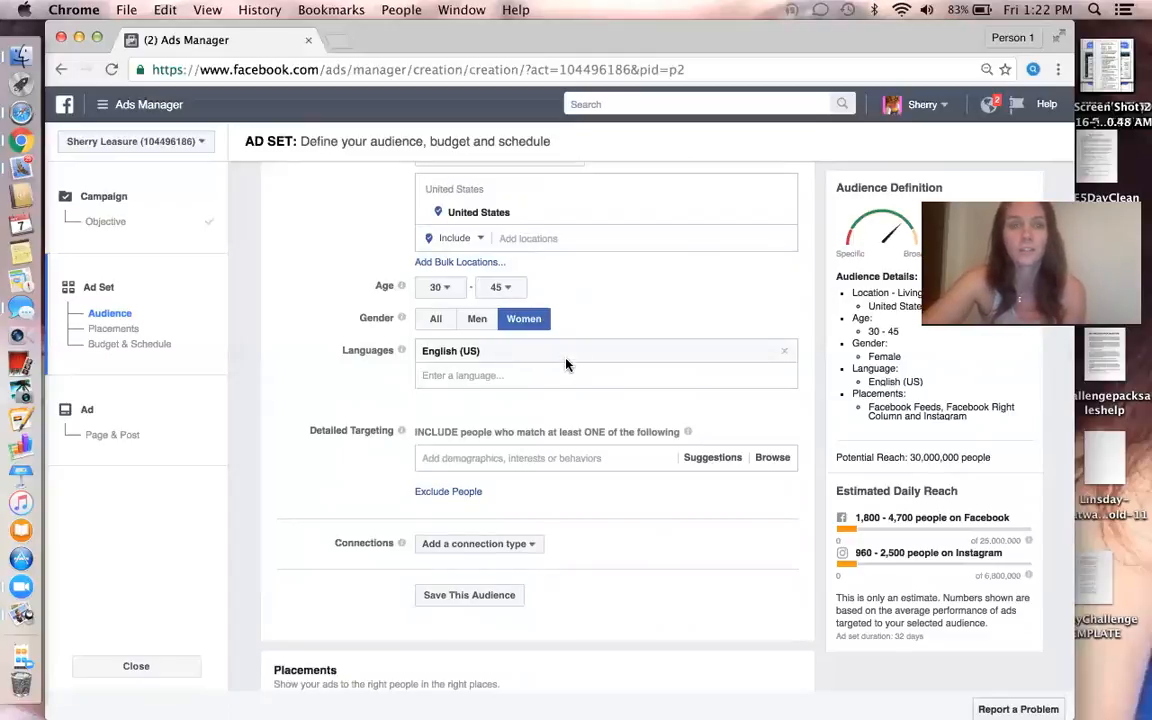
mouse_move(535, 416)
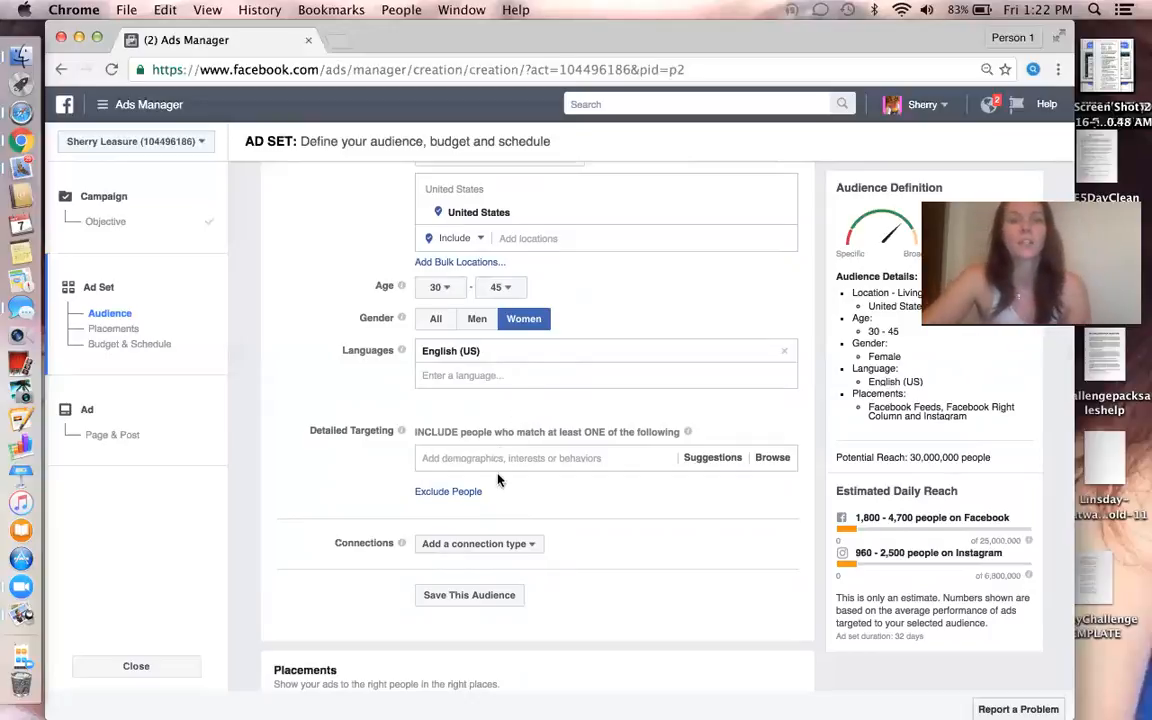
left_click(547, 458)
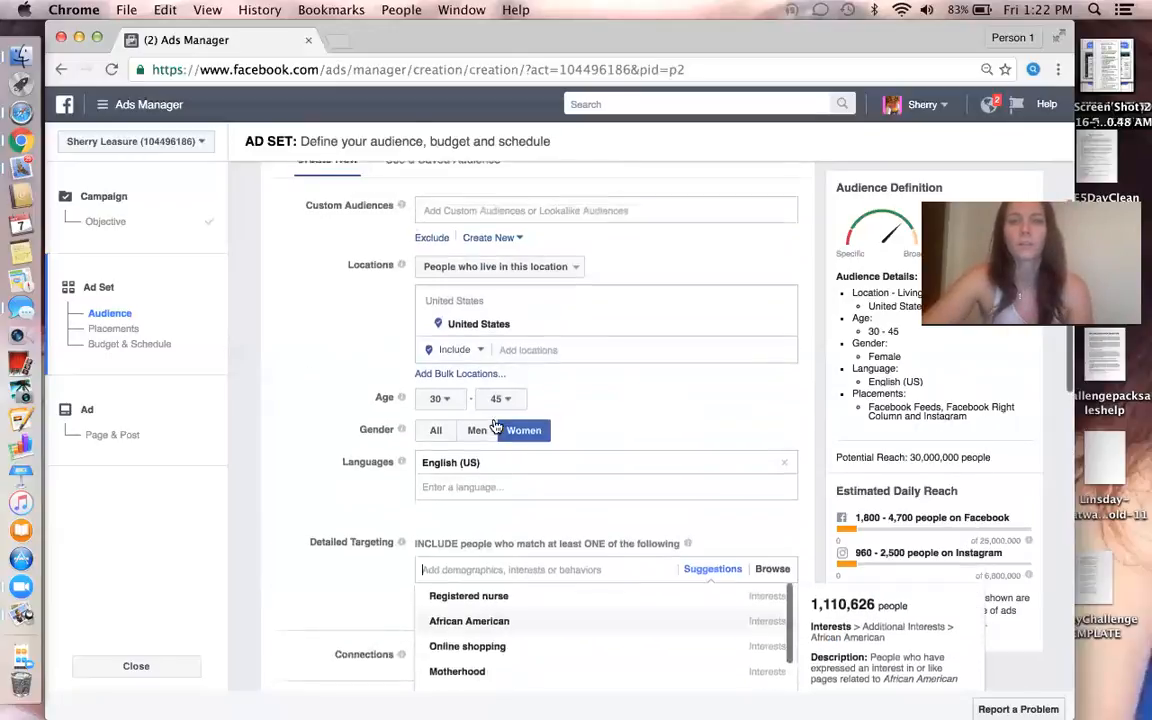
Search 'mom' and 'wine' to add Moms Who Need Wine and Wine Lovers interests
scroll("down", 3)
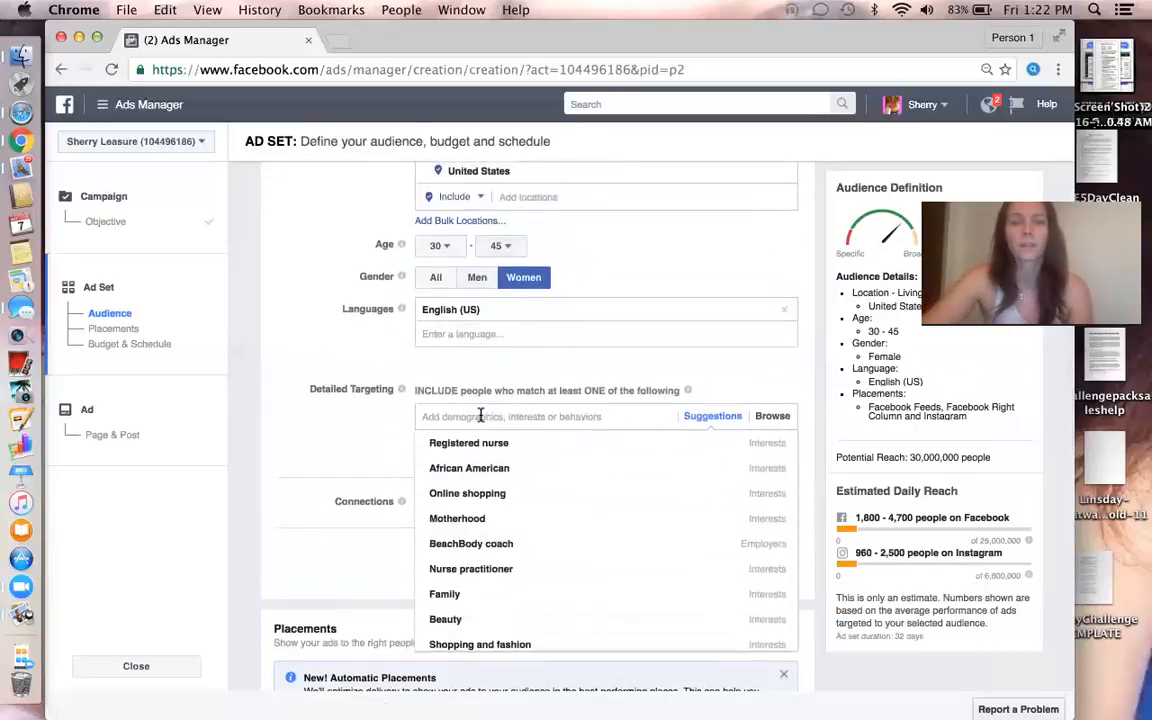
mouse_move(468, 438)
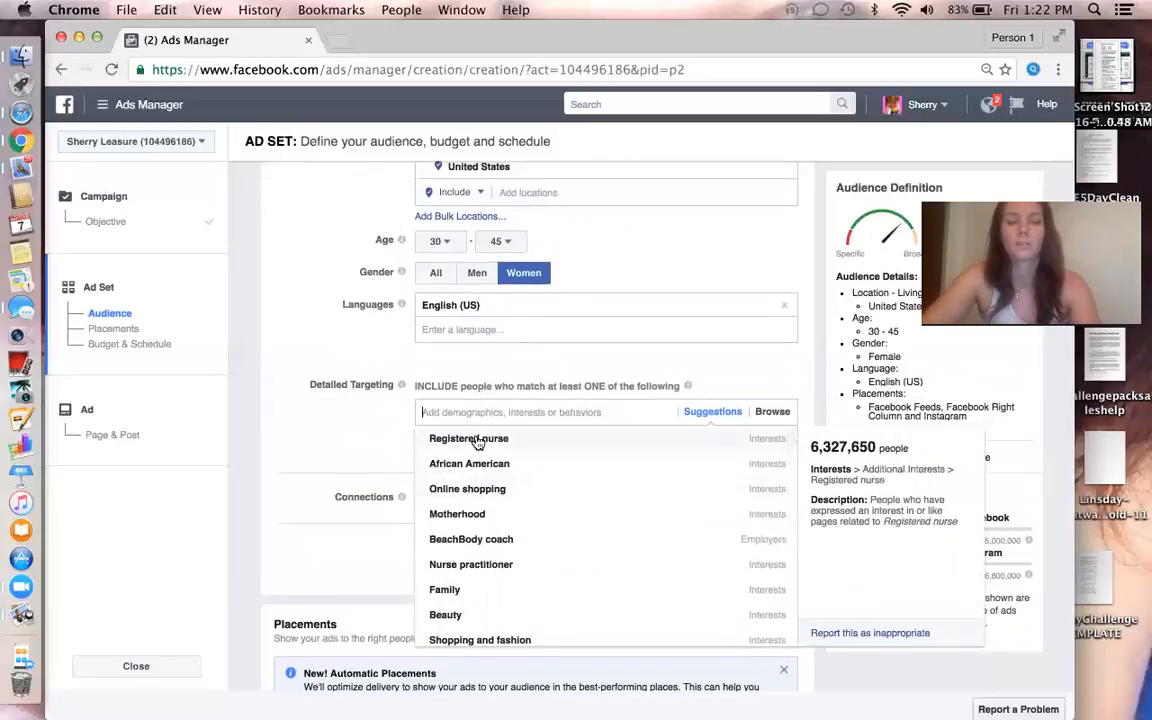
type("moms who")
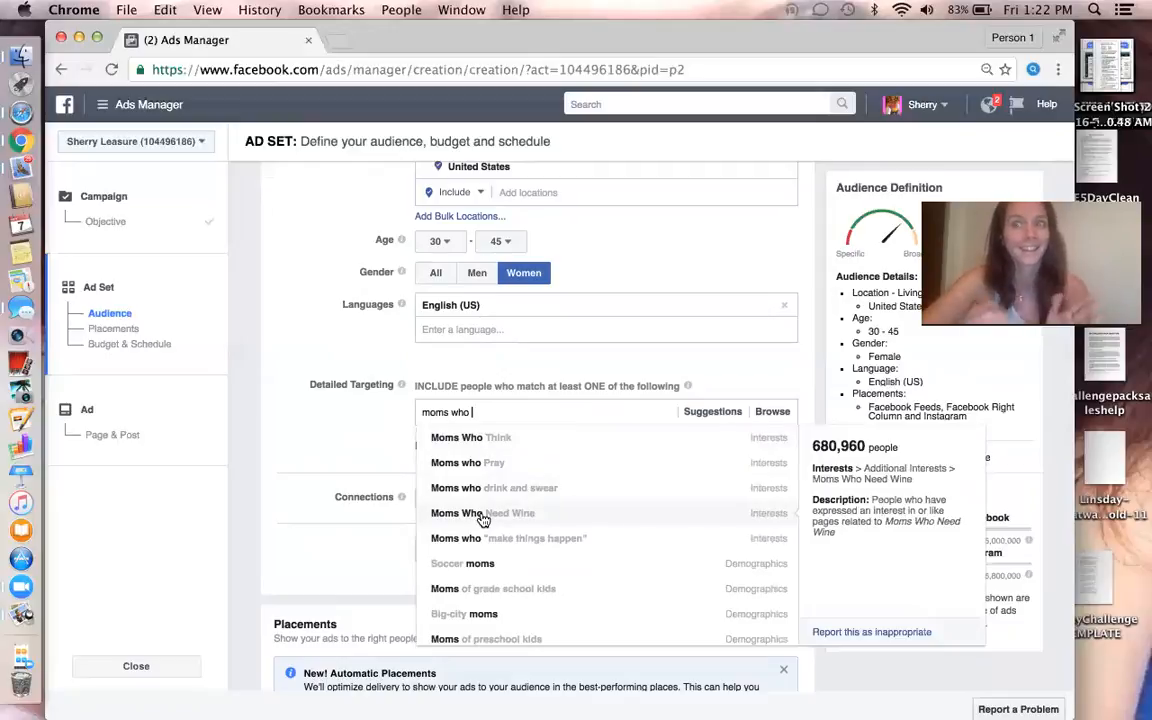
left_click(483, 513)
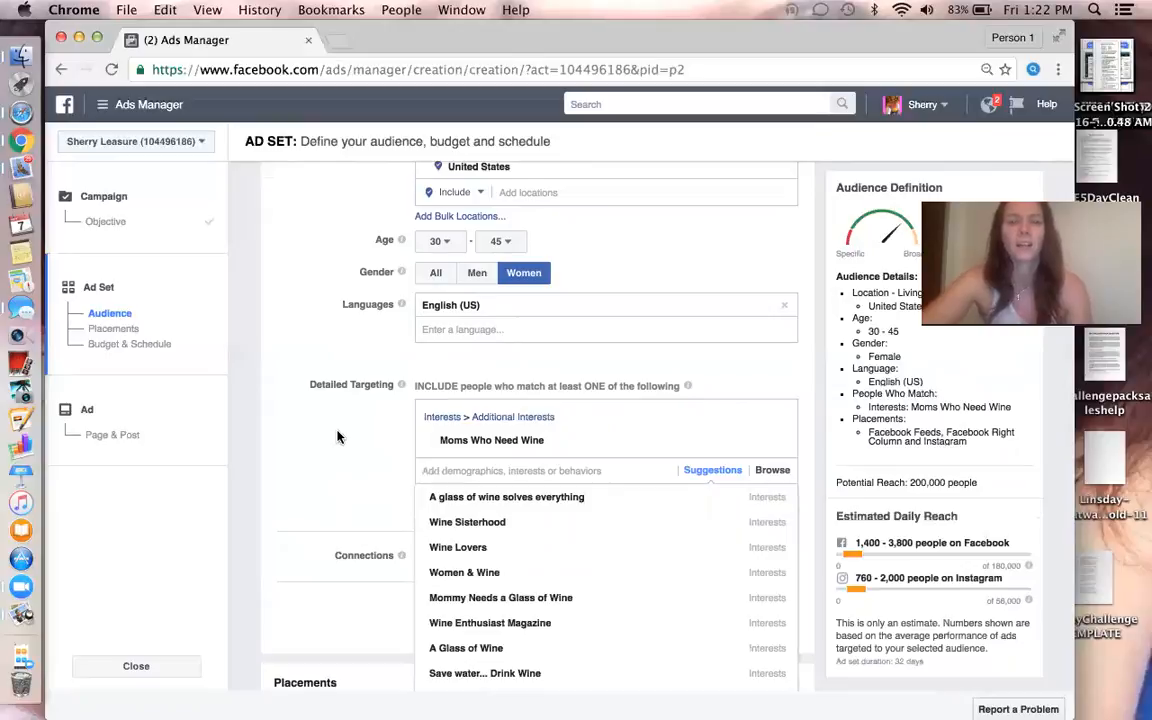
type("wine lovers")
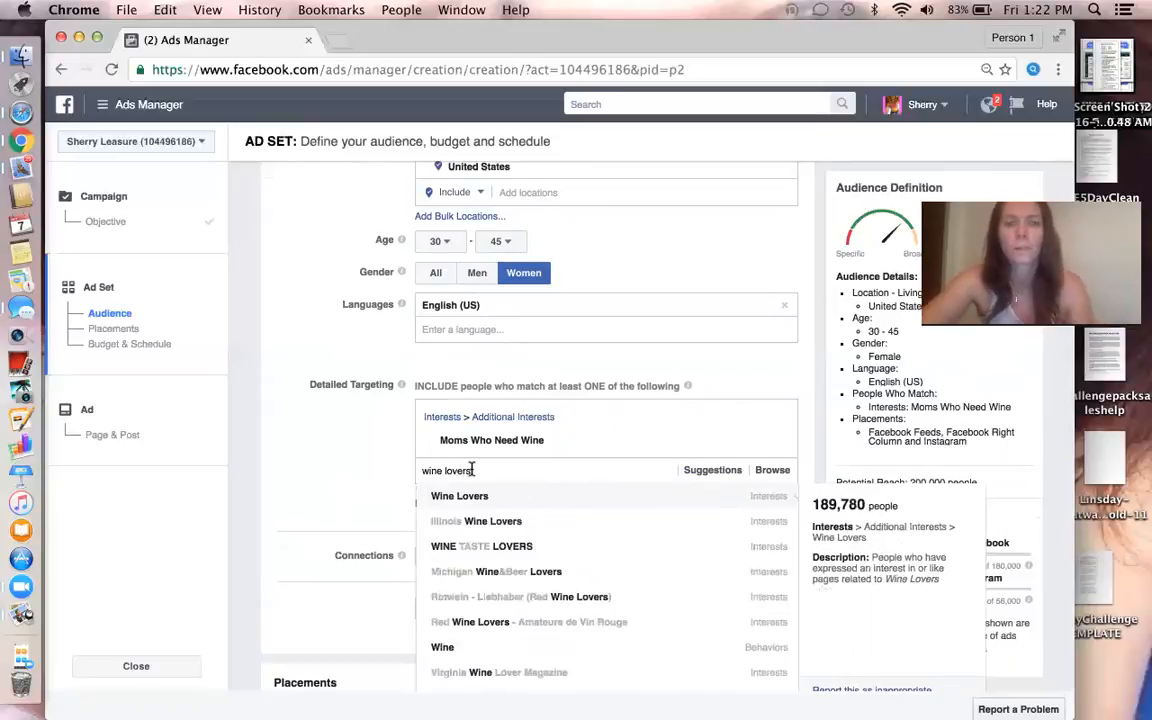
left_click(459, 496)
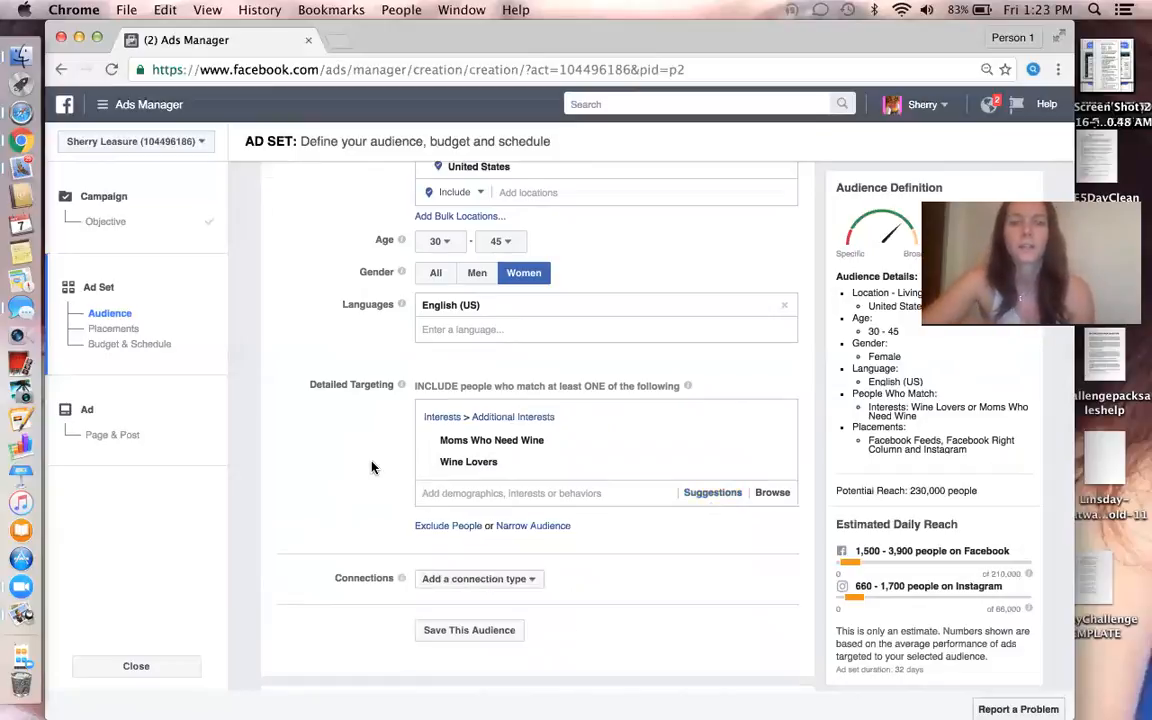
mouse_move(910, 494)
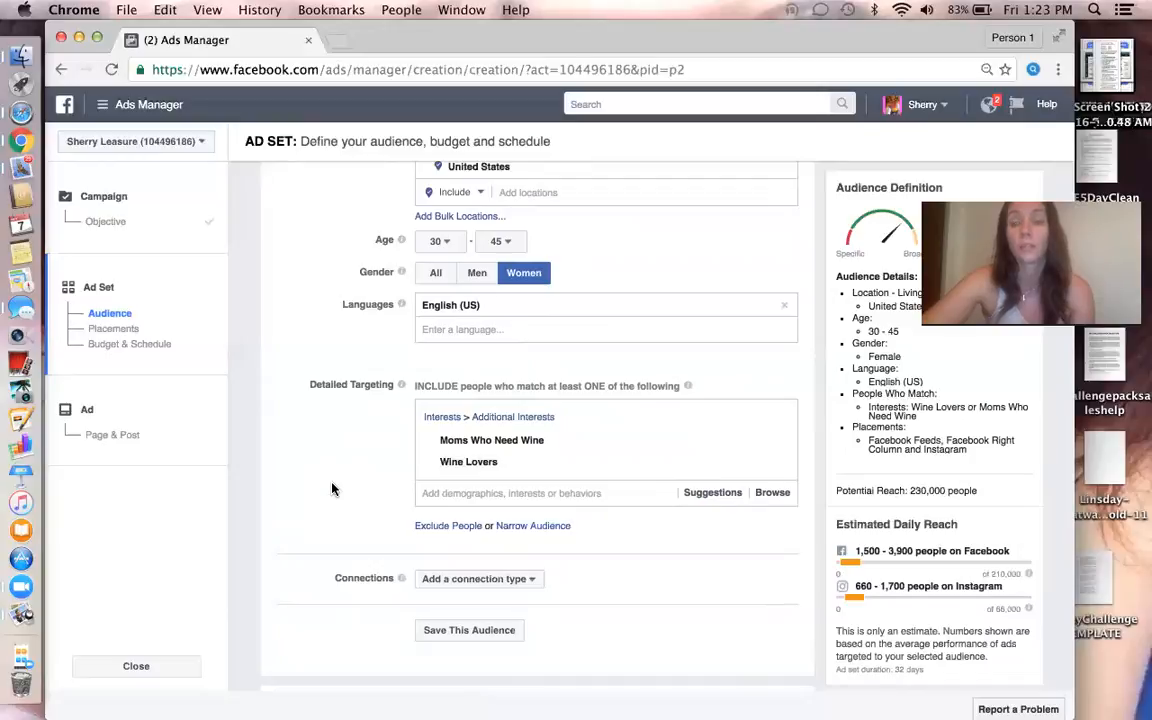
mouse_move(336, 480)
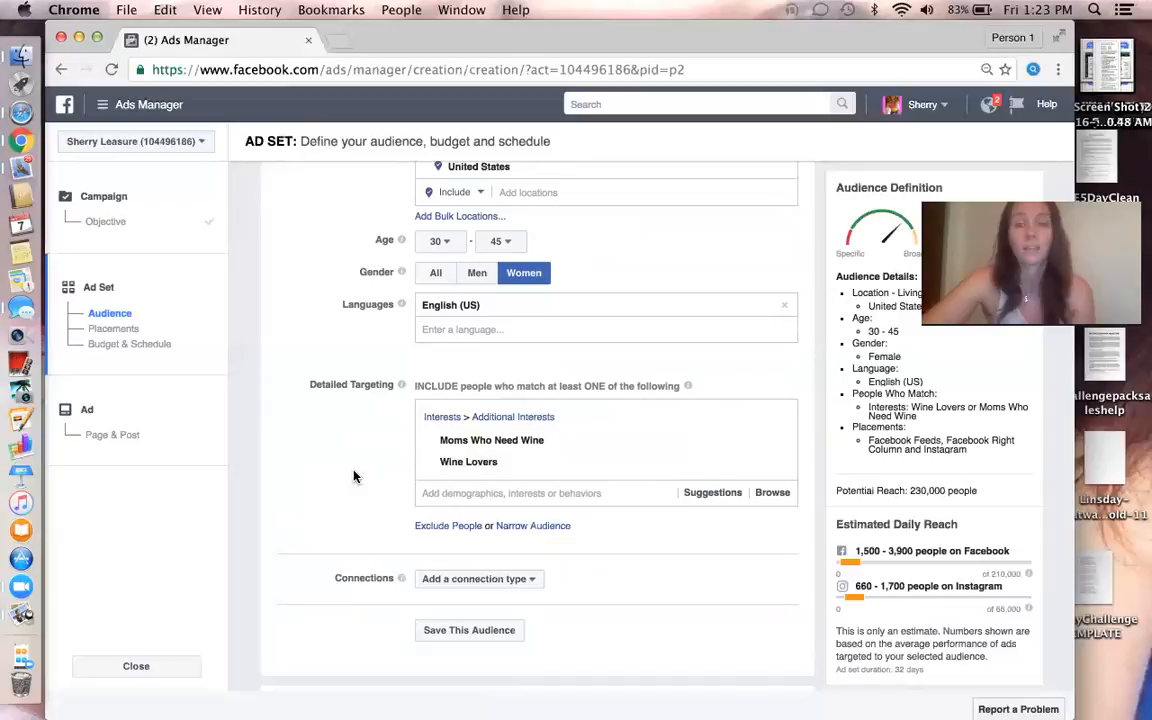
mouse_move(377, 477)
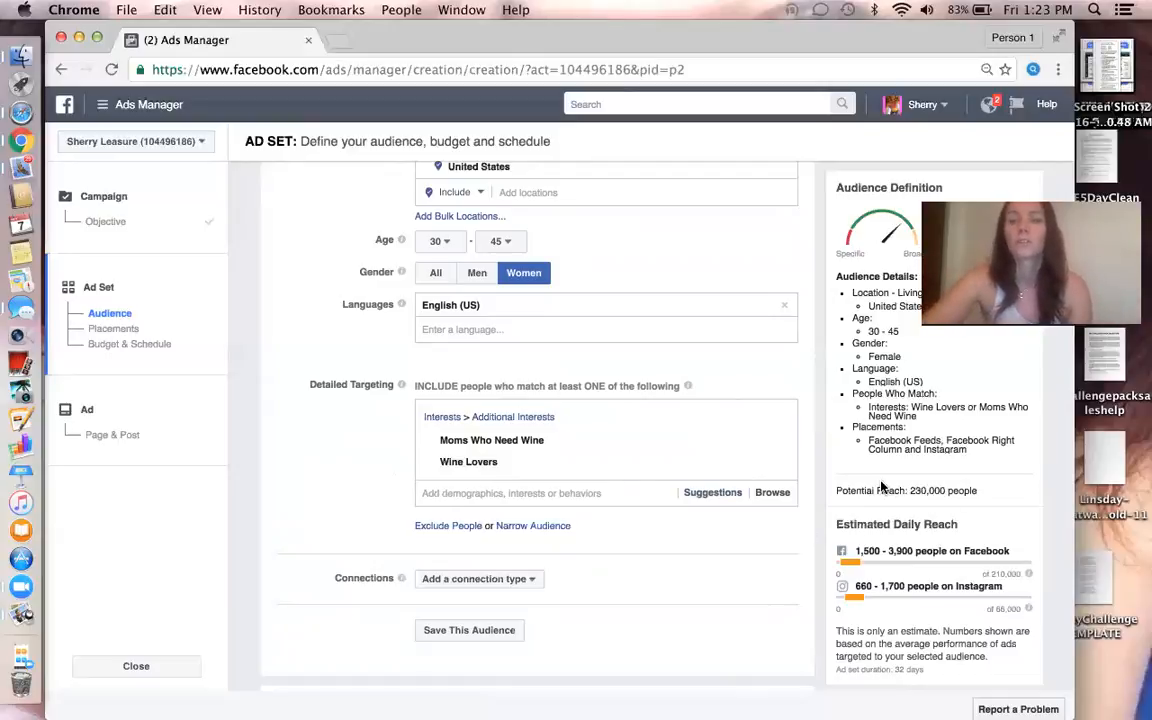
mouse_move(953, 503)
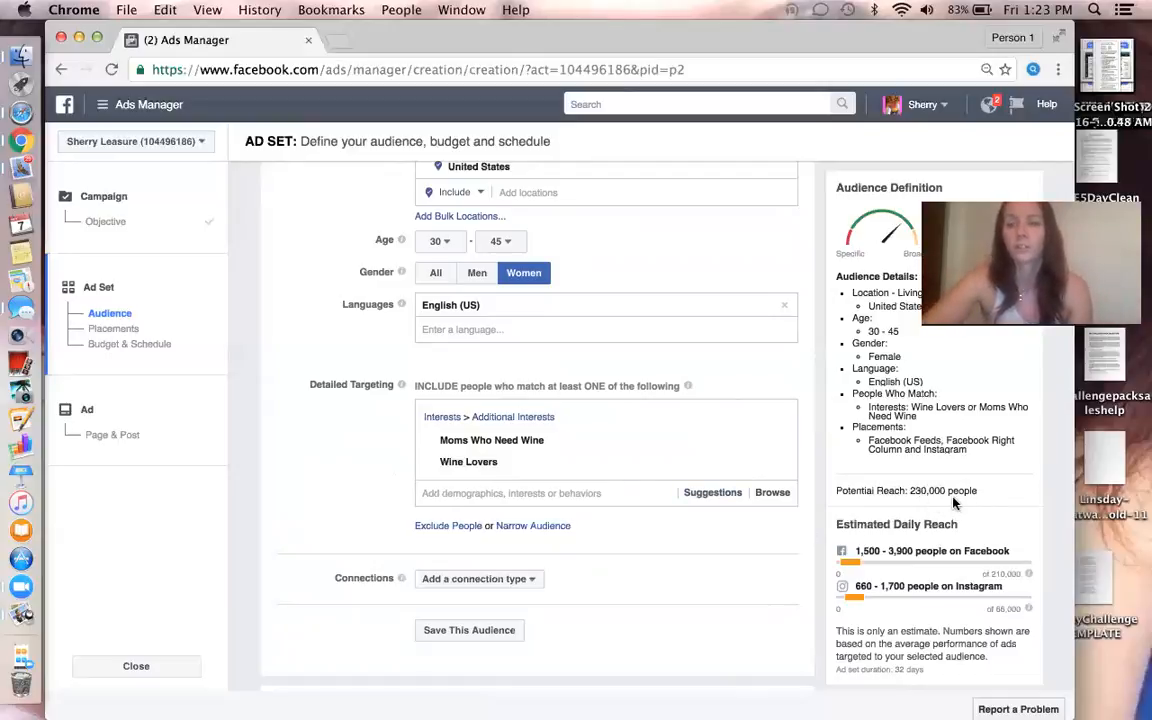
scroll("down", 3)
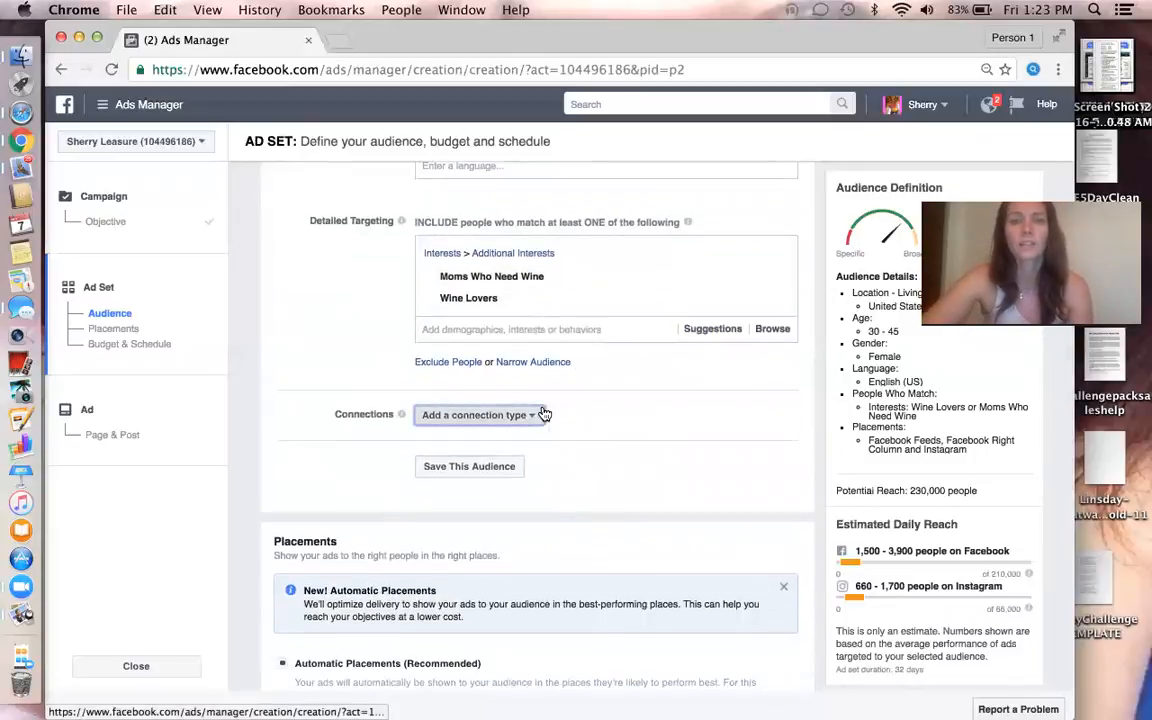
Add a Facebook Pages connection excluding people who like Wine4life
left_click(478, 414)
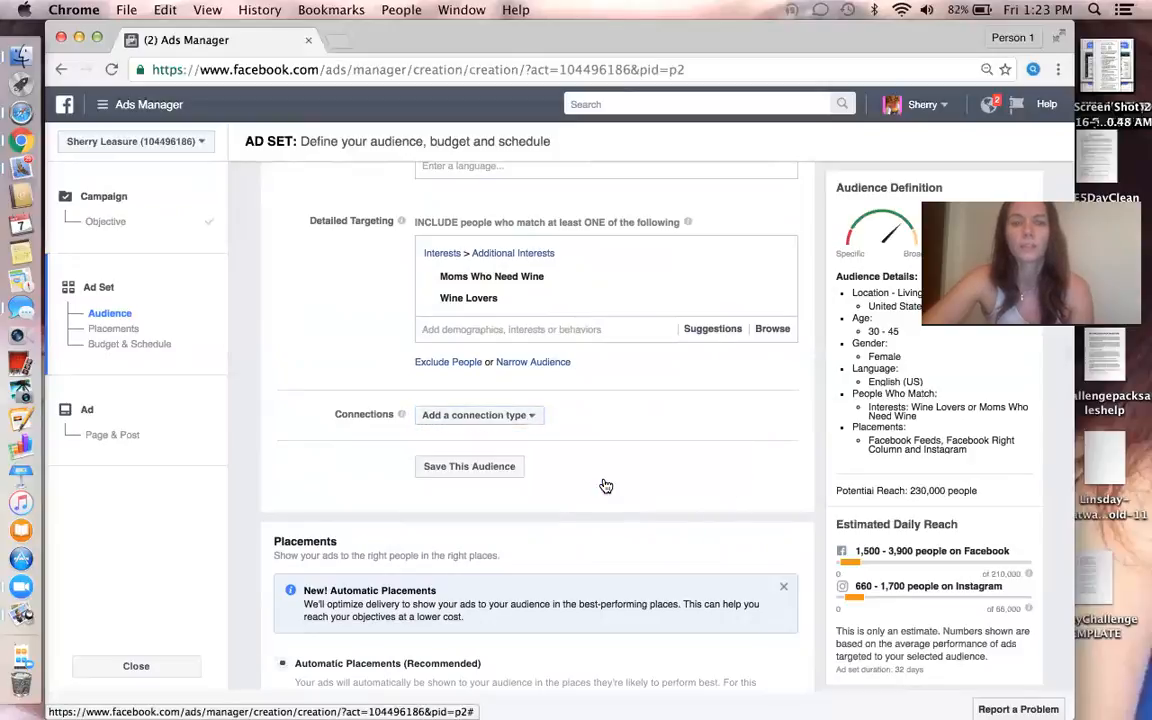
left_click(478, 415)
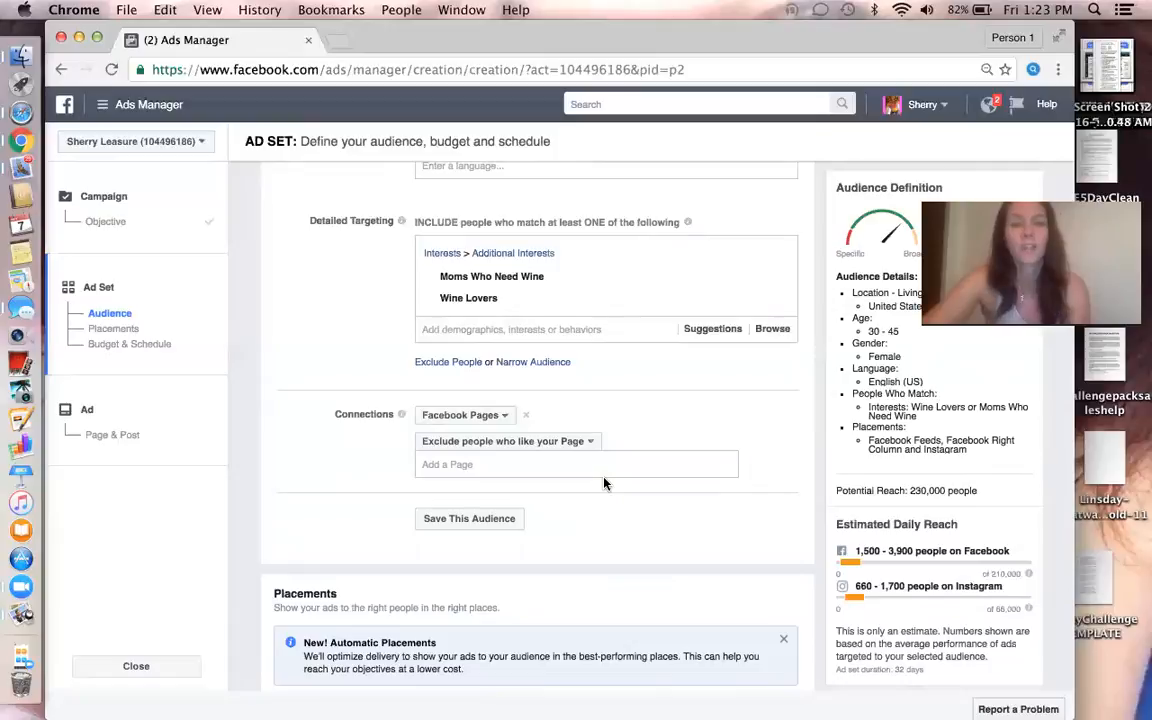
mouse_move(651, 414)
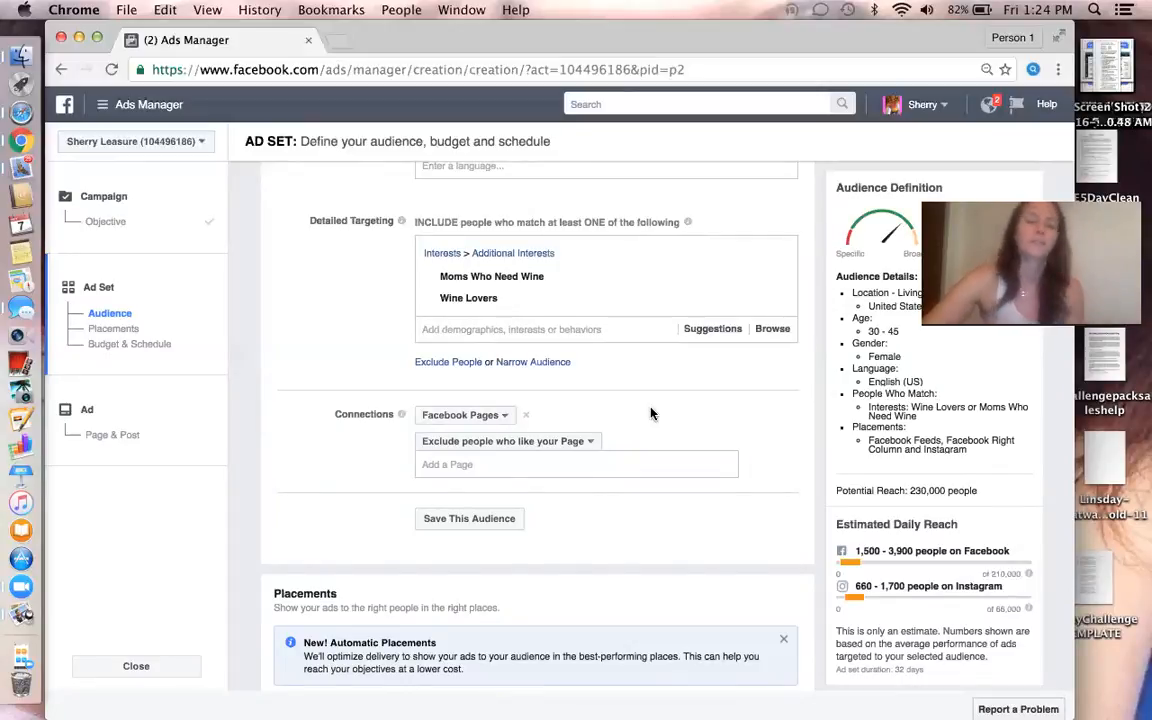
scroll("down", 3)
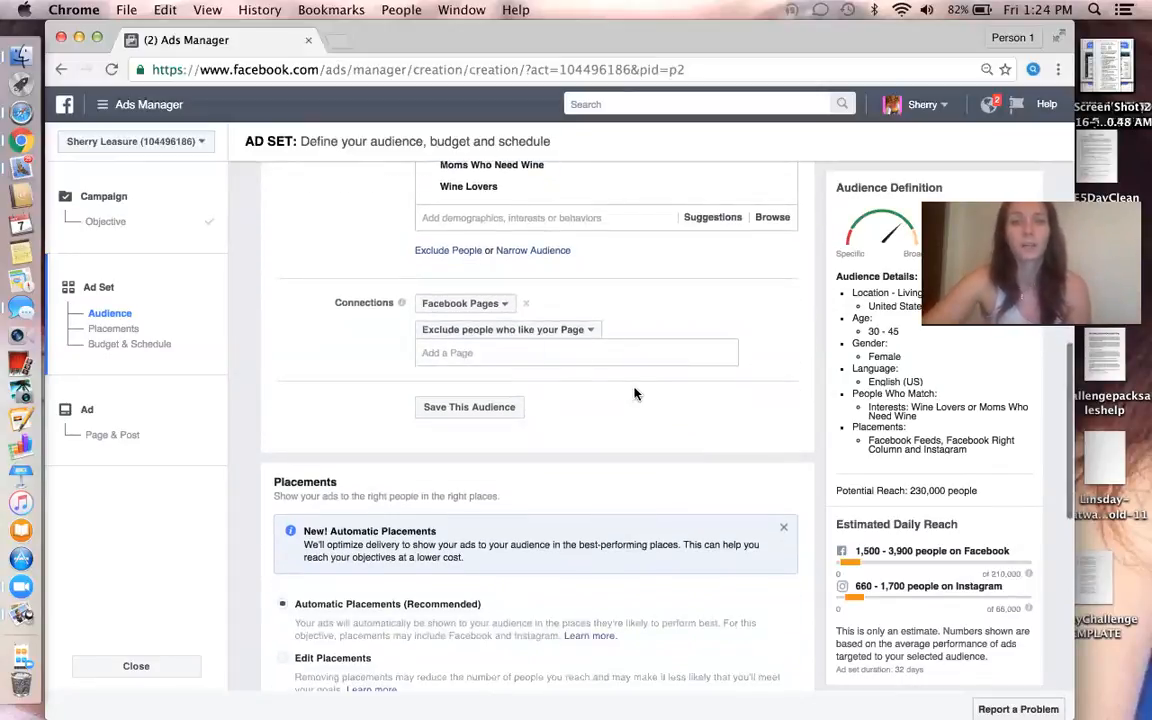
type("w")
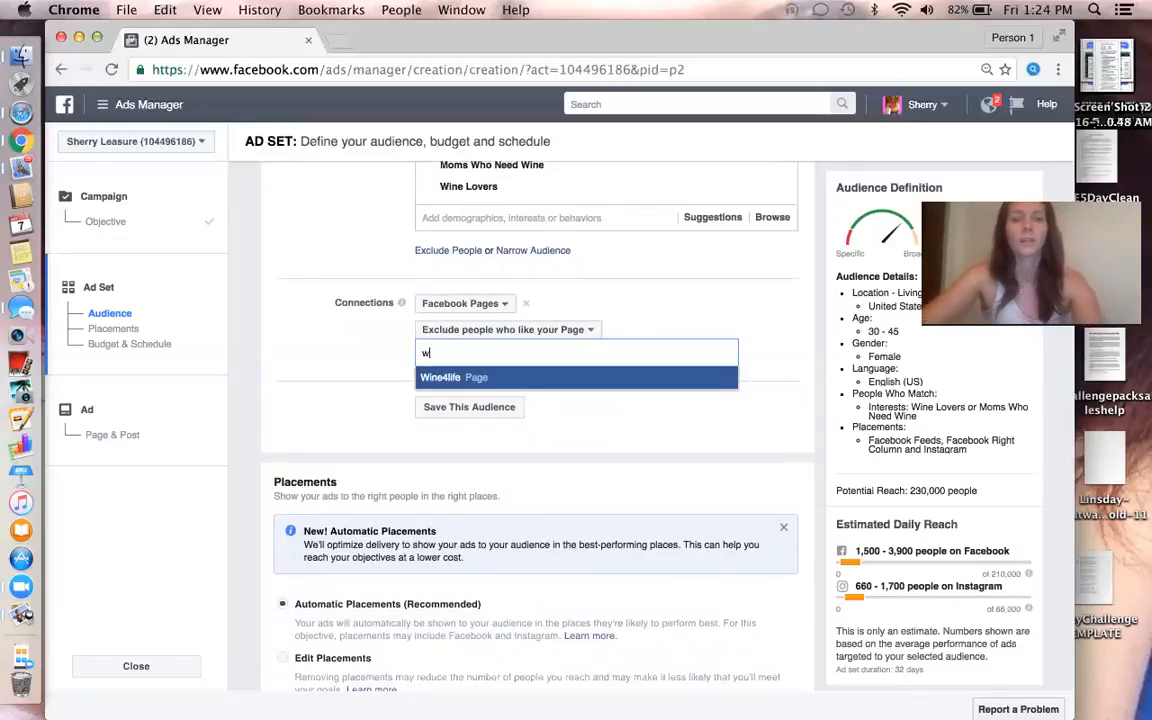
type("ine")
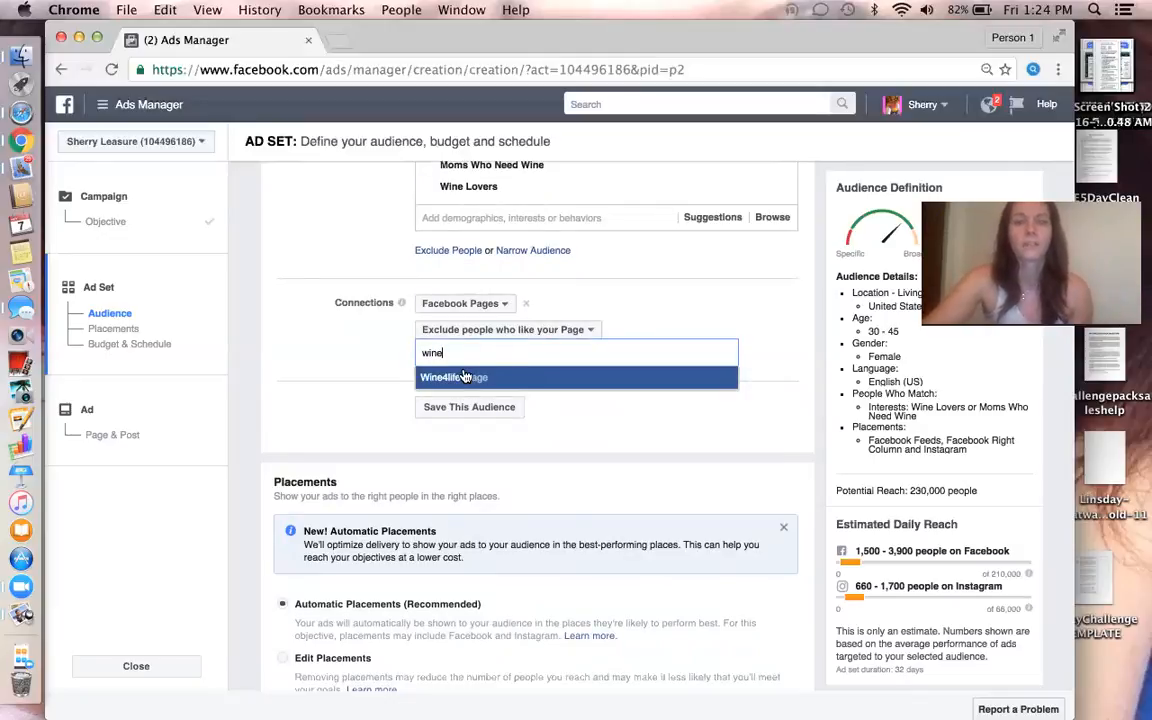
left_click(454, 377)
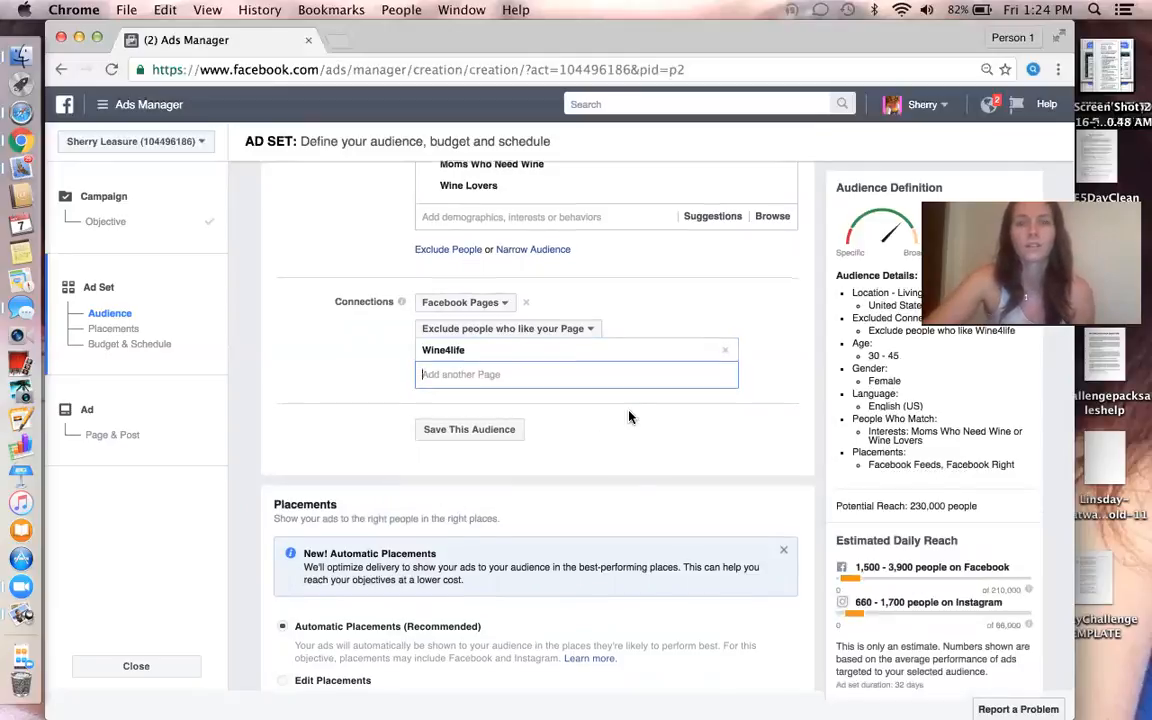
scroll("down", 3)
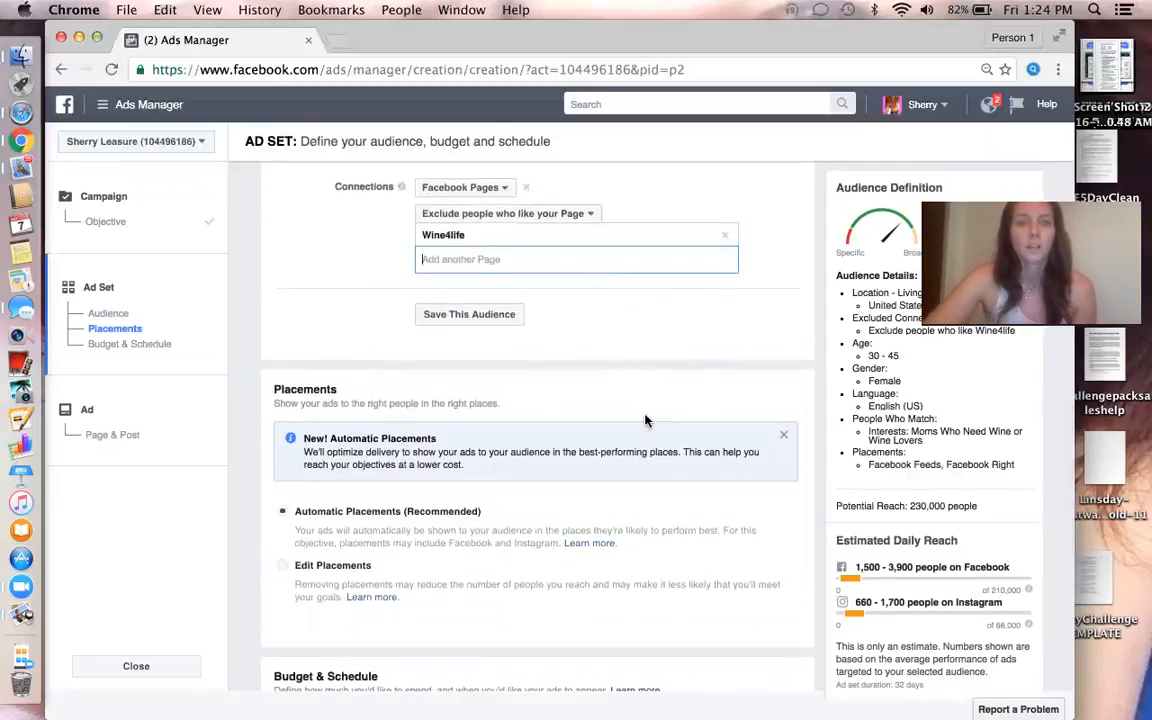
Switch to manual placements, keeping Facebook feeds and right column only
scroll("down", 3)
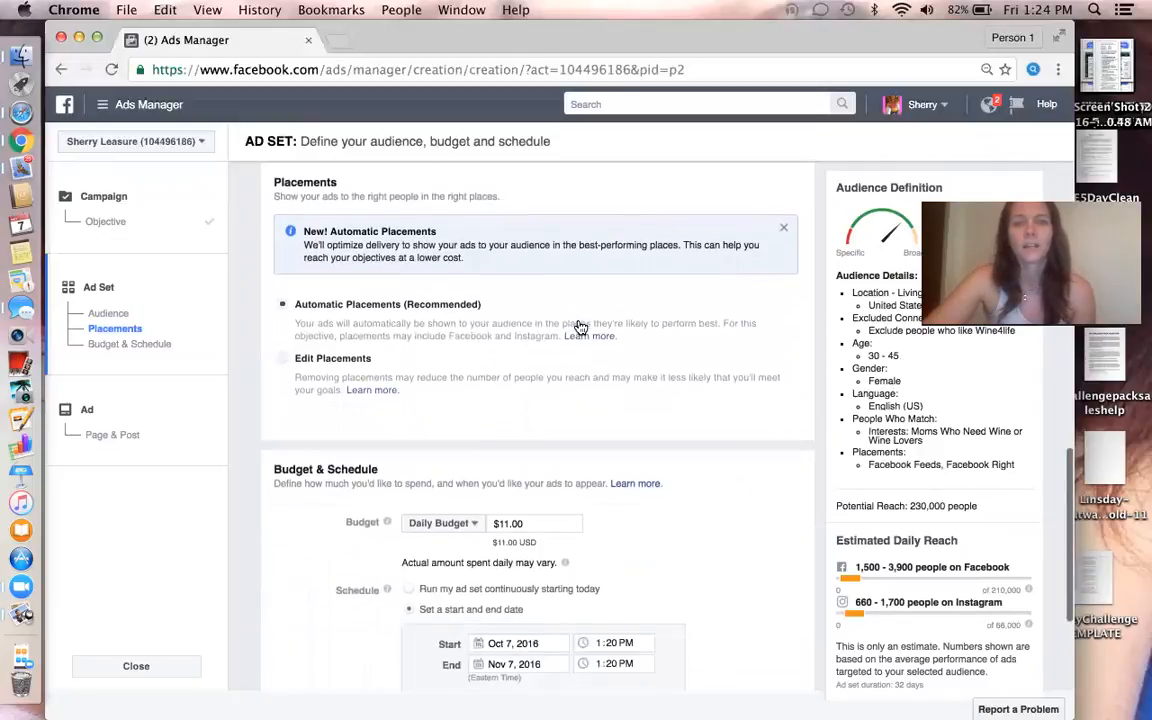
mouse_move(647, 286)
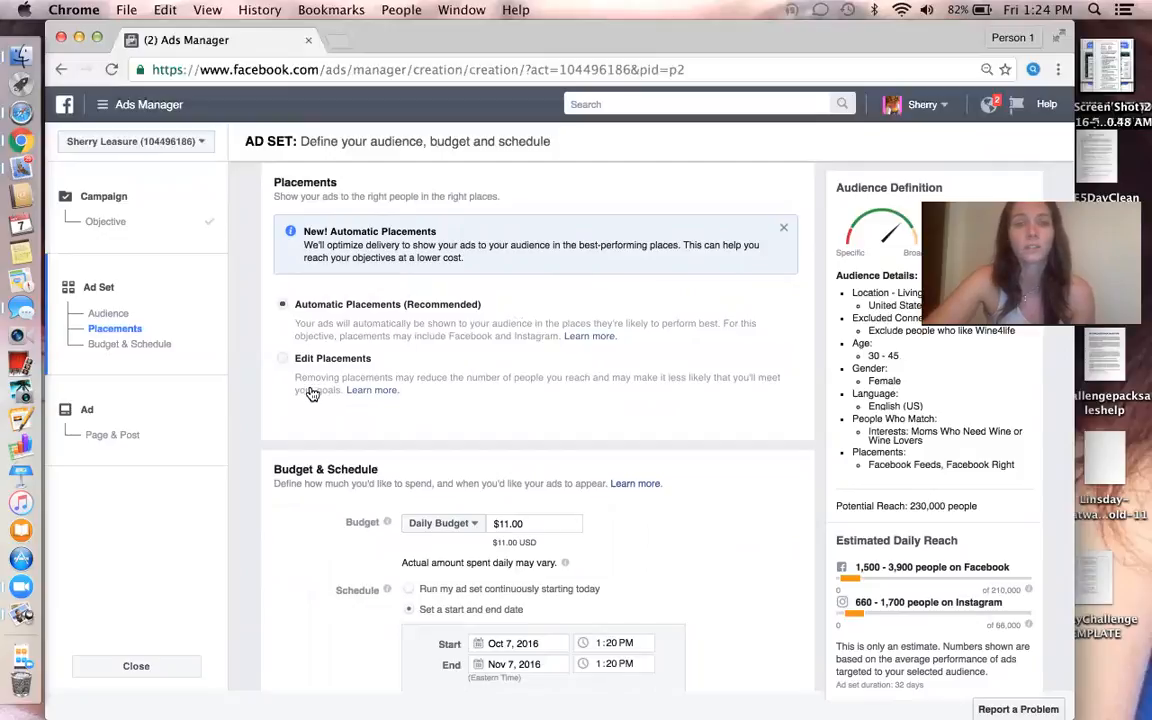
left_click(282, 358)
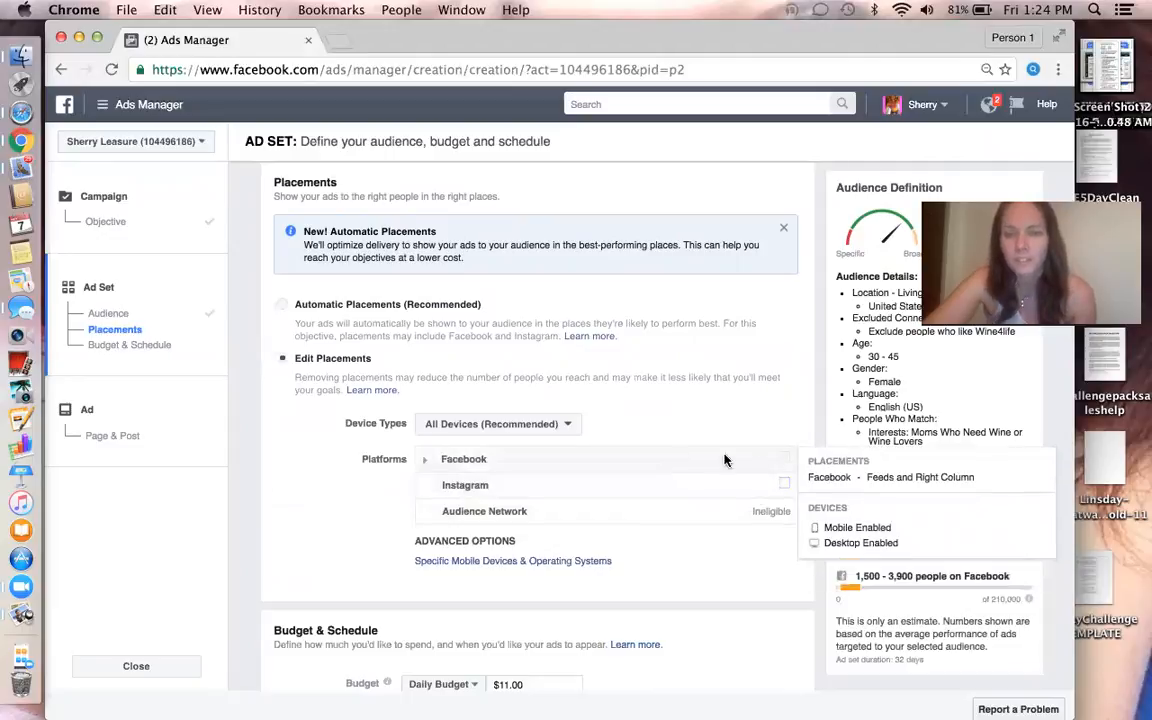
mouse_move(656, 464)
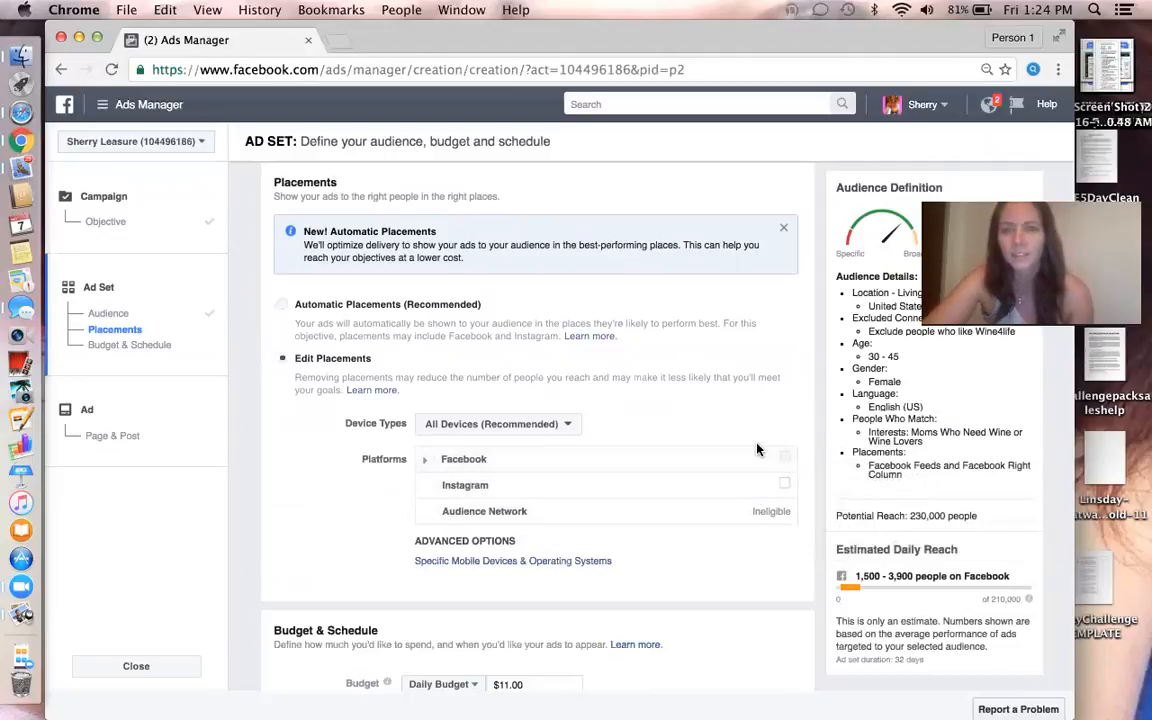
mouse_move(705, 403)
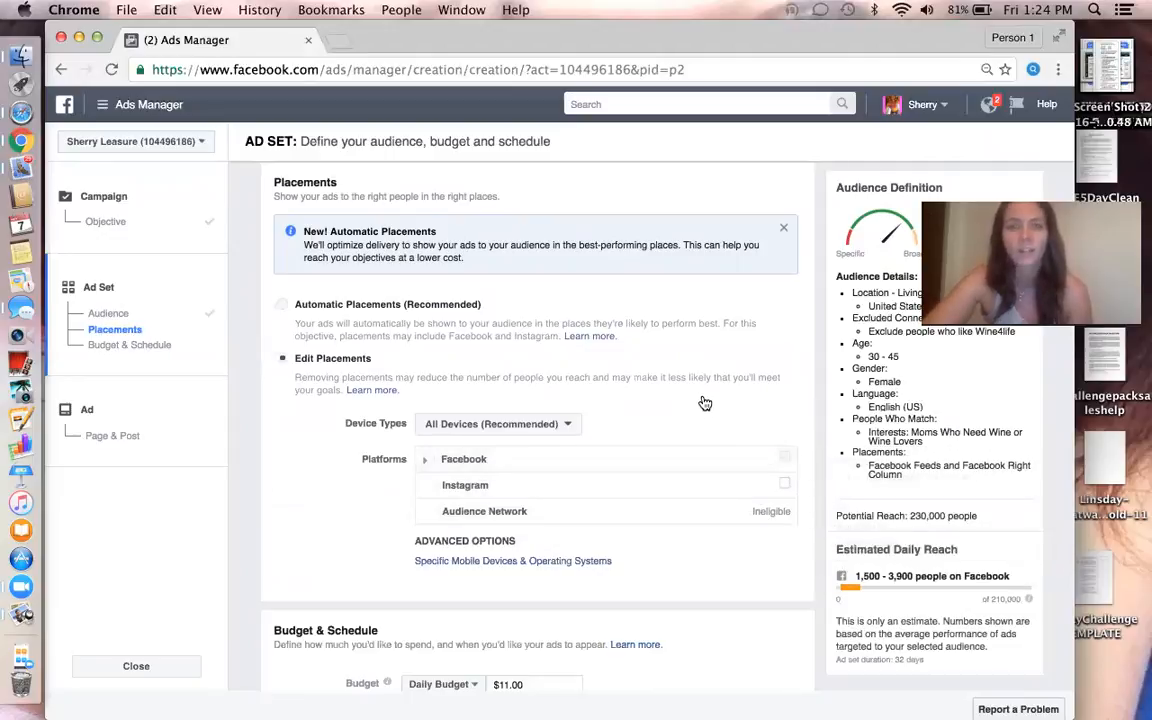
mouse_move(708, 406)
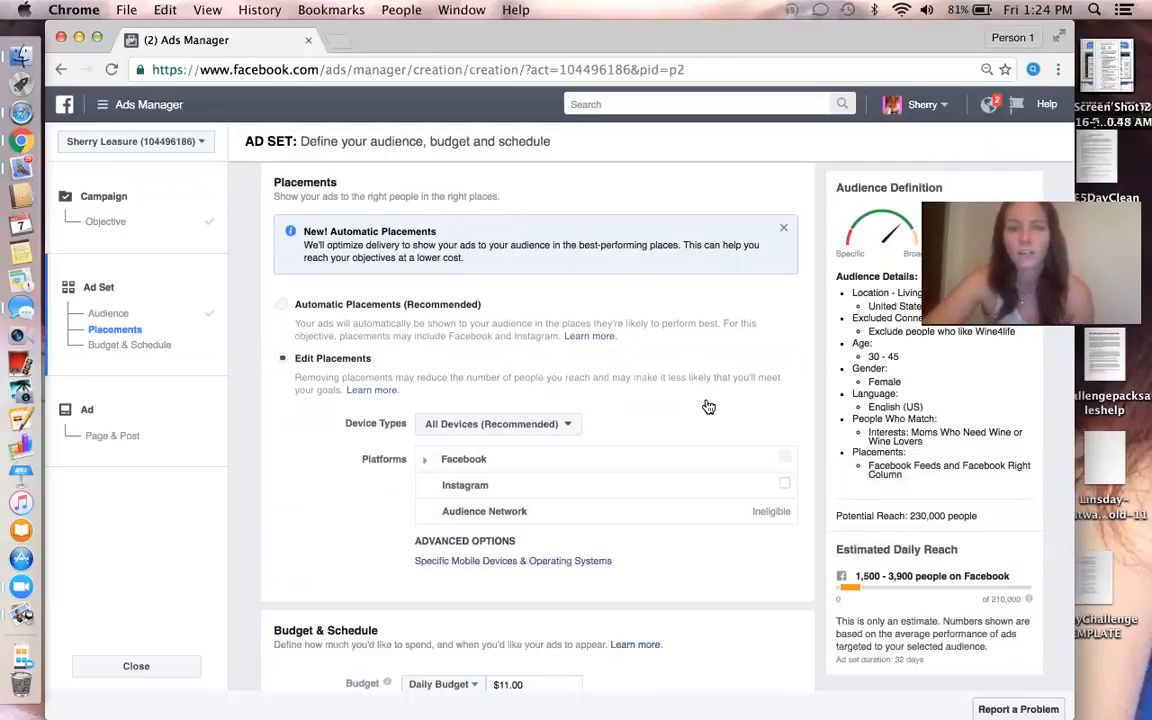
scroll("down", 3)
type("25")
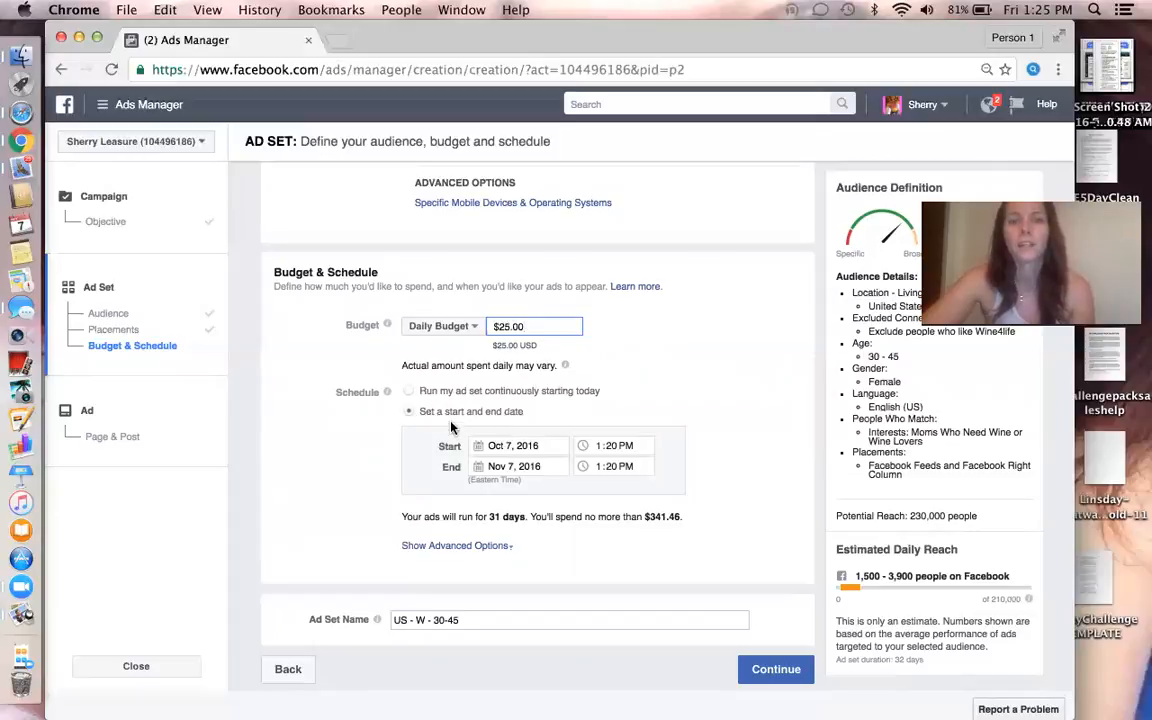
mouse_move(479, 456)
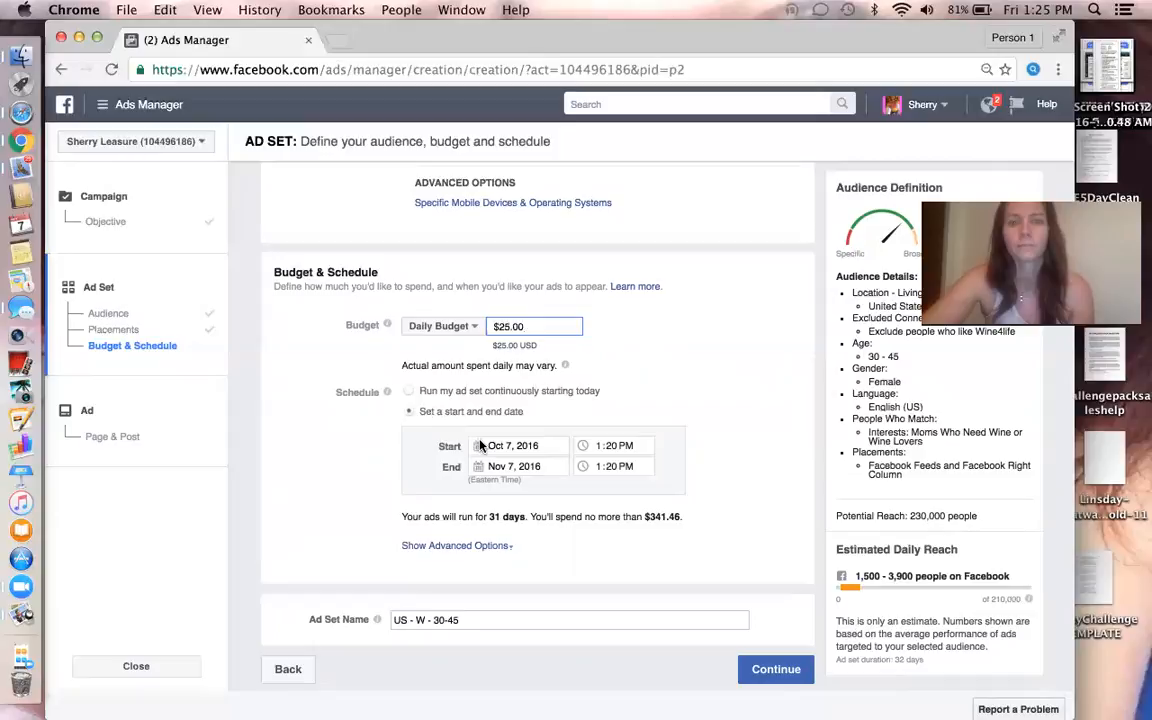
Try an October 9 start date and an end date in the schedule calendars
left_click(516, 445)
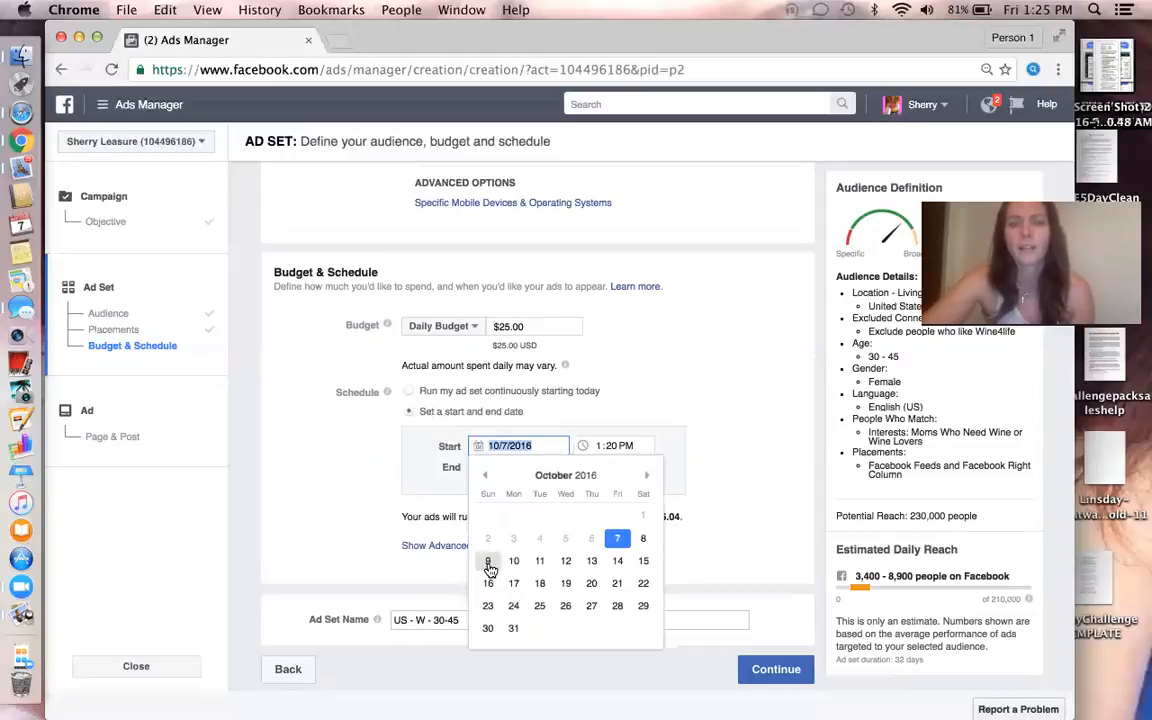
left_click(488, 560)
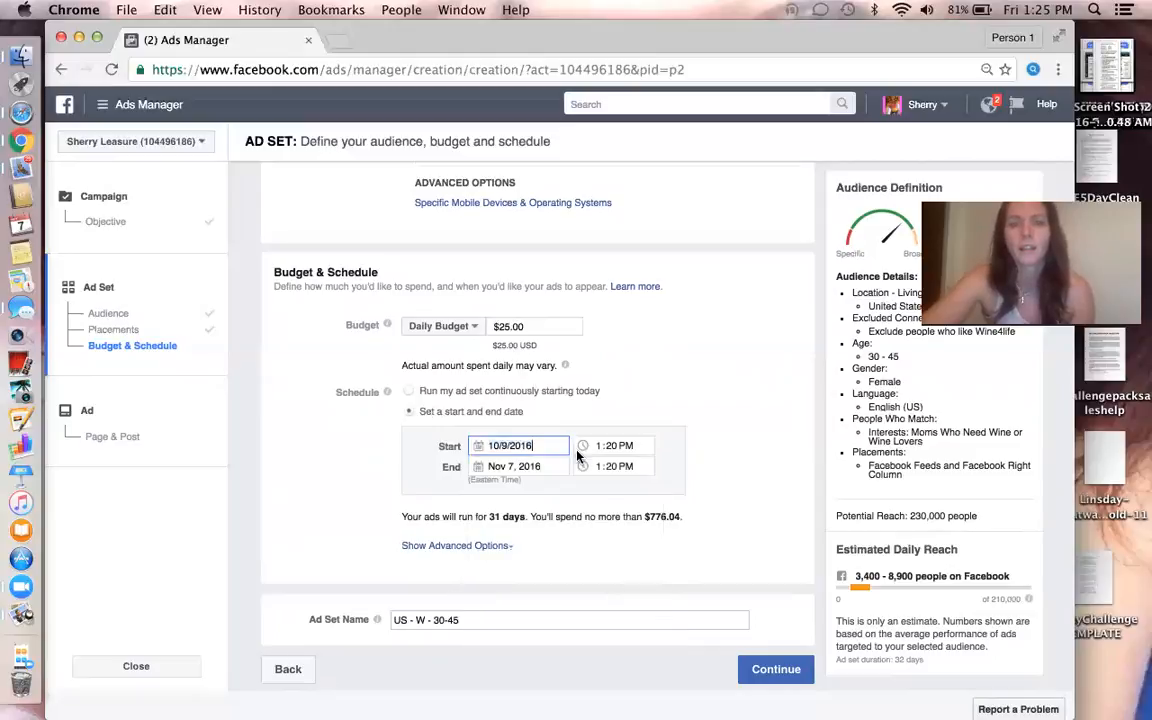
left_click(514, 466)
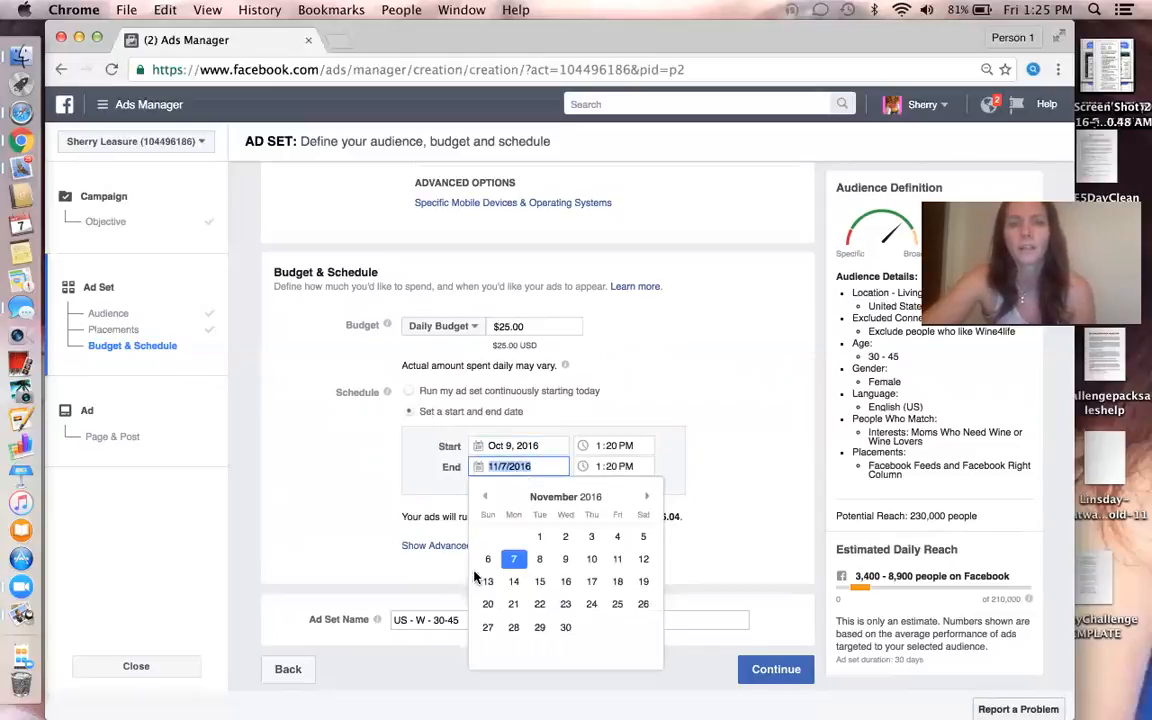
left_click(485, 496)
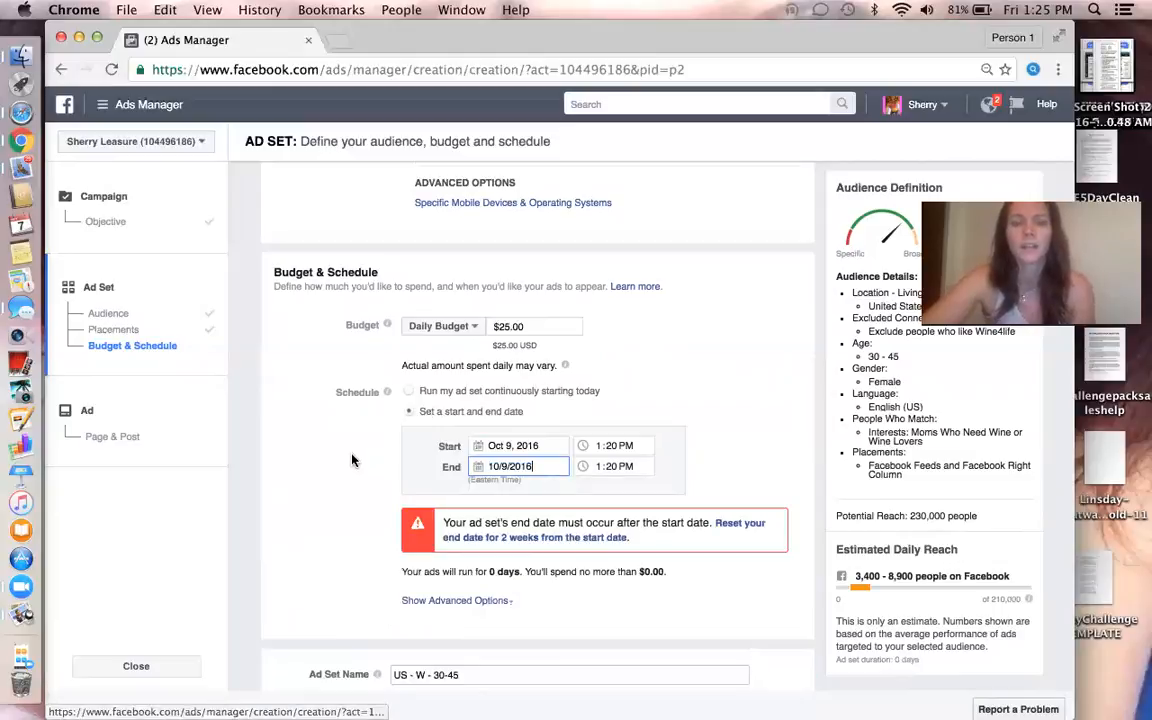
left_click(513, 445)
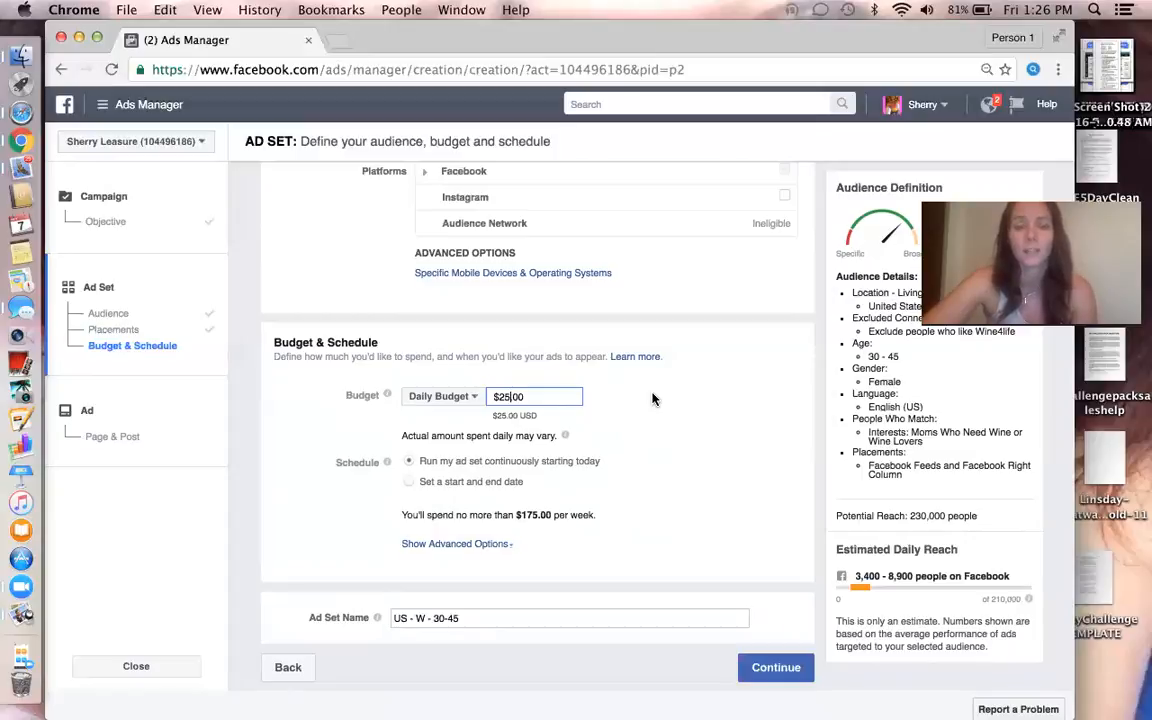
Rename the ad set to 'wine3' in the Ad Set Name field
left_click(568, 617)
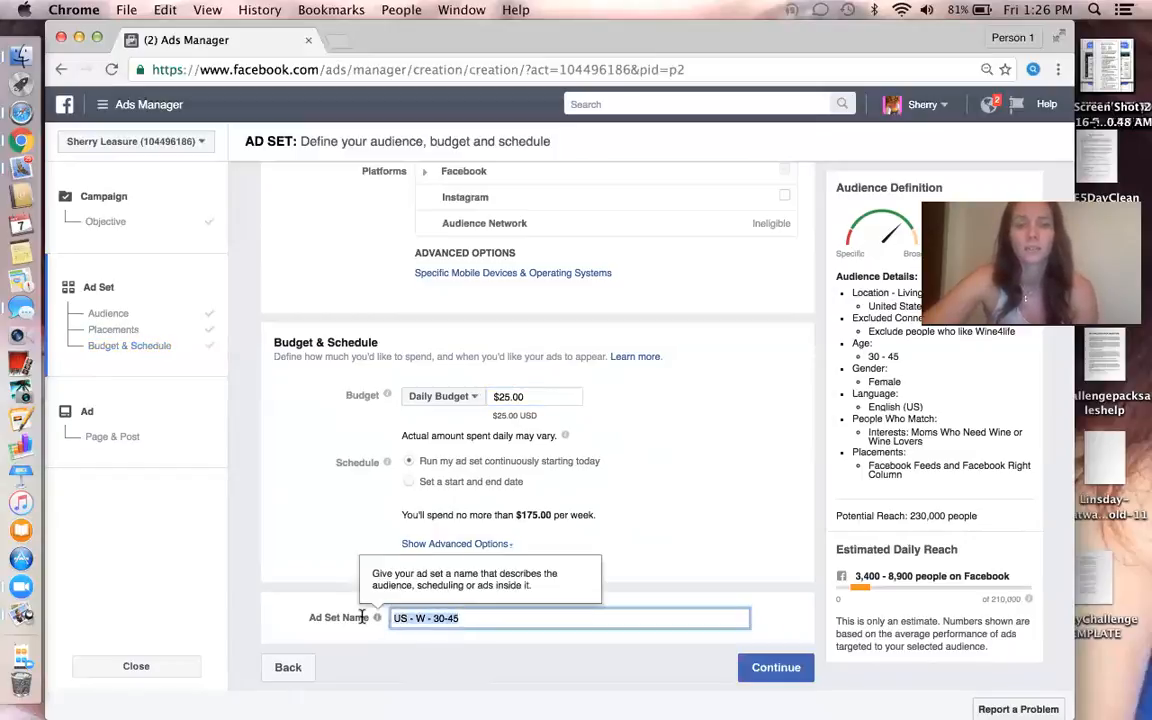
type("wine2")
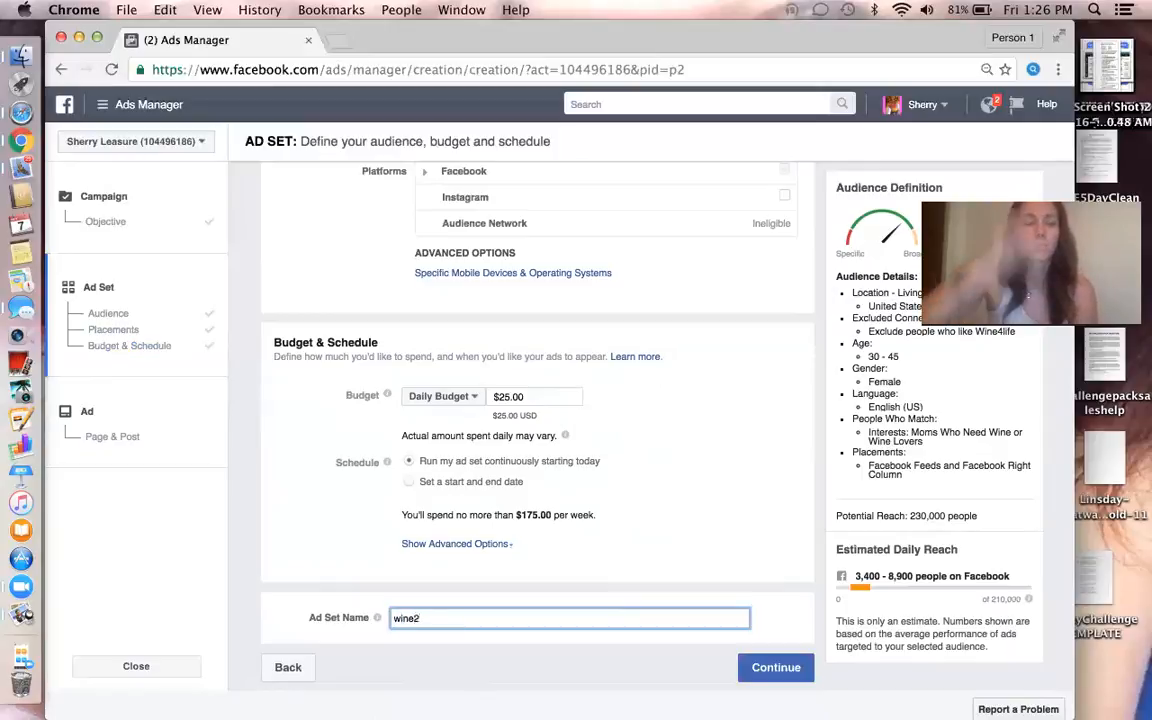
key("Backspace")
type("3")
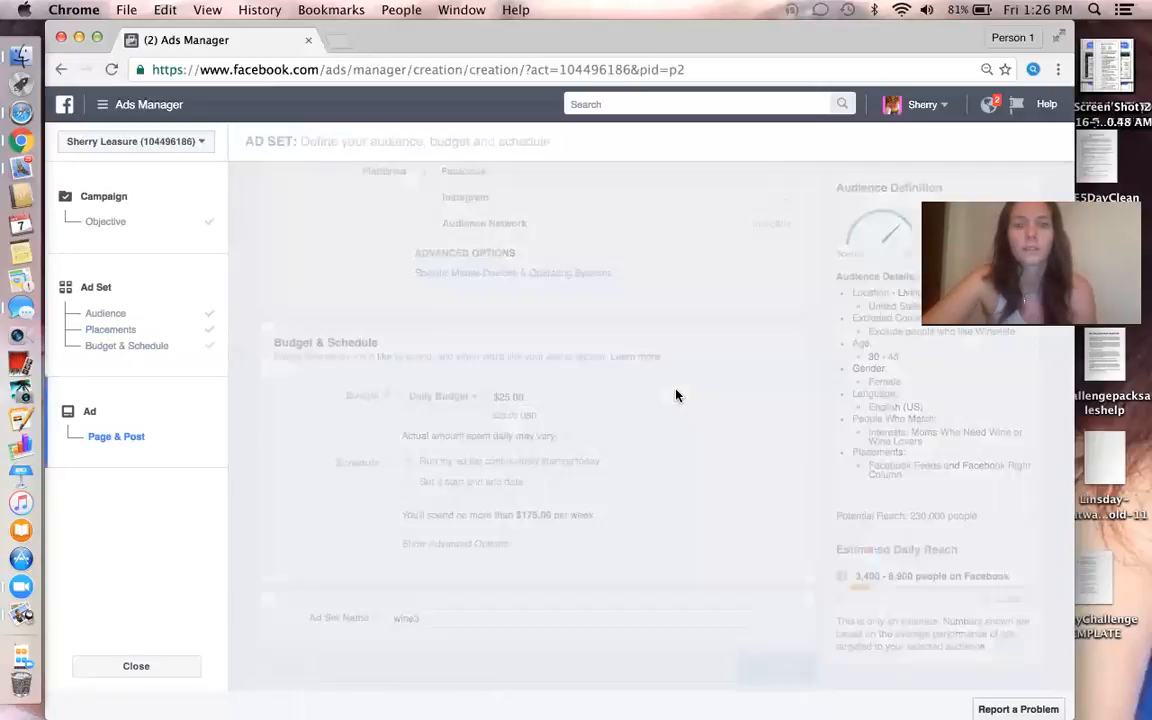
Pick the Wine4life 'Fun fact!!! #thirstythursday' post and expand Advanced Options
left_click(116, 436)
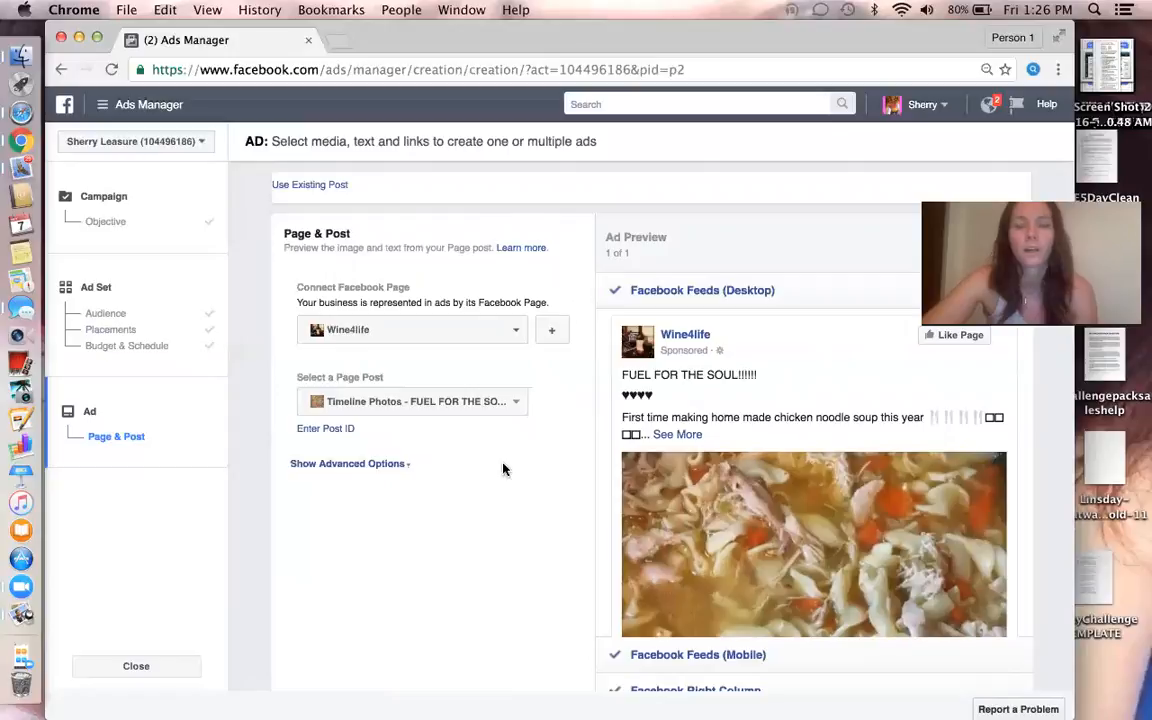
mouse_move(400, 271)
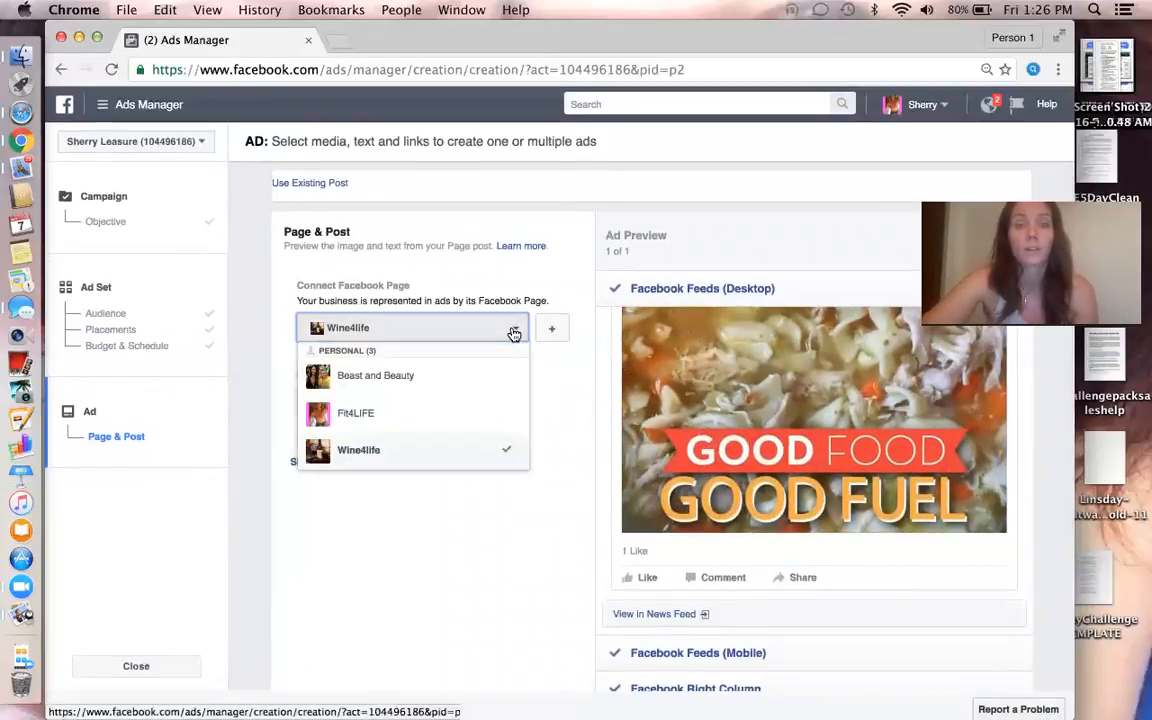
left_click(358, 449)
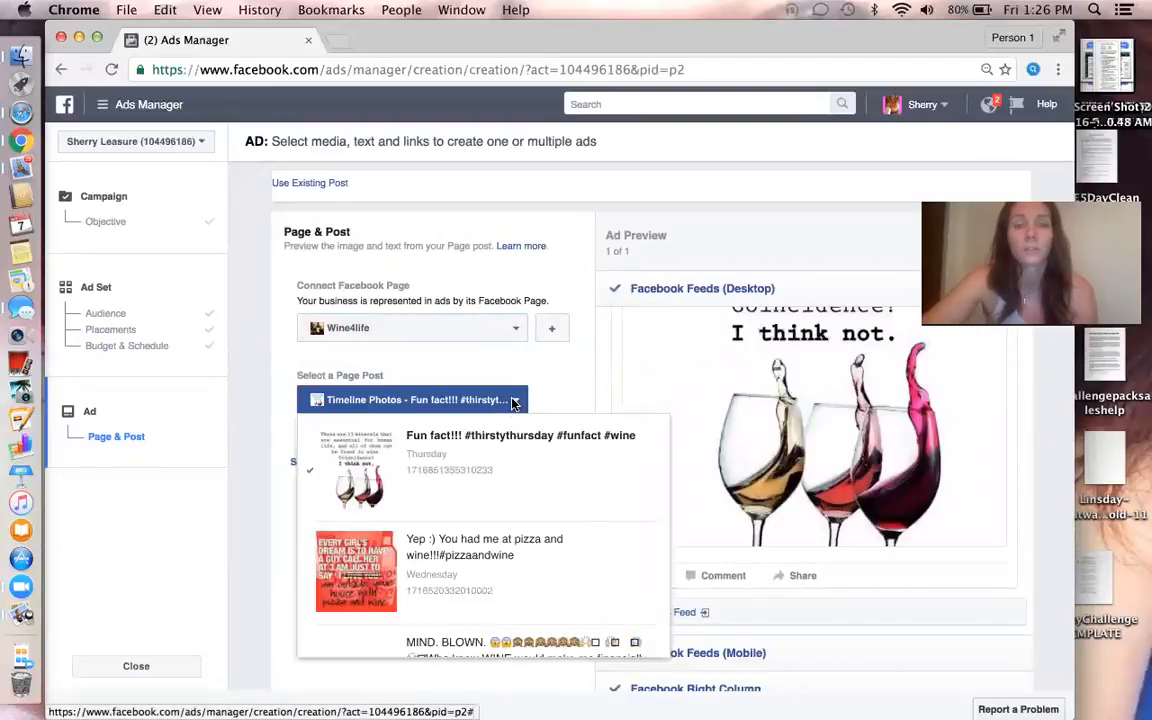
scroll("down", 3)
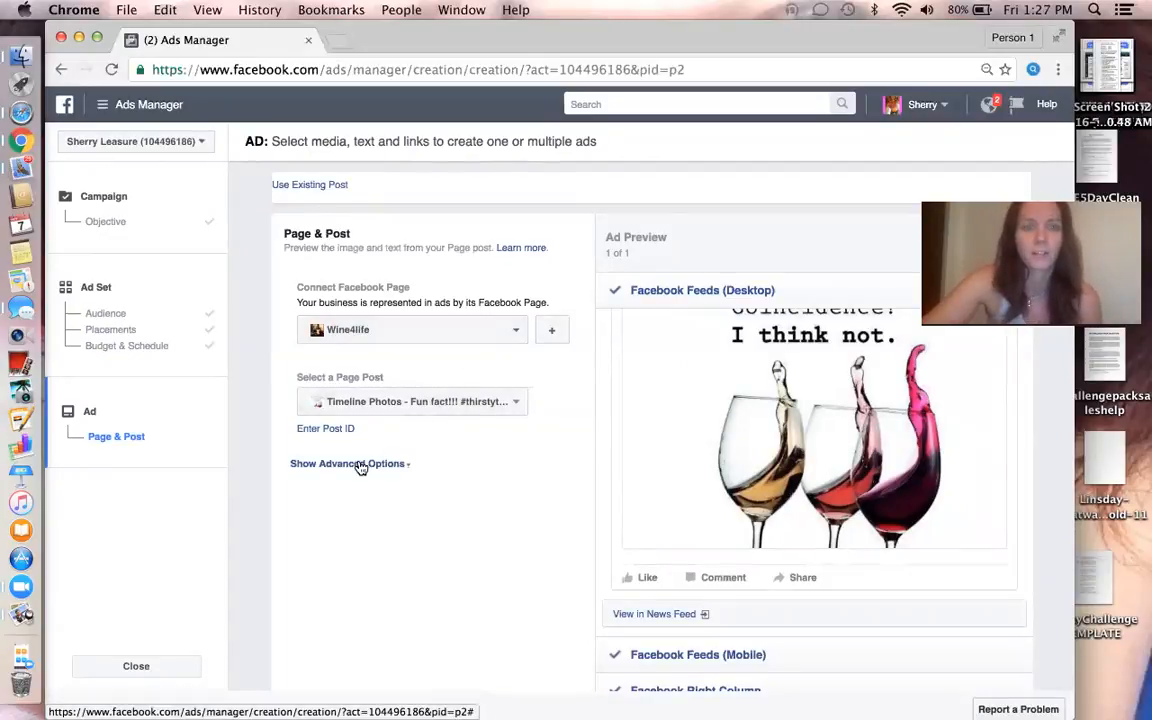
left_click(347, 463)
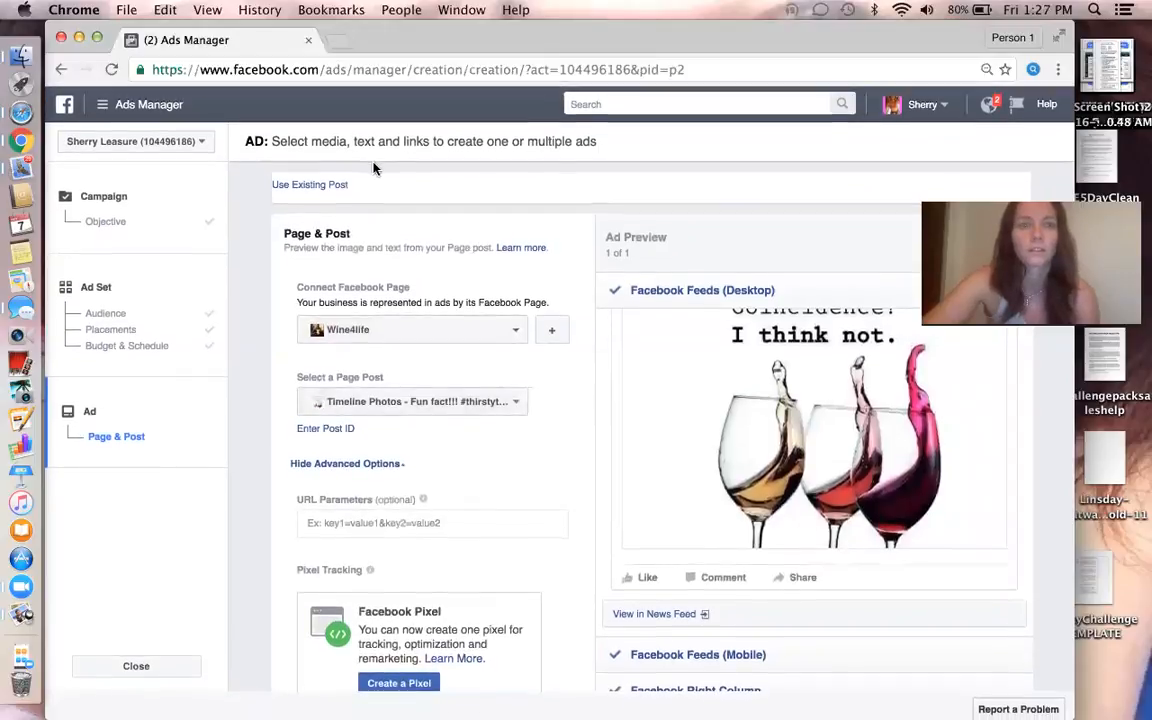
Switch from Use Existing Post to Create New Ad, scrolling down to the Images section
left_click(309, 184)
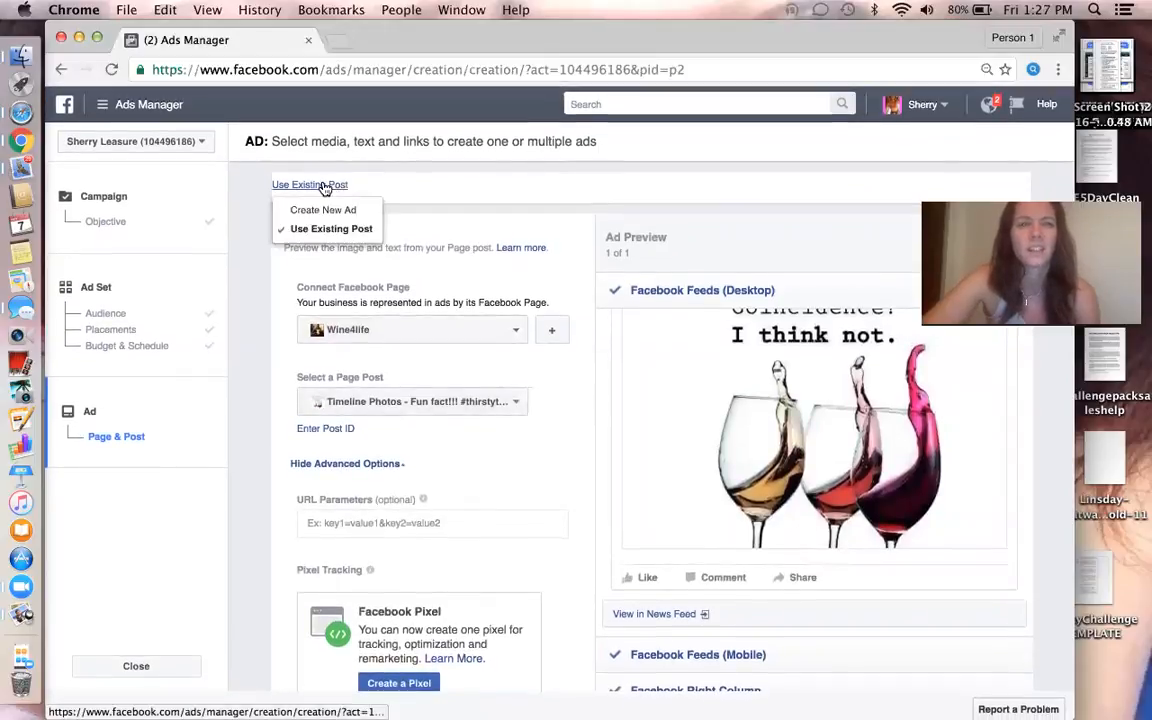
left_click(309, 185)
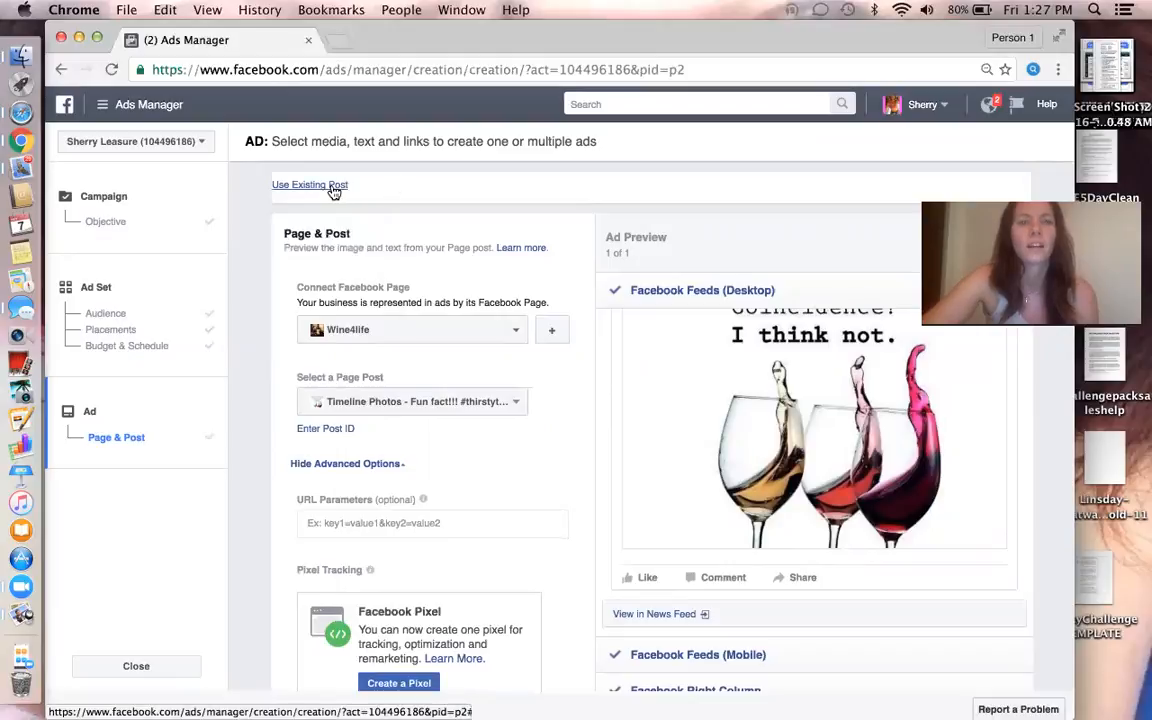
left_click(309, 185)
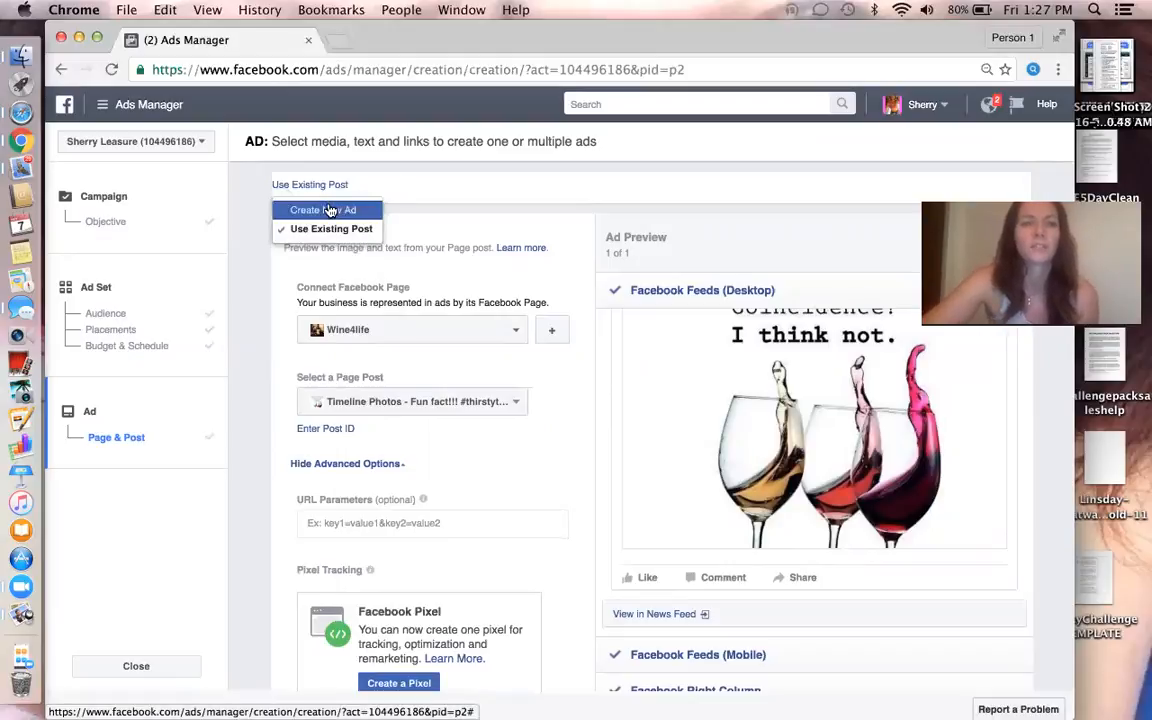
left_click(322, 210)
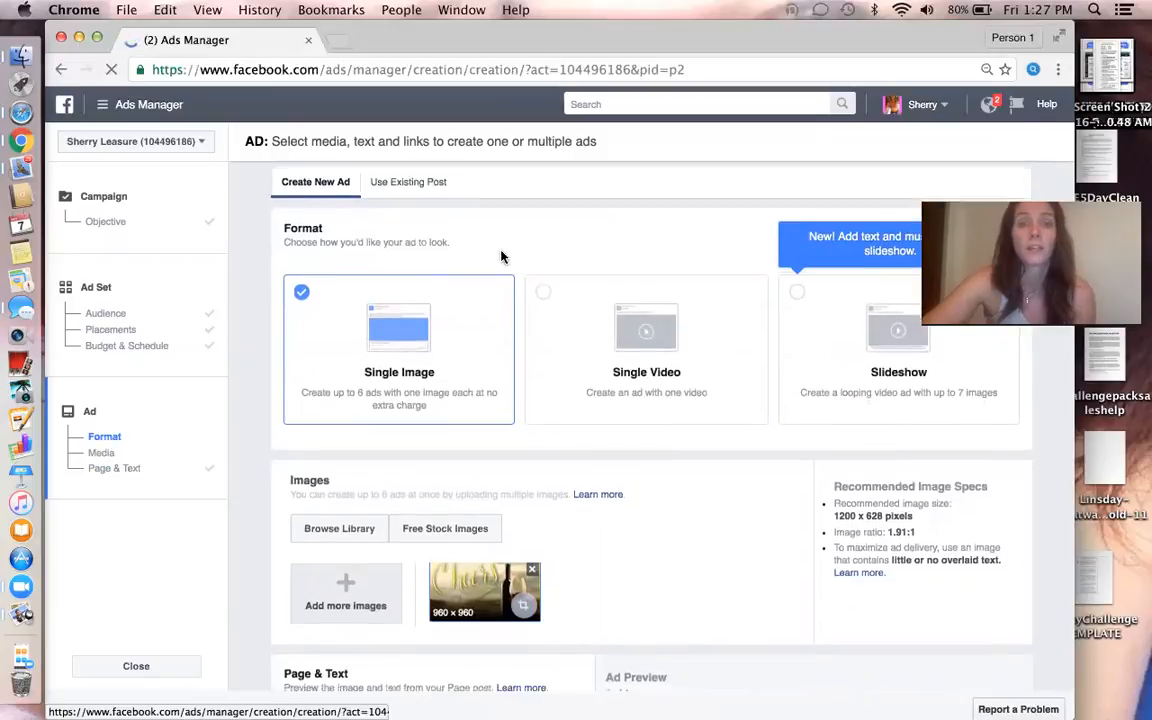
scroll("down", 3)
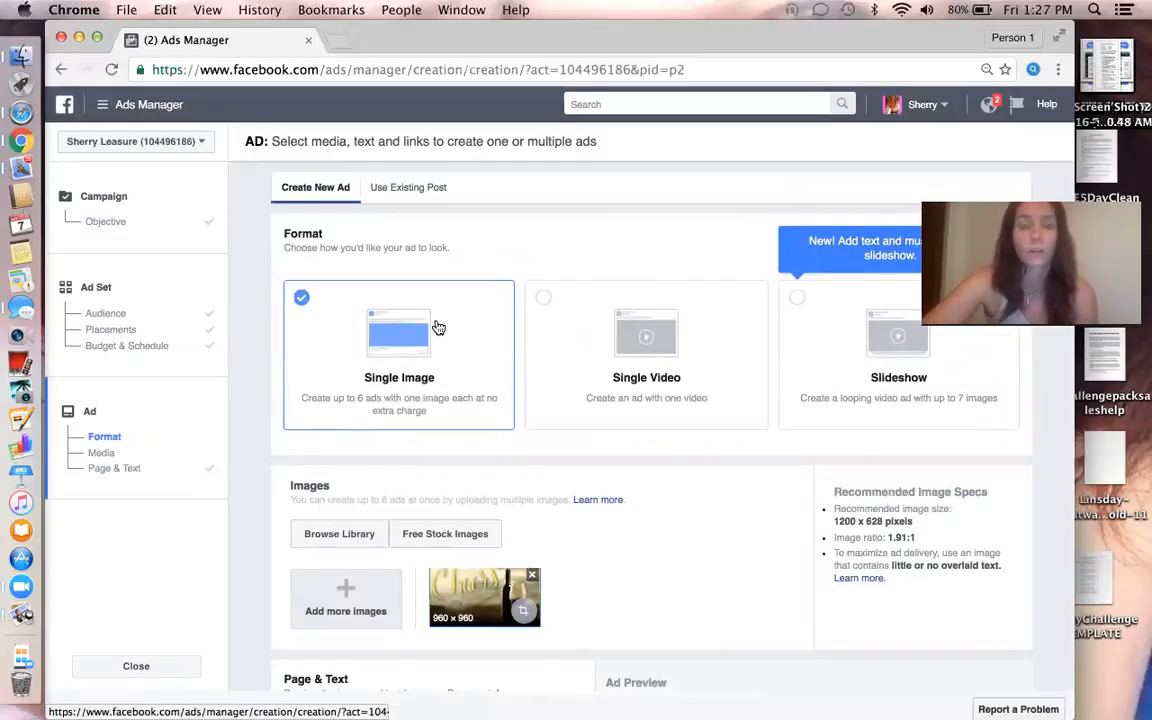
scroll("down", 3)
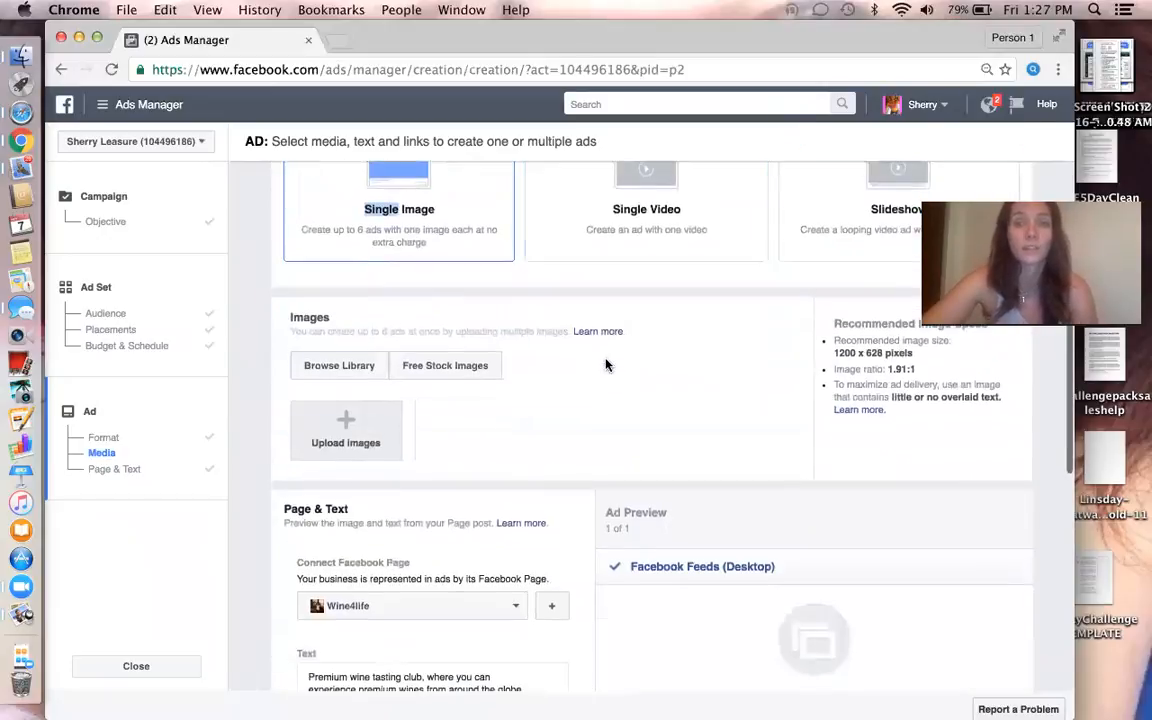
left_click(346, 430)
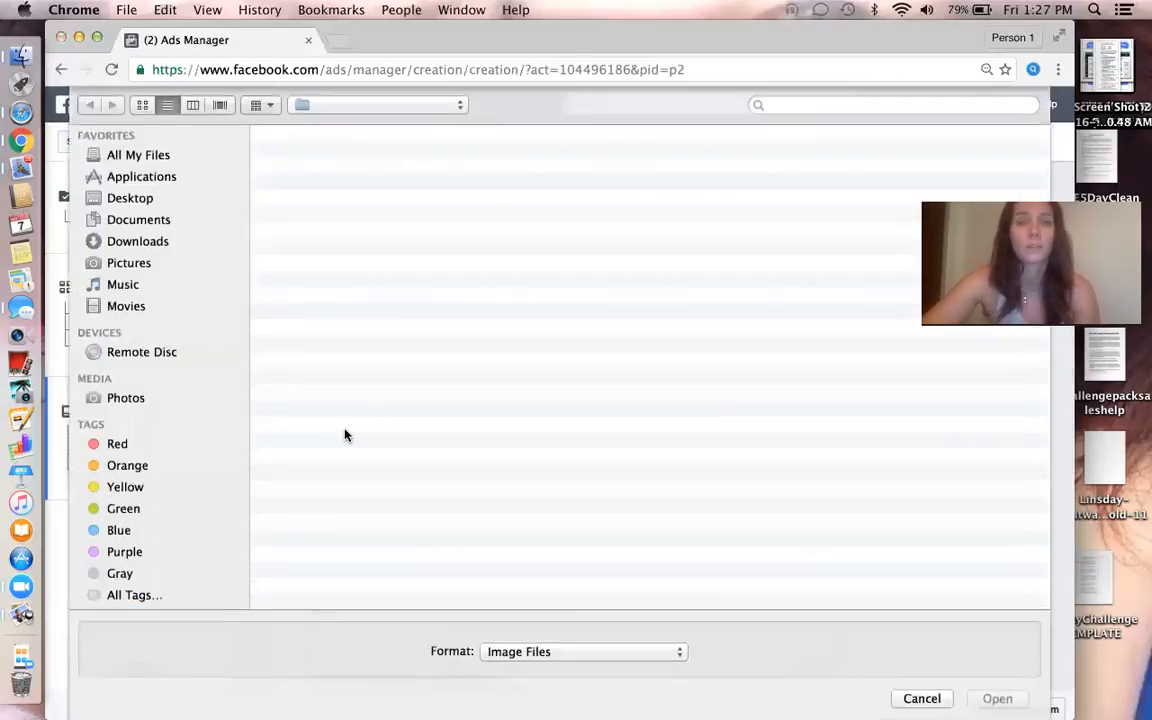
left_click(129, 262)
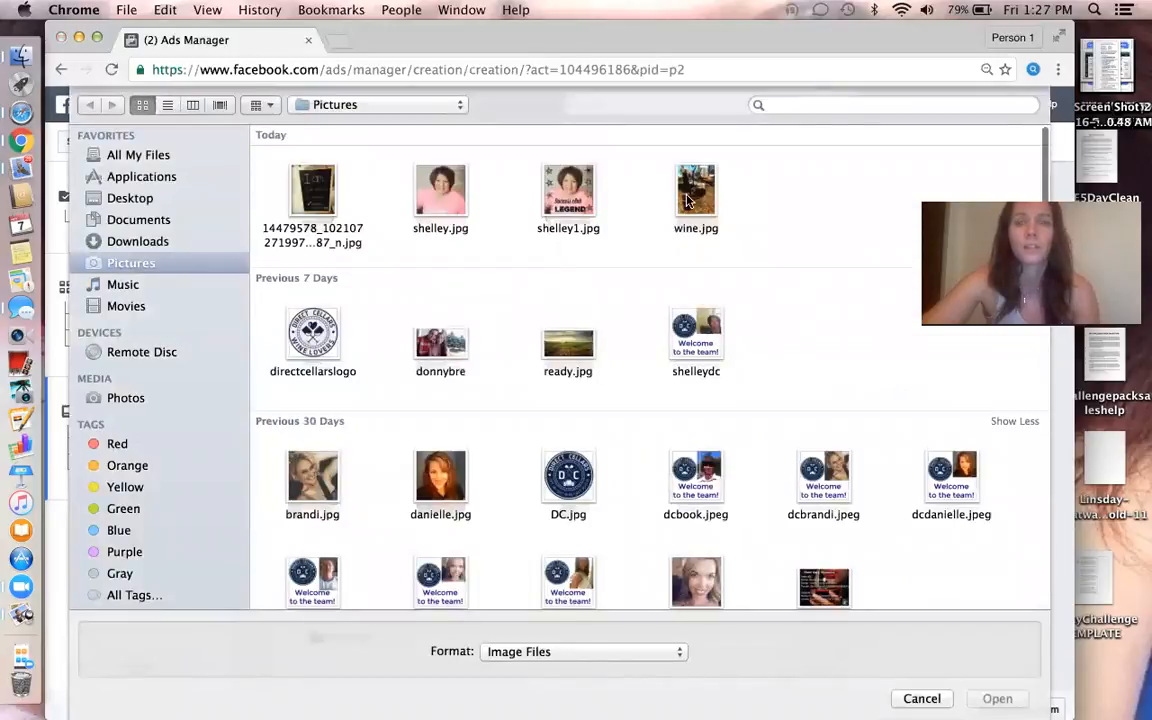
left_click(695, 190)
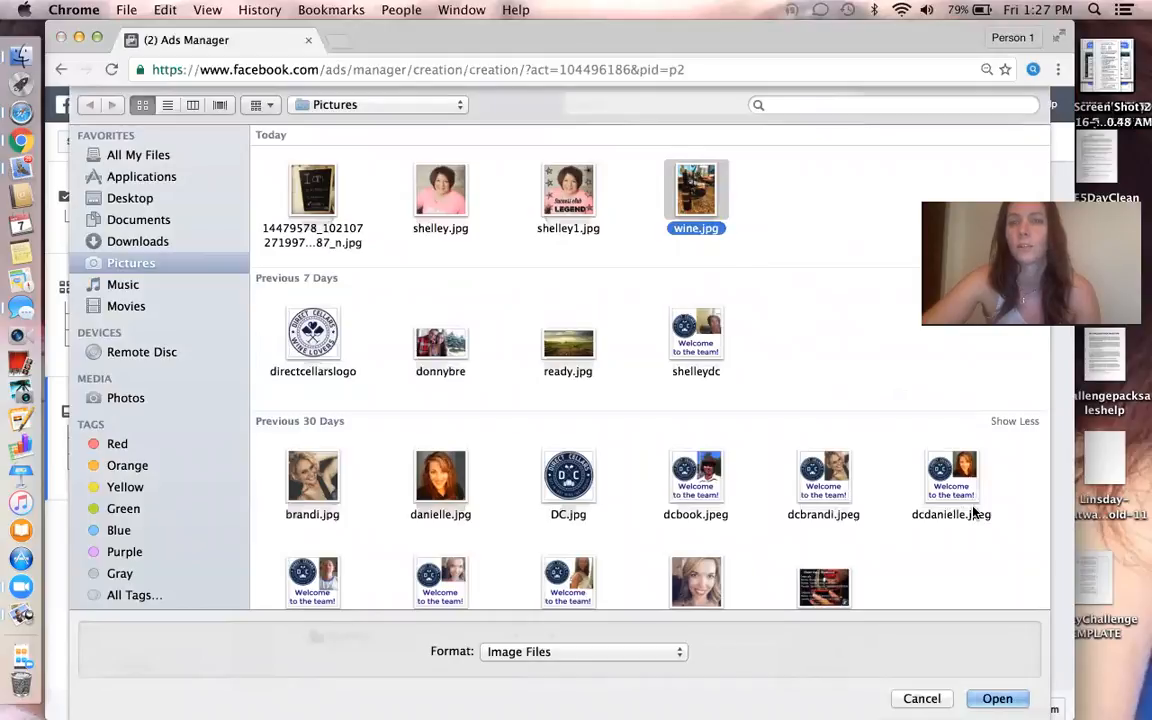
left_click(997, 698)
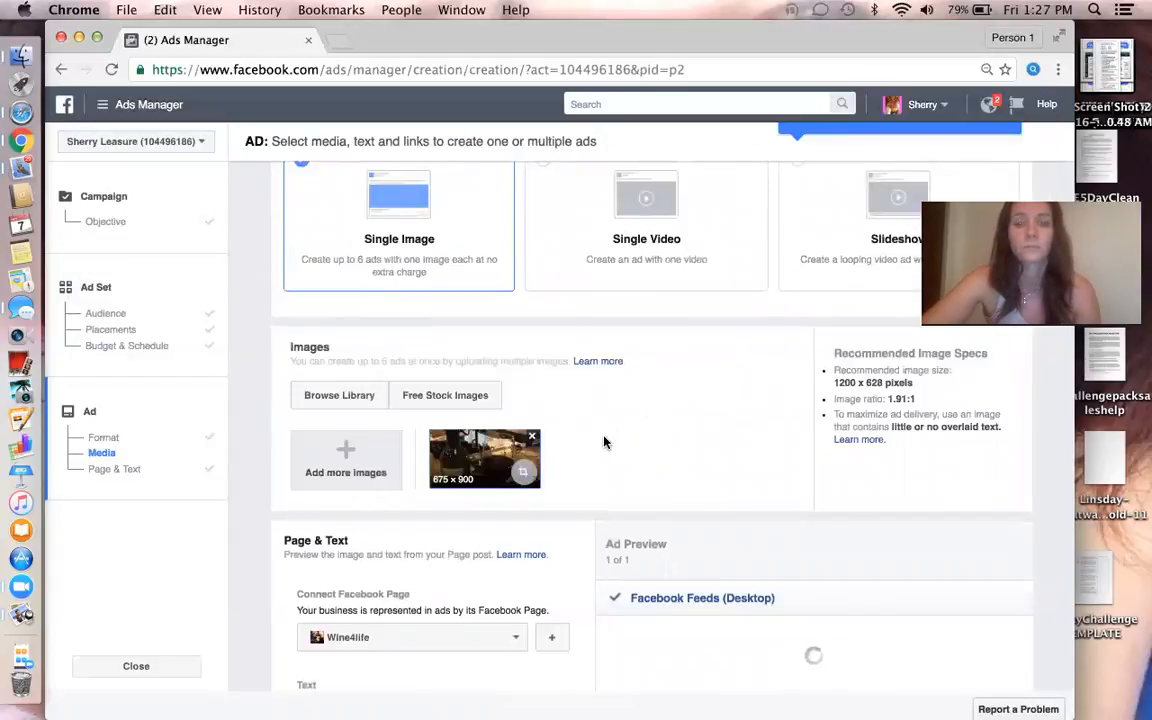
scroll("down", 3)
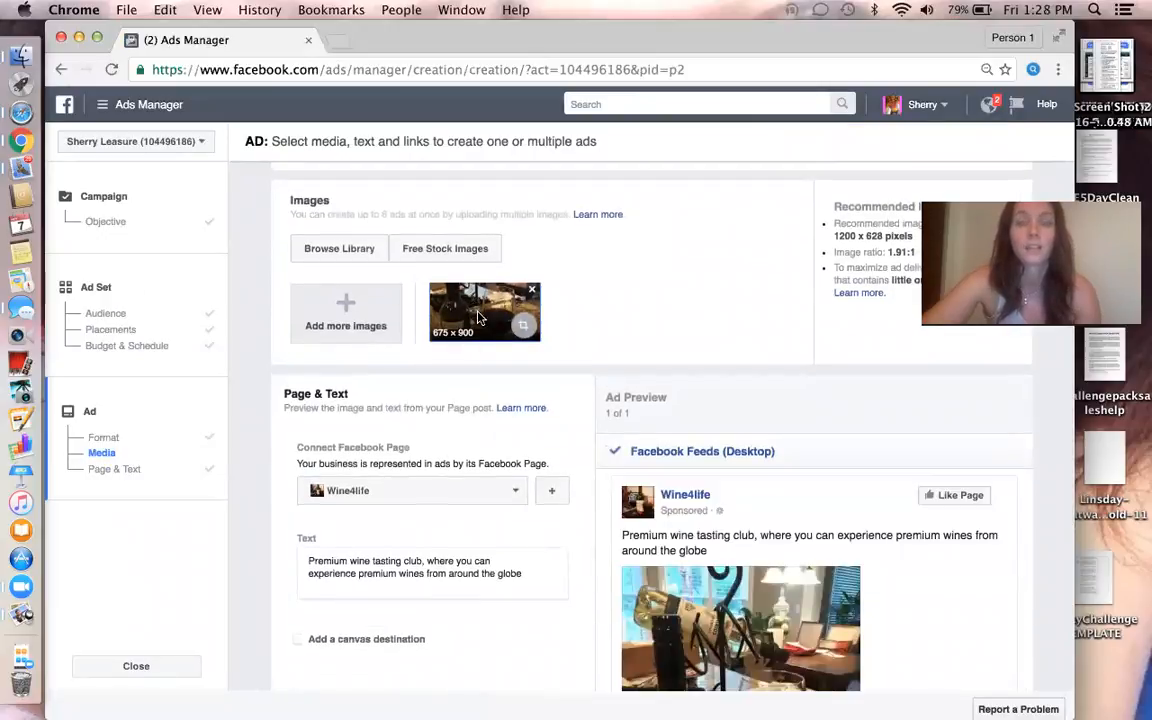
mouse_move(550, 308)
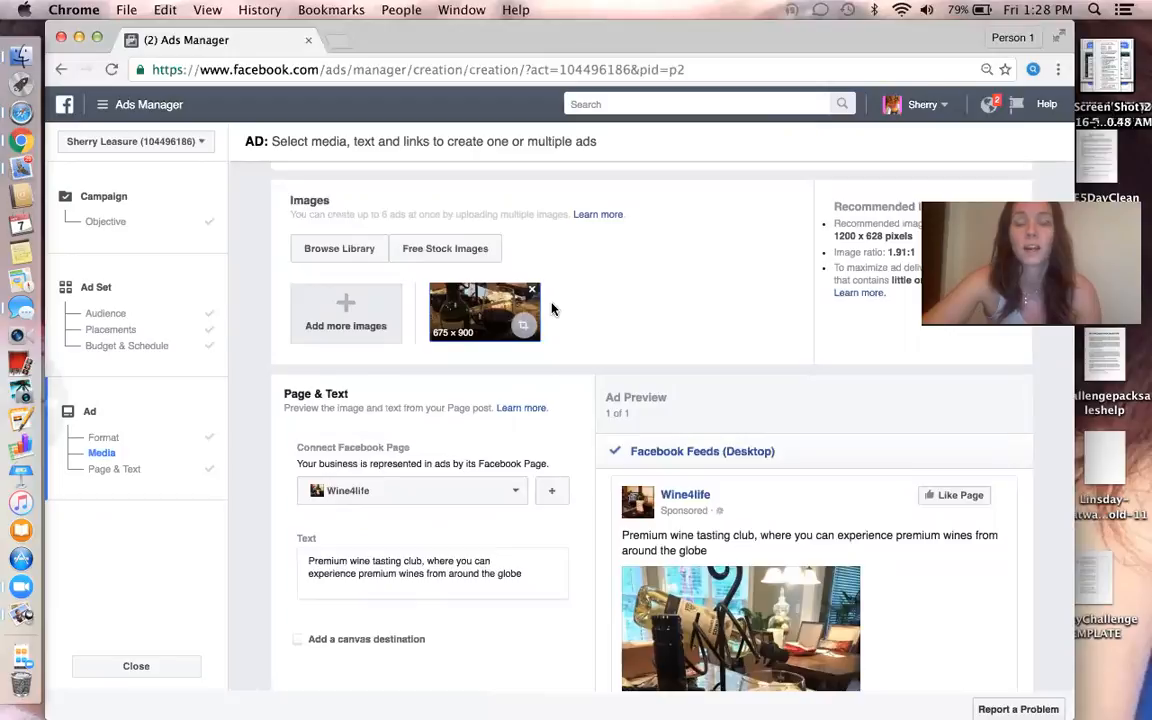
scroll("down", 3)
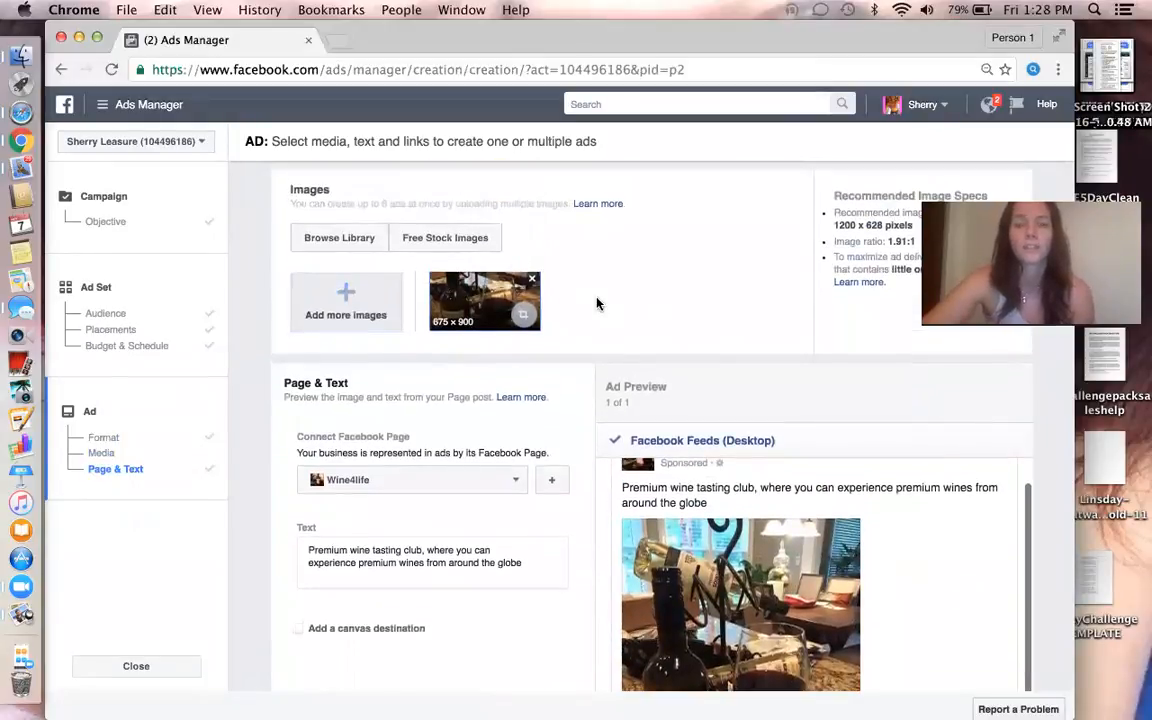
scroll("down", 3)
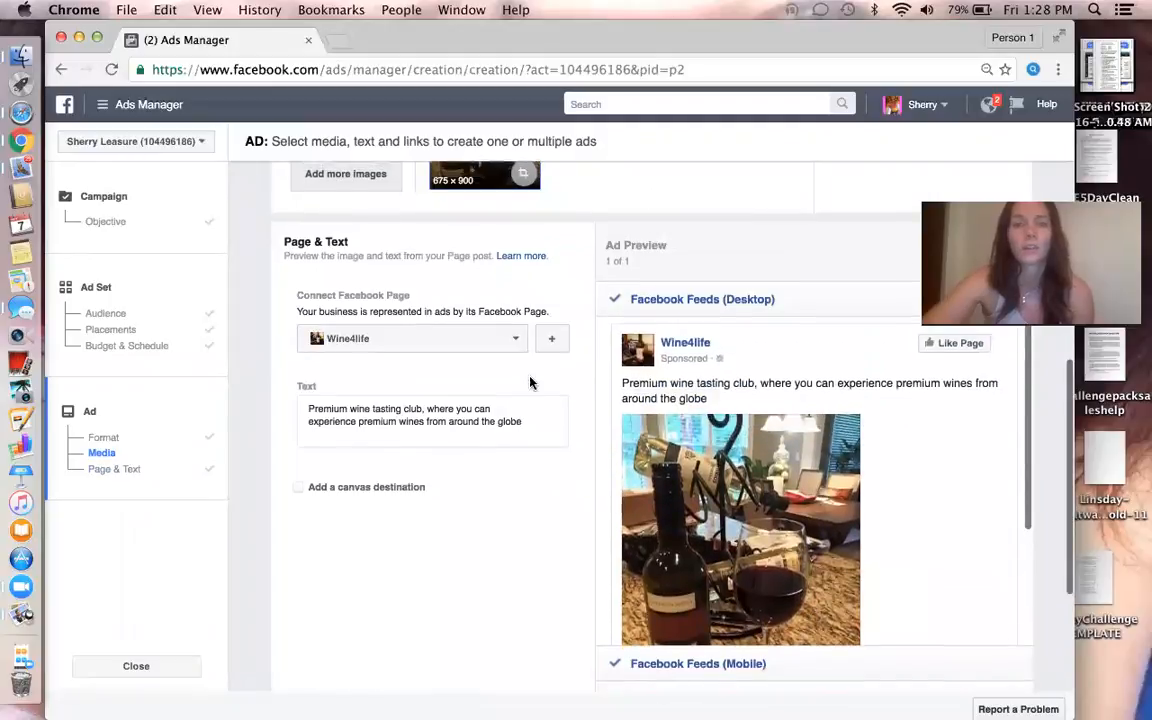
Replace the ad text with '+++++++ATTENTION WINE LOVERS++++++++'
left_click(432, 420)
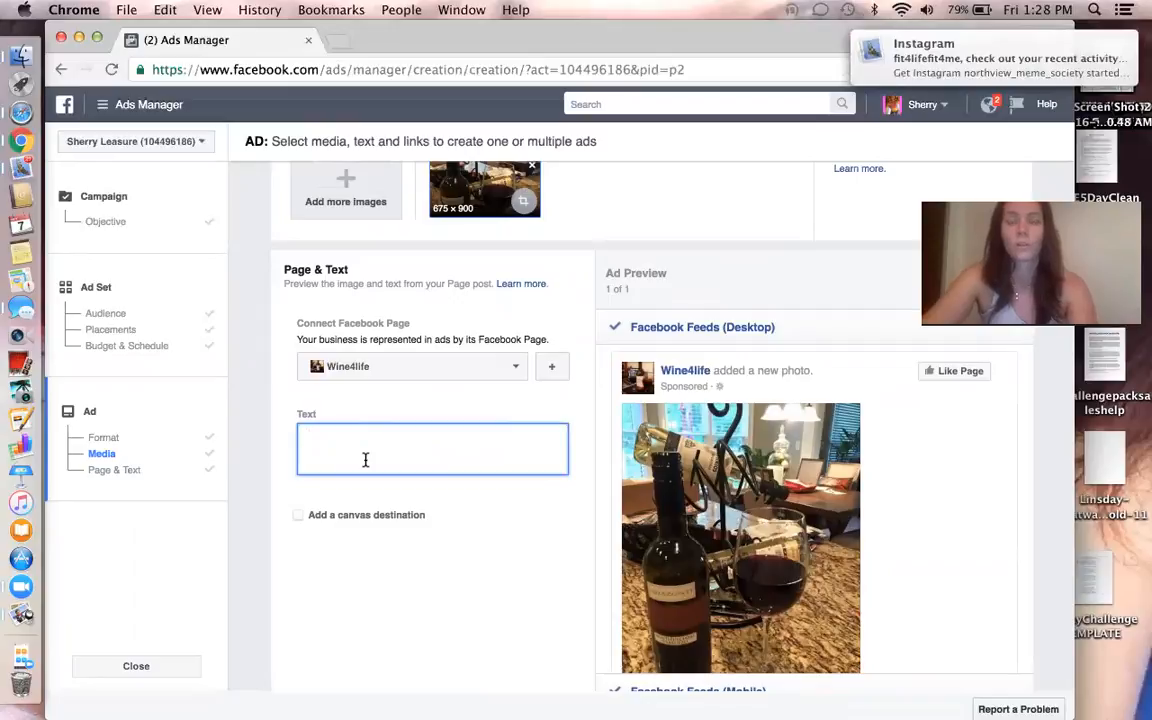
type("++")
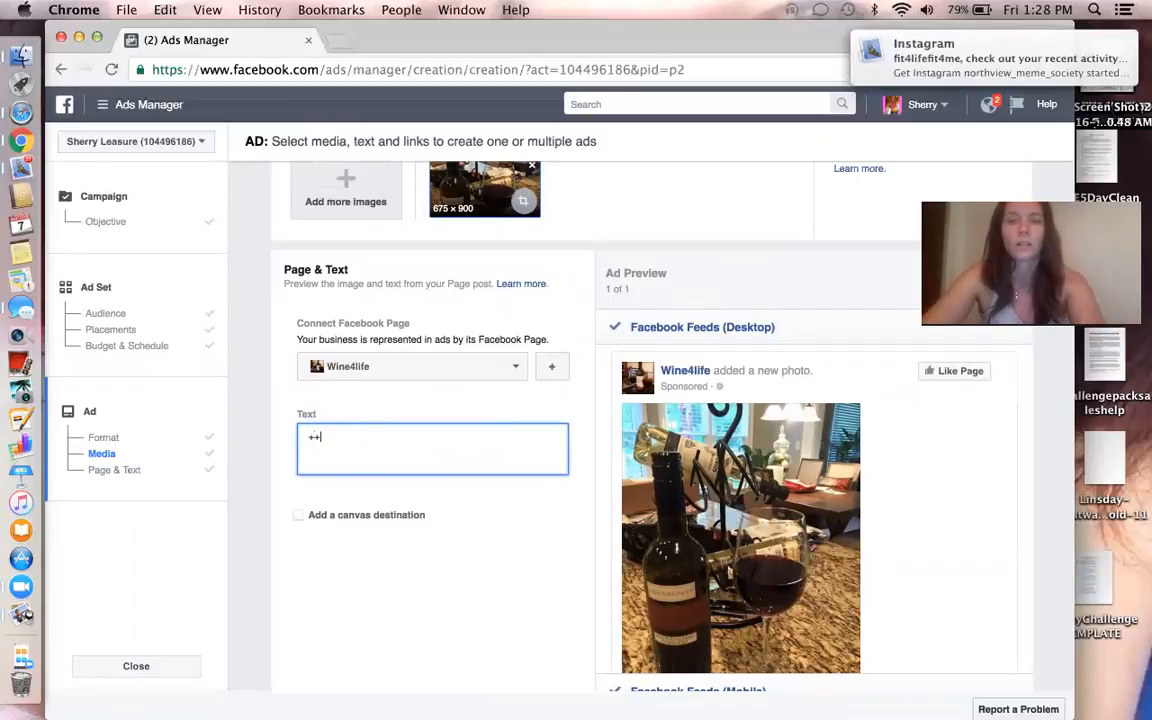
type("++++AT")
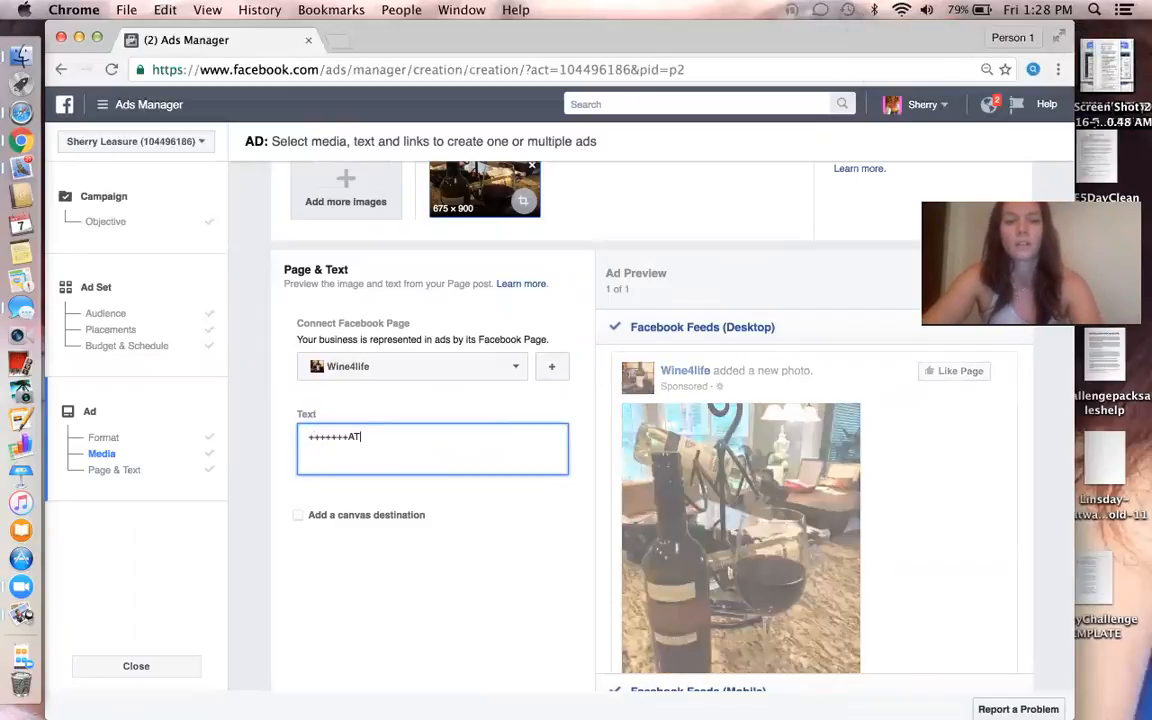
type("TENTION WINE LOV")
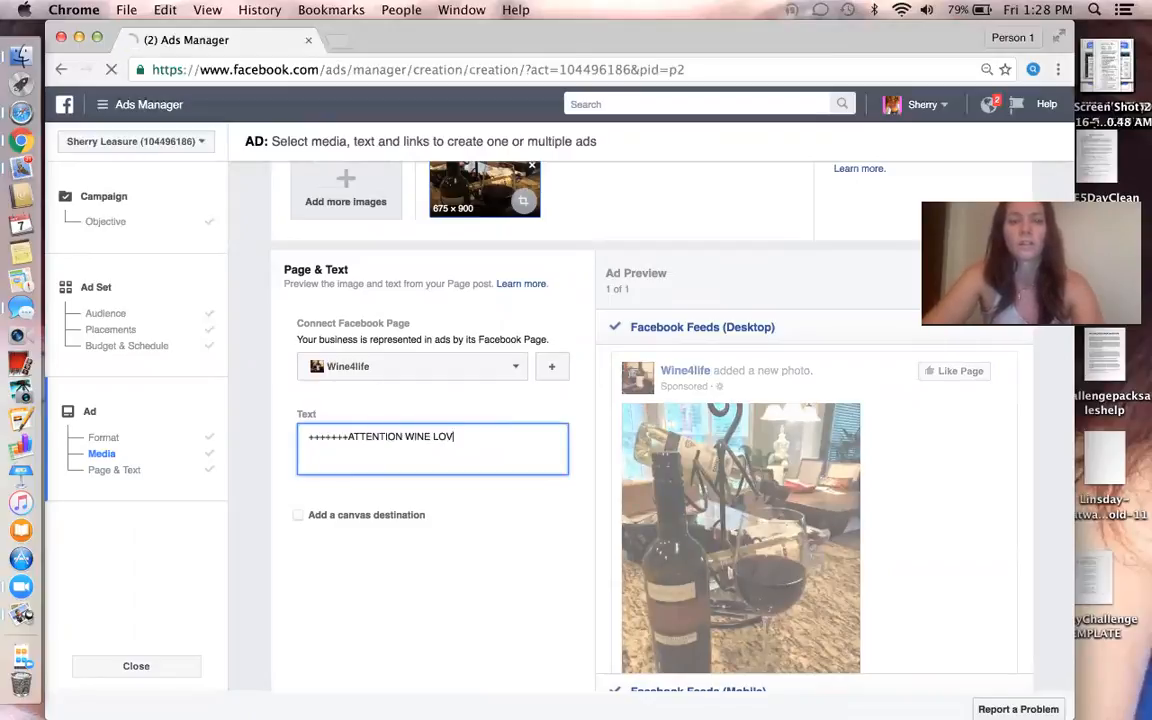
type("ER")
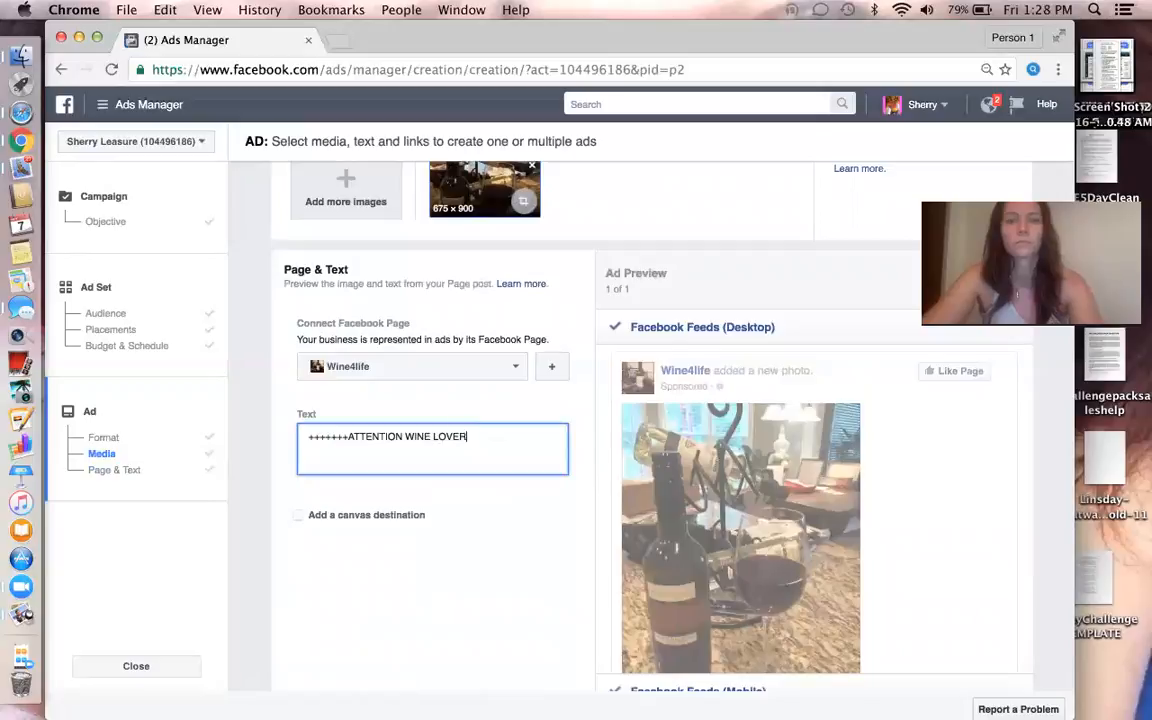
type("S++")
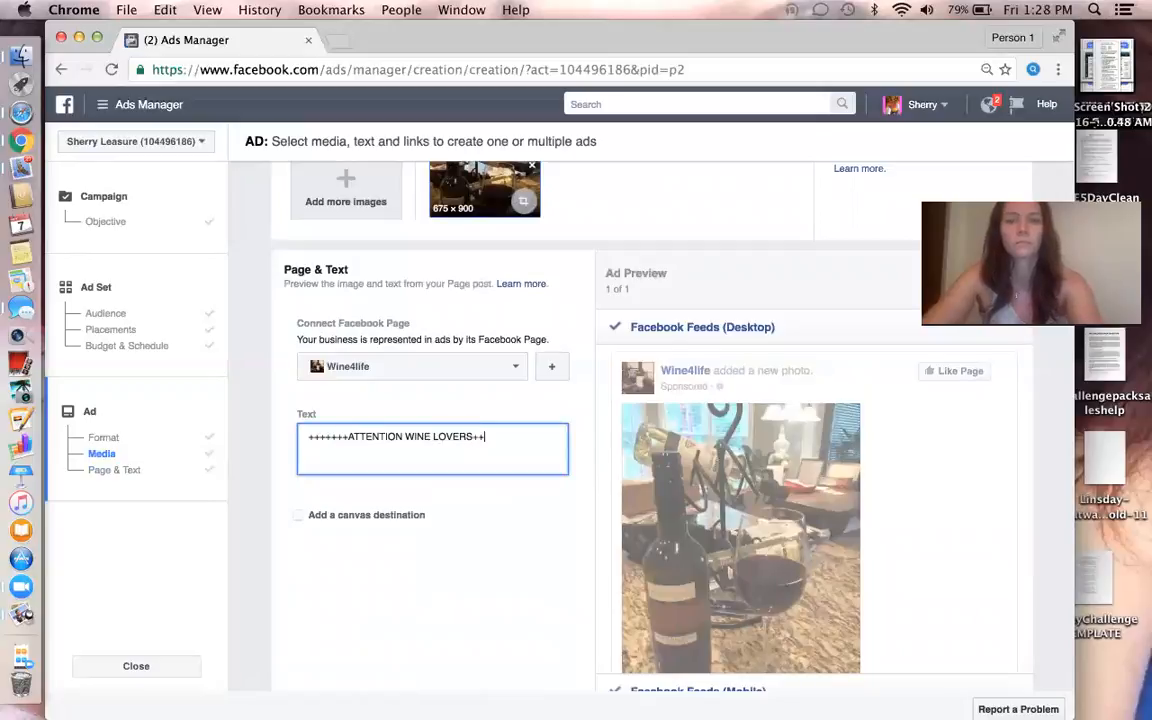
type("+++++++")
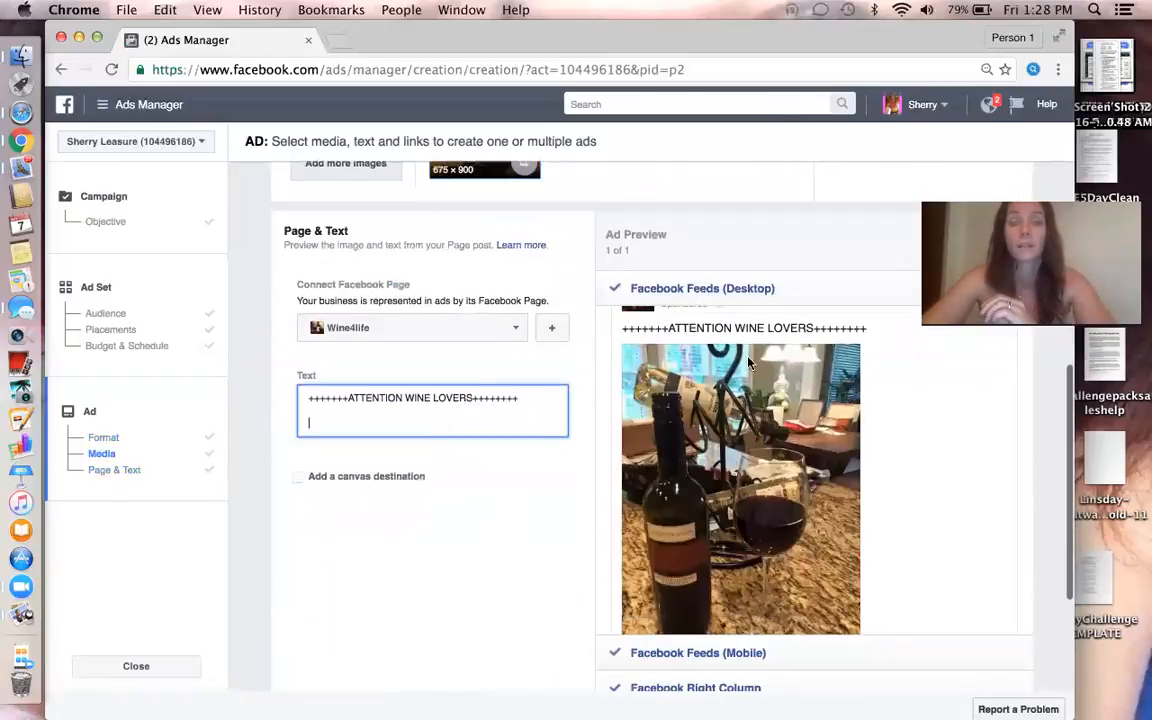
scroll("down", 3)
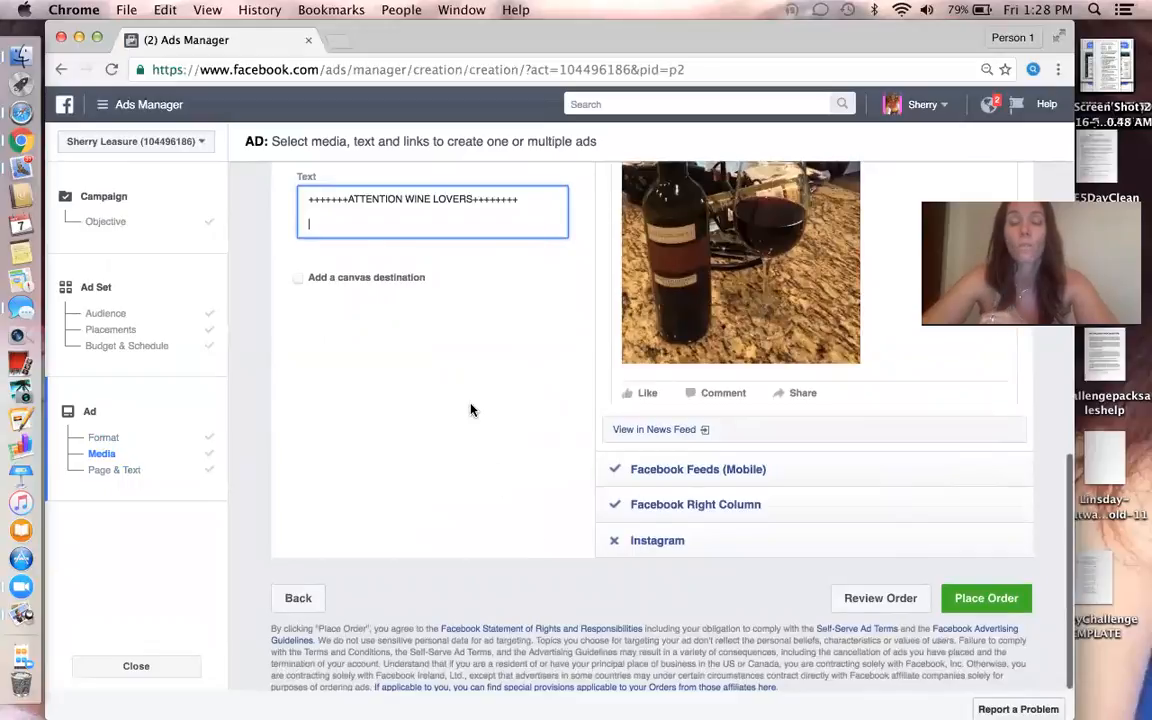
Open the Review Order summary of campaign wine3, ad set wine3 and the ad
left_click(880, 598)
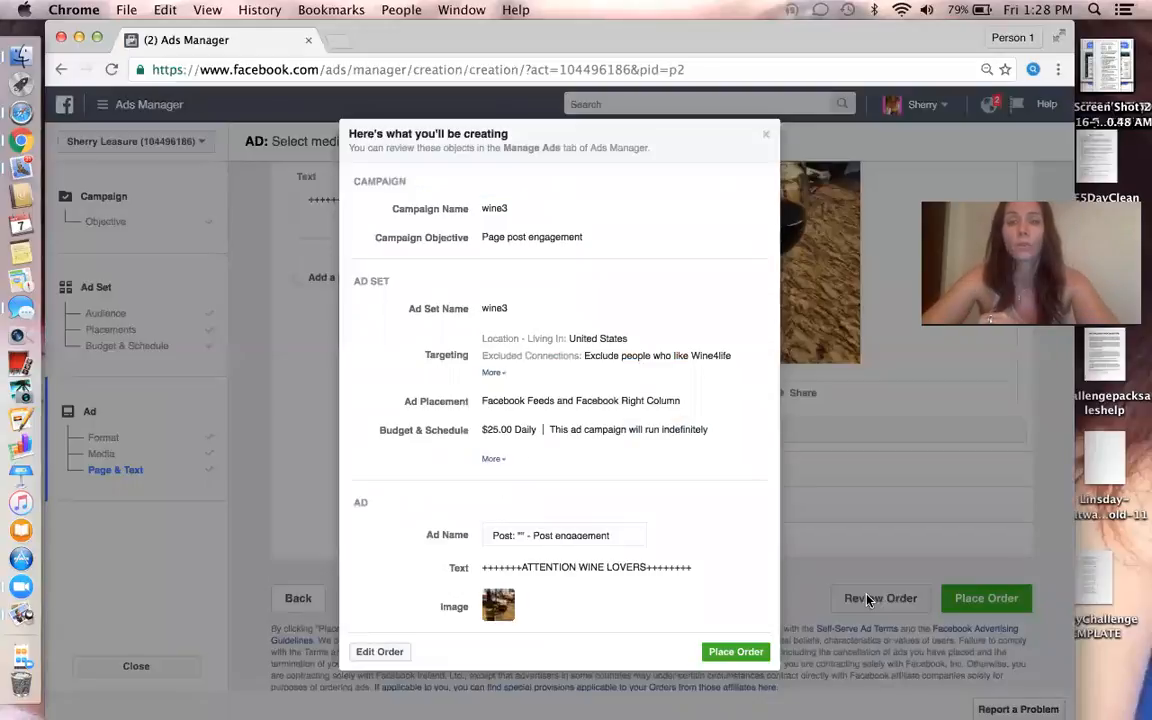
mouse_move(655, 279)
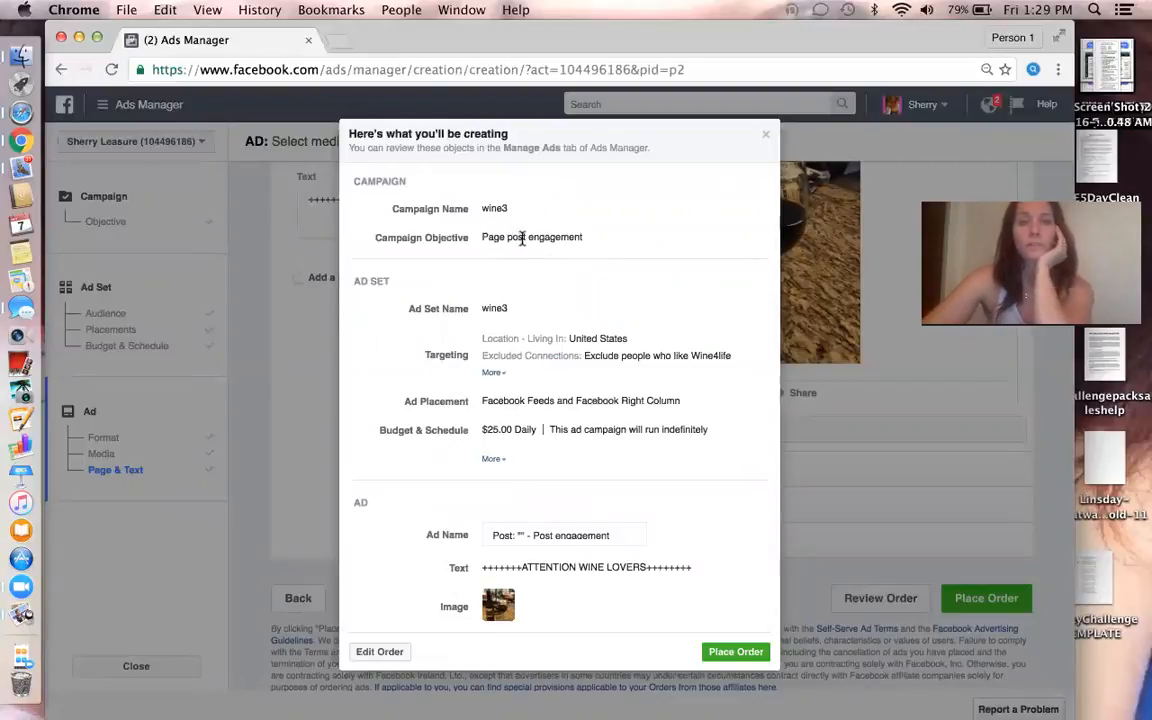
mouse_move(540, 253)
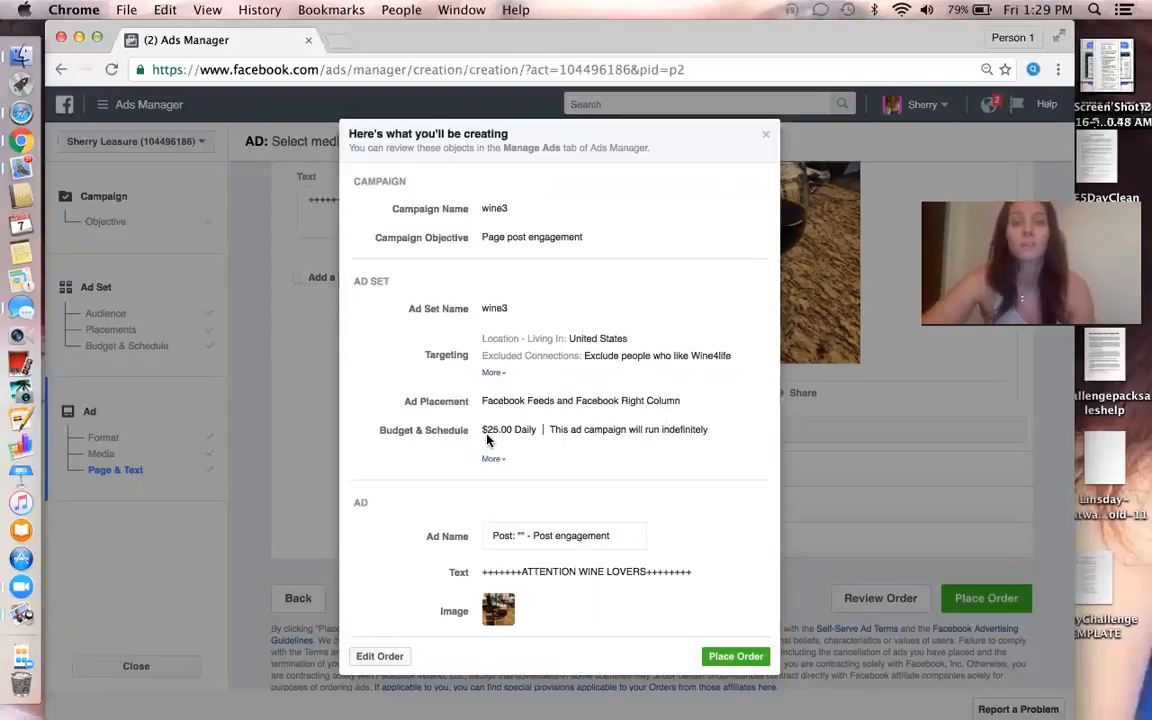
mouse_move(503, 570)
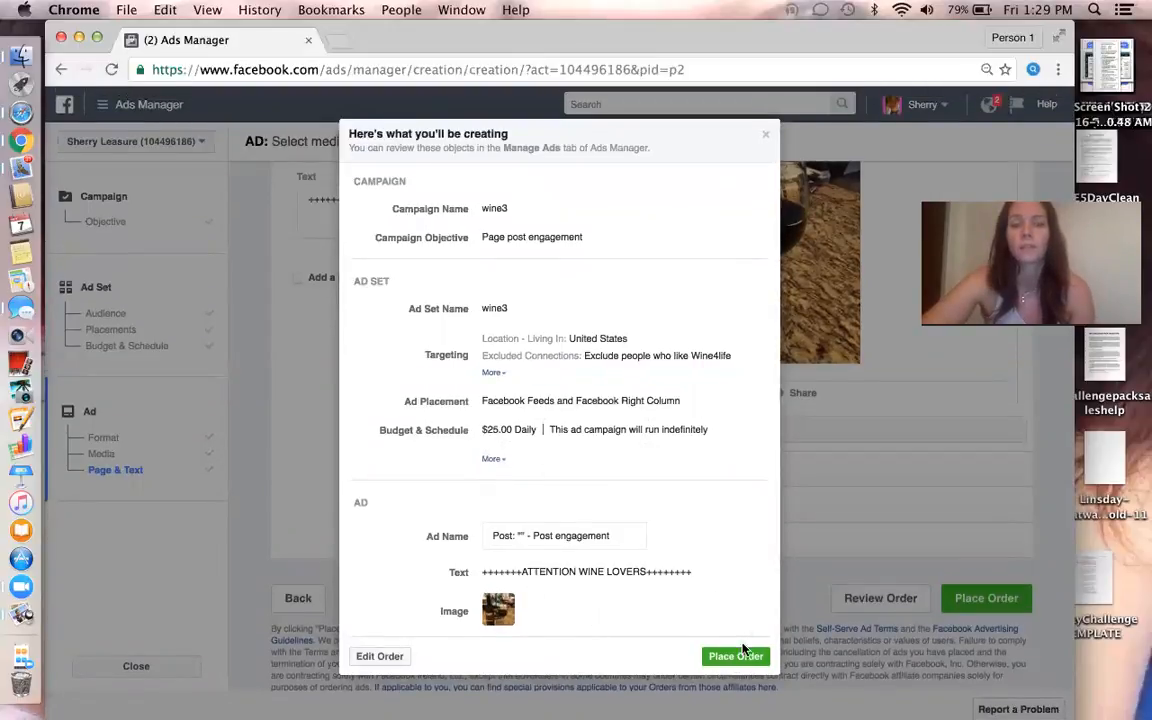
mouse_move(789, 193)
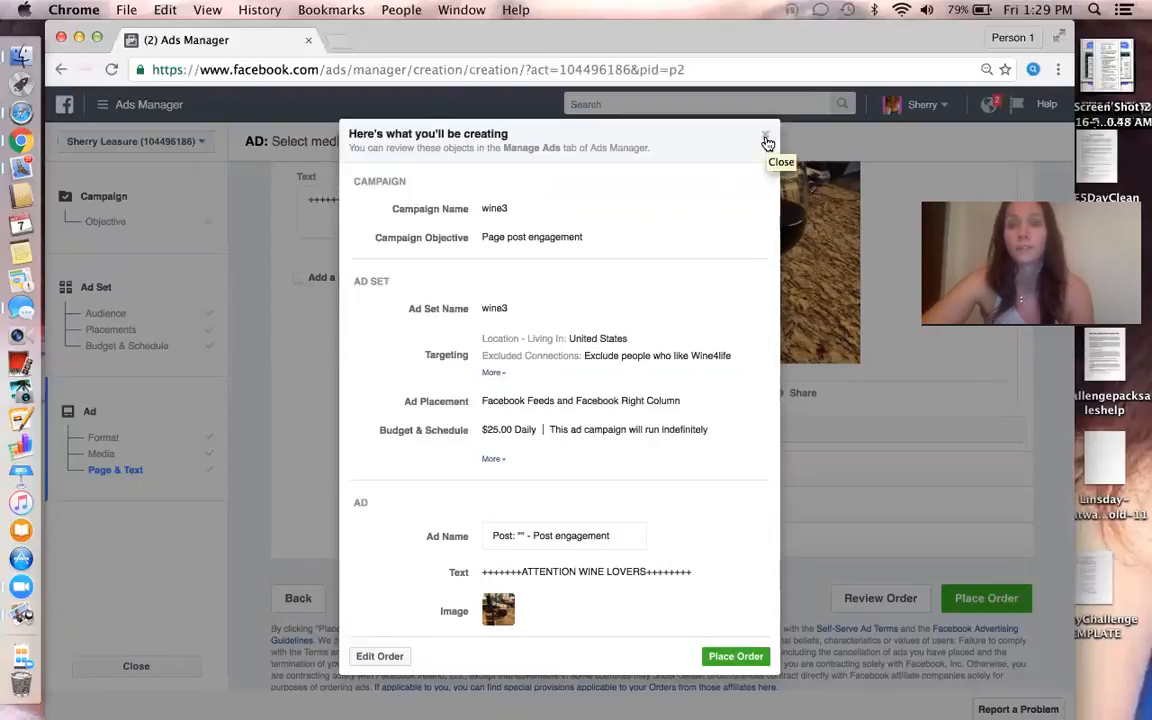
Close the order review dialog without placing the order
left_click(766, 140)
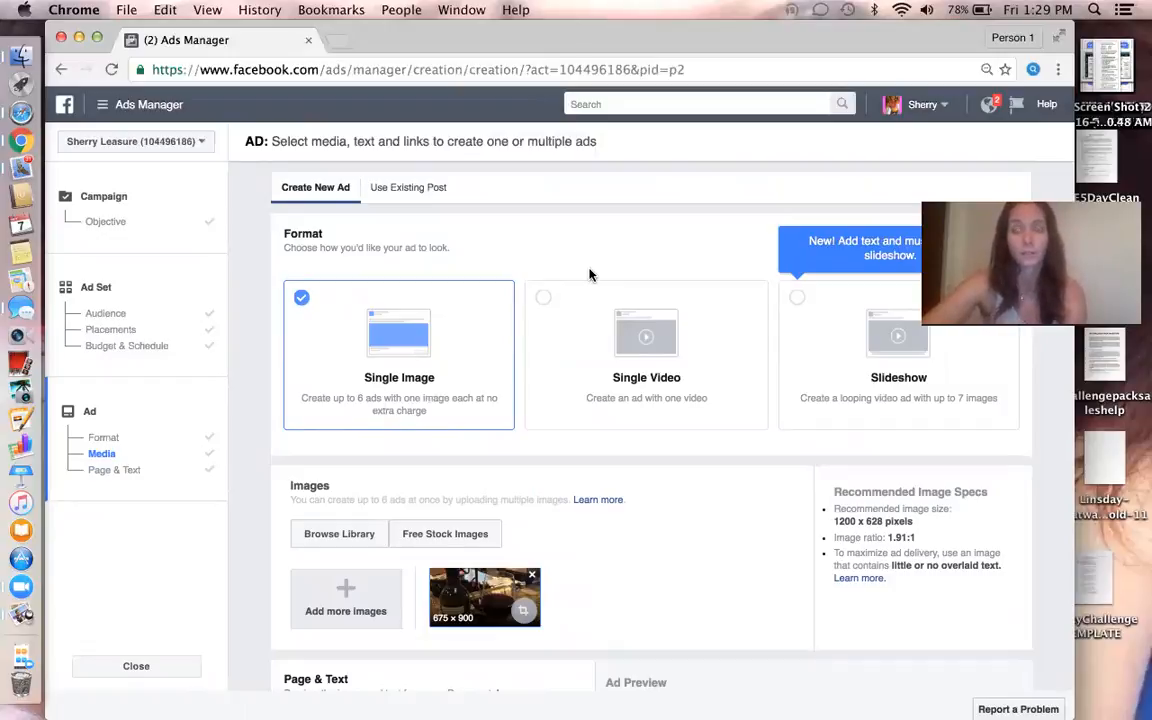
mouse_move(563, 251)
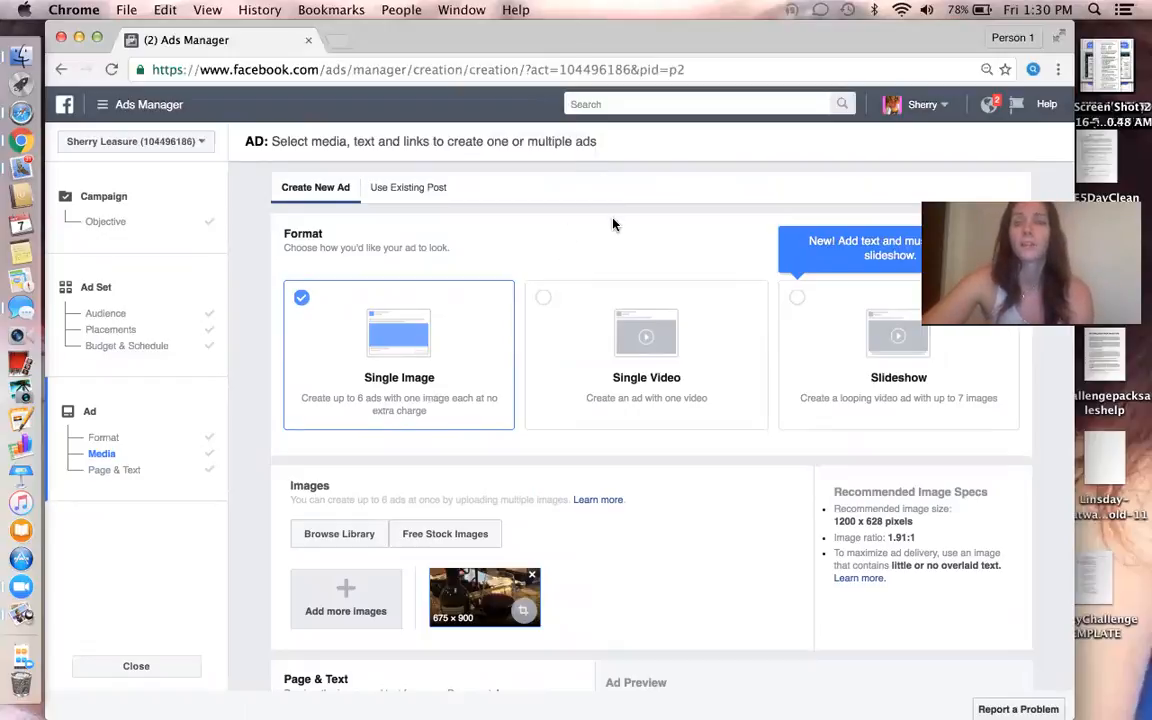
mouse_move(408, 52)
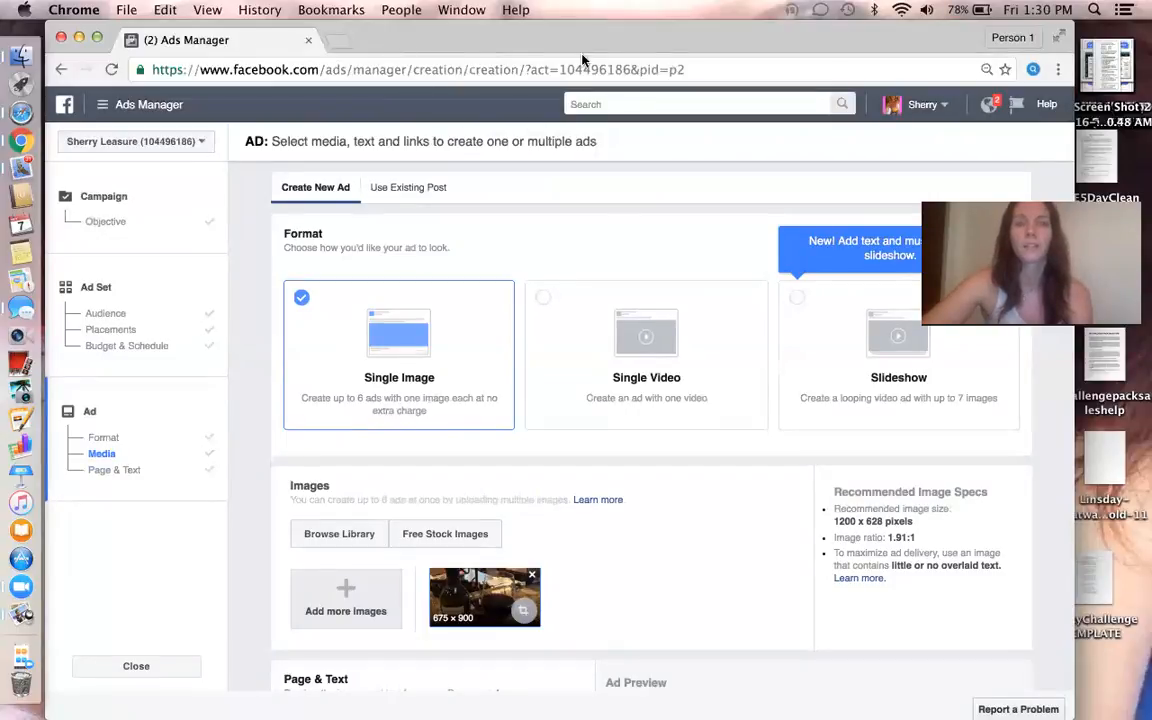
mouse_move(740, 44)
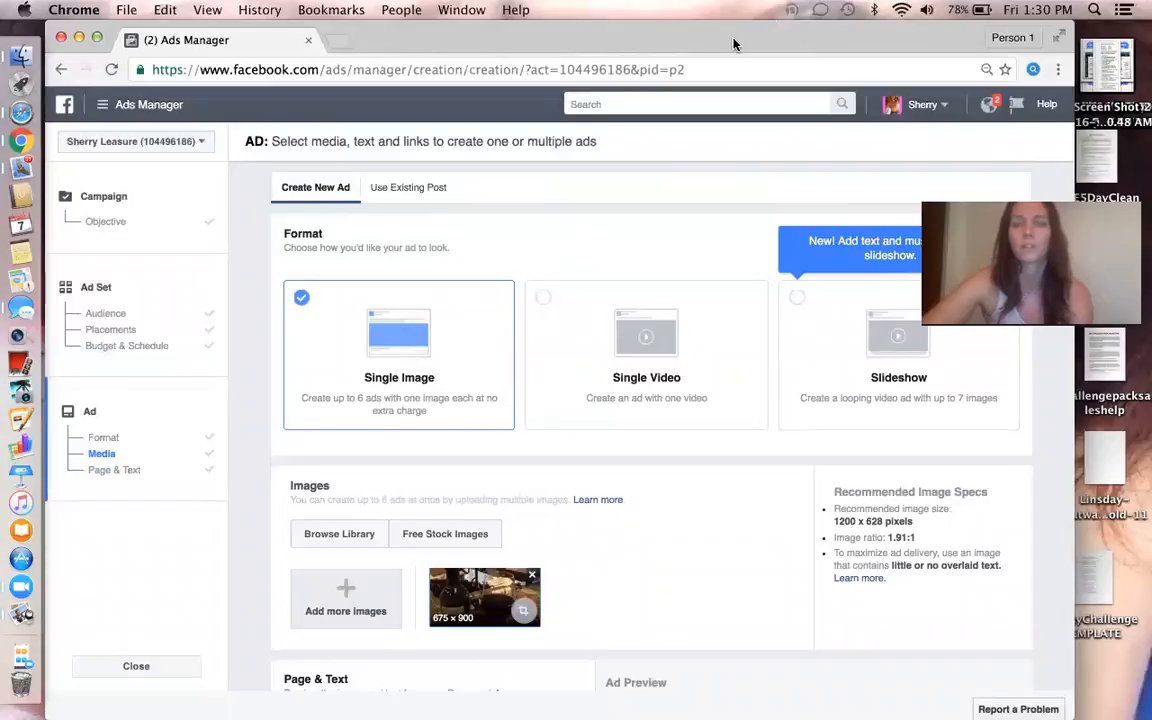
mouse_move(710, 42)
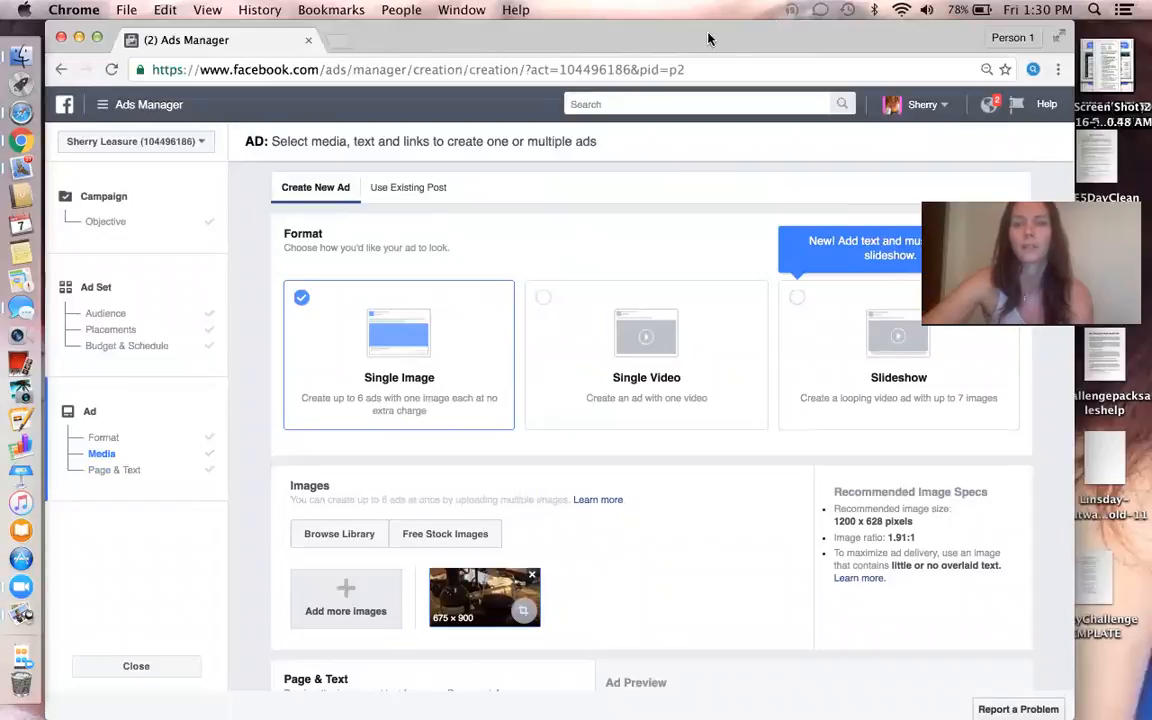
mouse_move(745, 42)
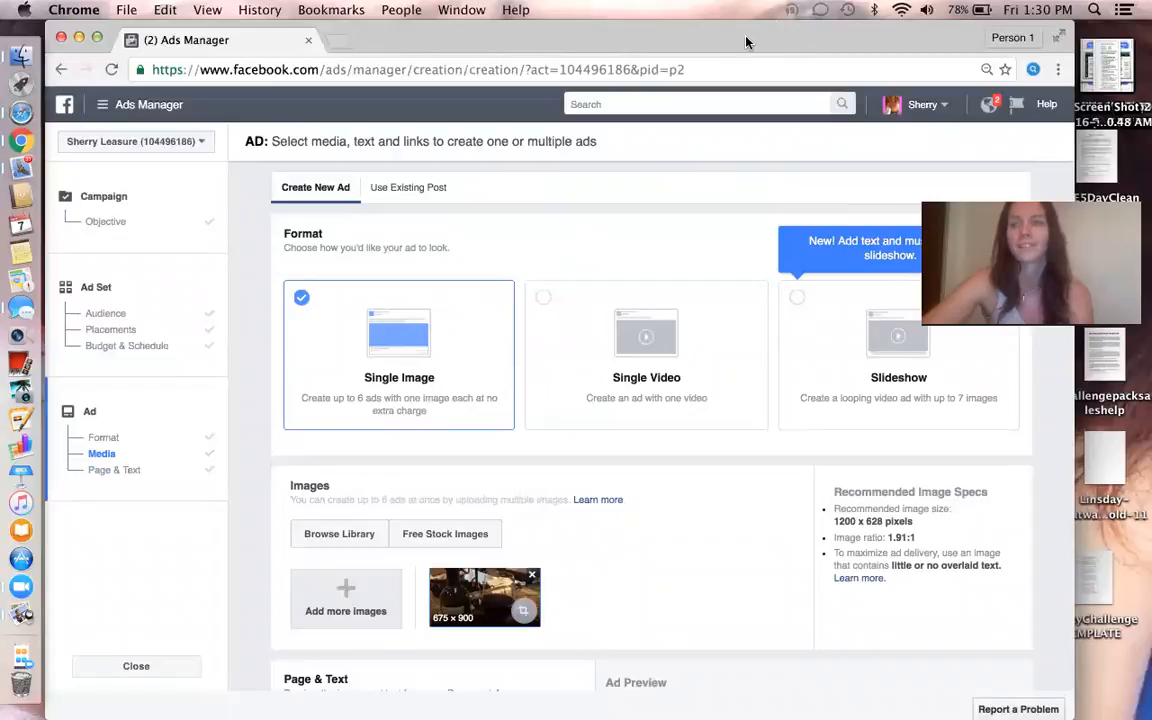